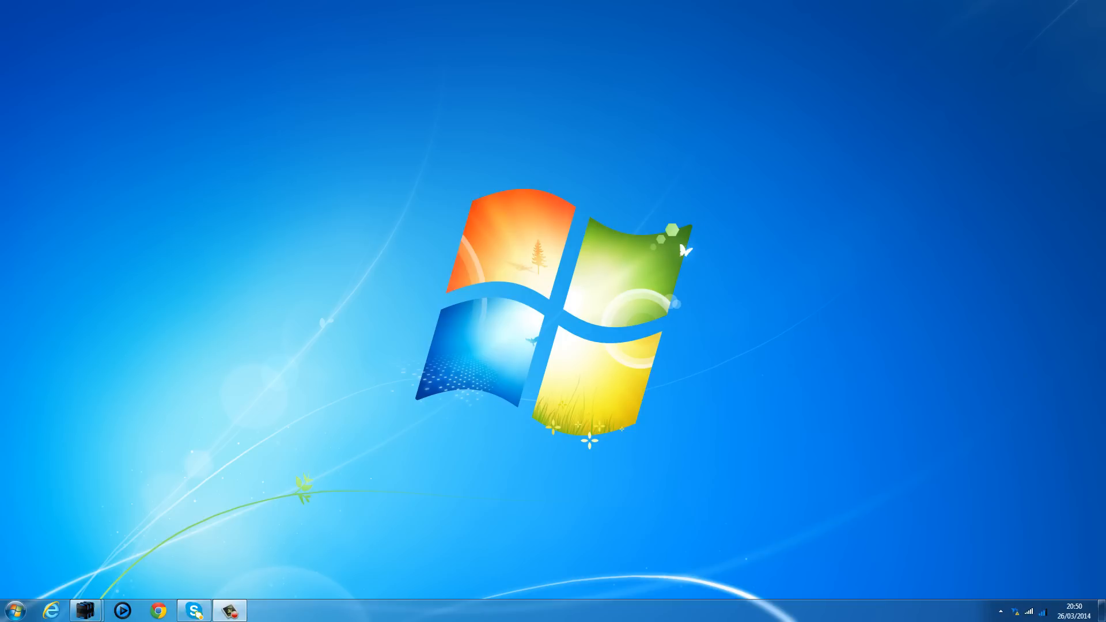
{"action": "mouse_move", "coordinate": [603, 205]}
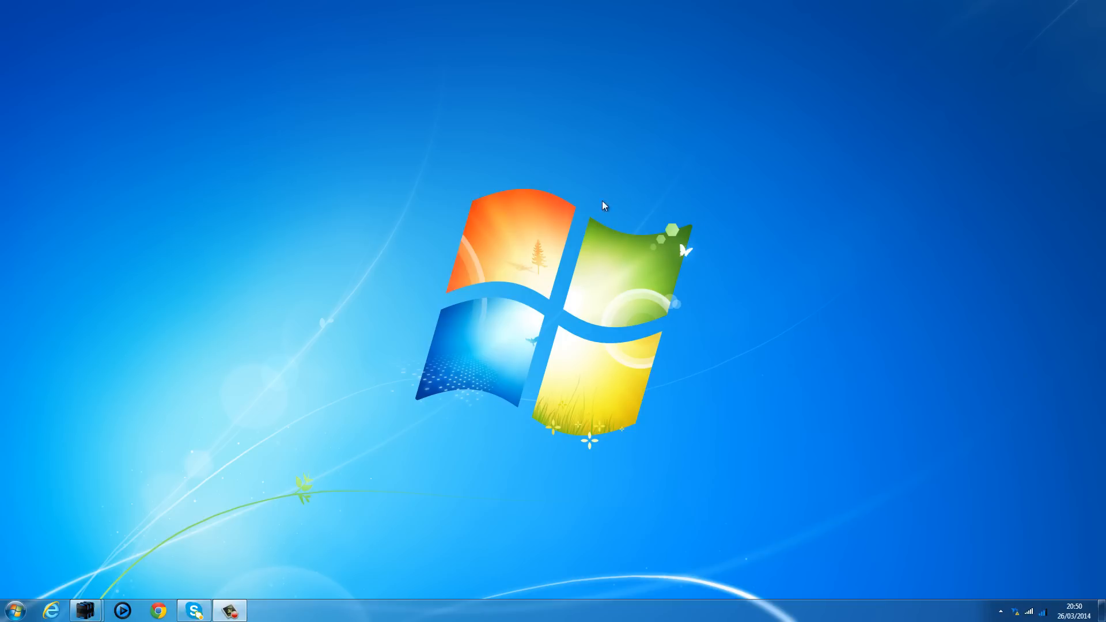
{"action": "mouse_move", "coordinate": [359, 358]}
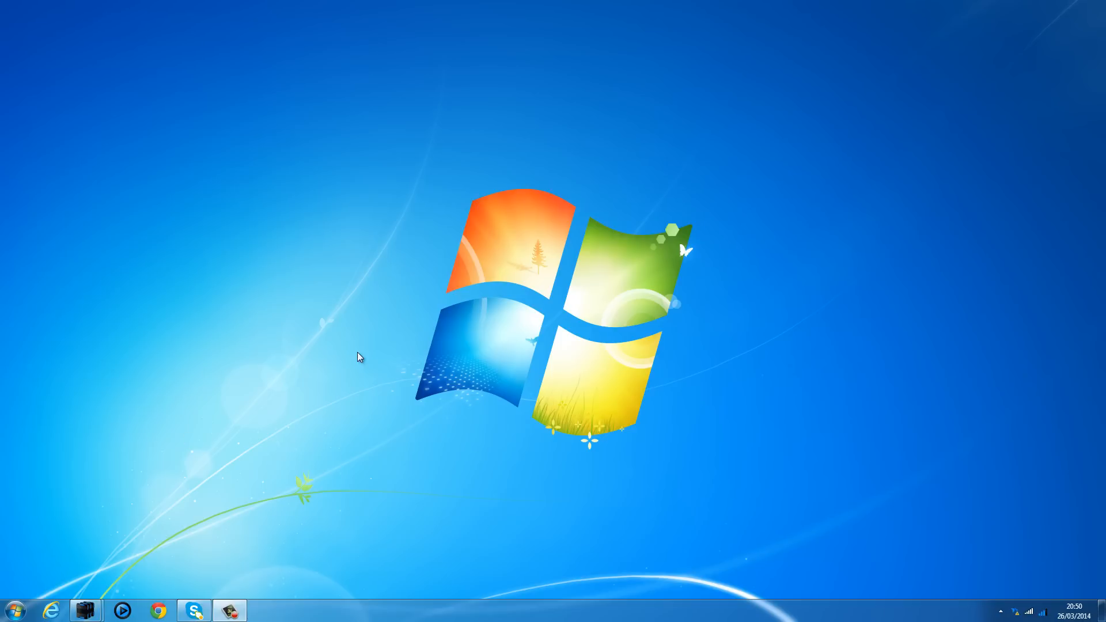
{"action": "mouse_move", "coordinate": [158, 609]}
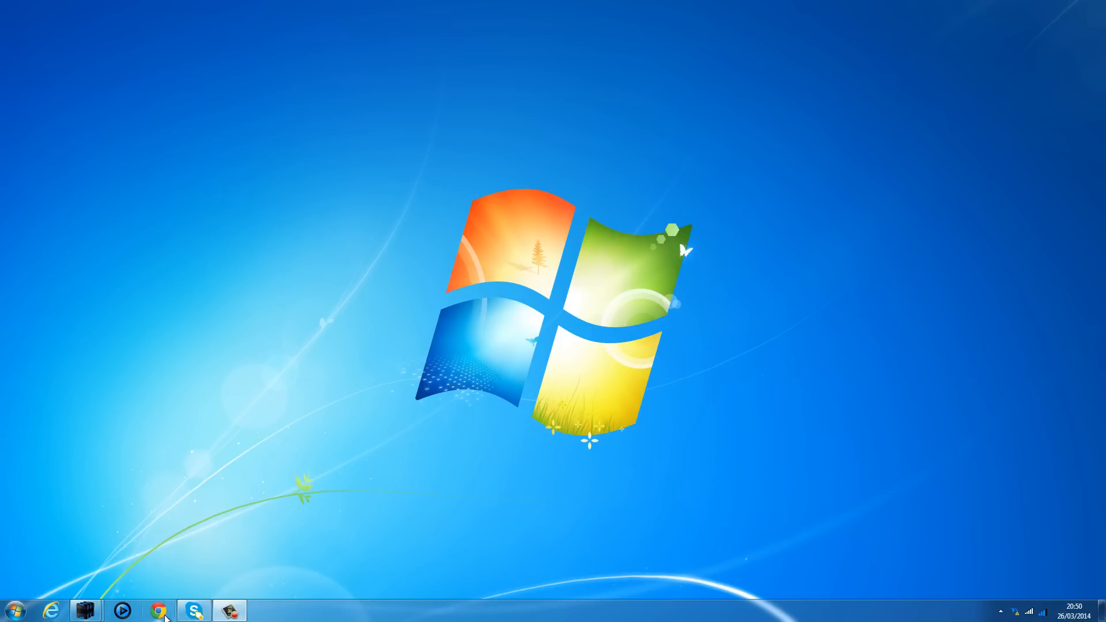
{"action": "mouse_move", "coordinate": [591, 339]}
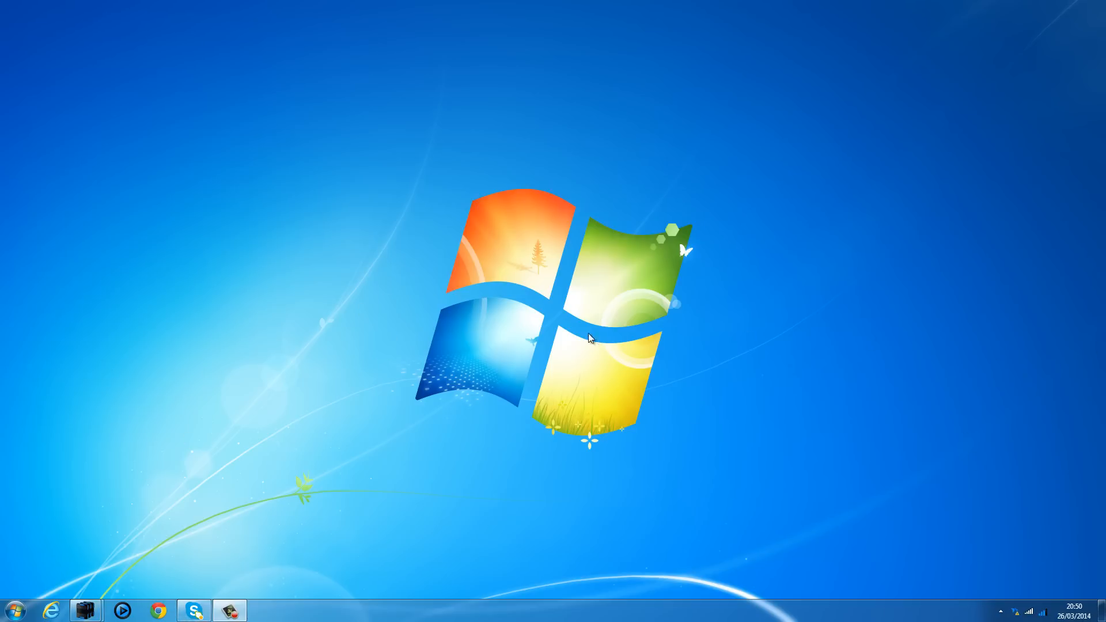
{"action": "mouse_move", "coordinate": [988, 531]}
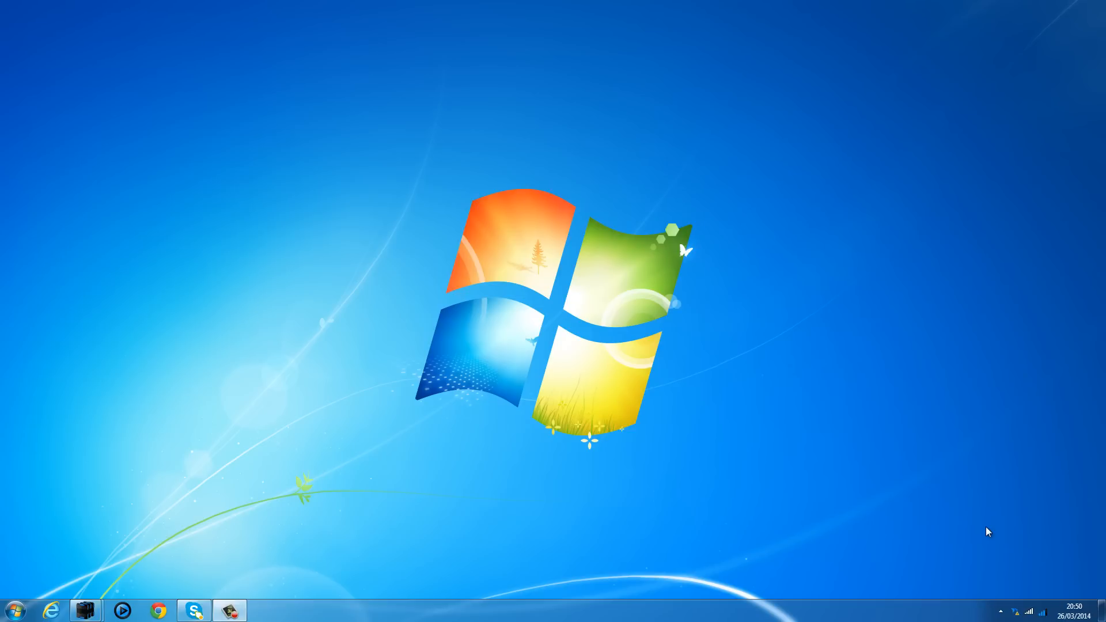
{"action": "mouse_move", "coordinate": [968, 540]}
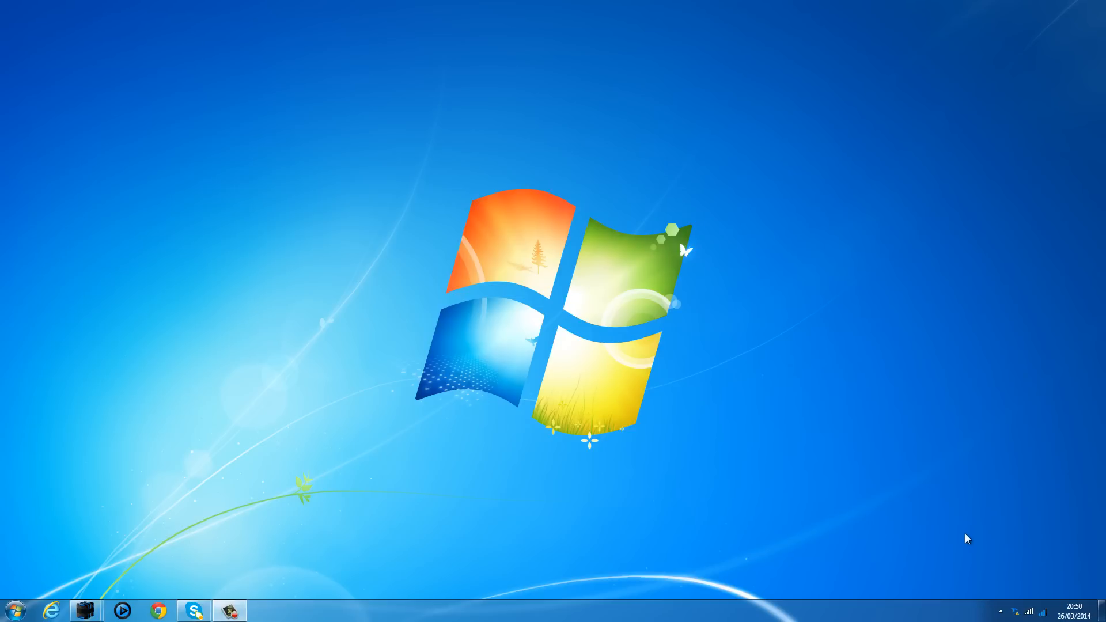
{"action": "mouse_move", "coordinate": [972, 541]}
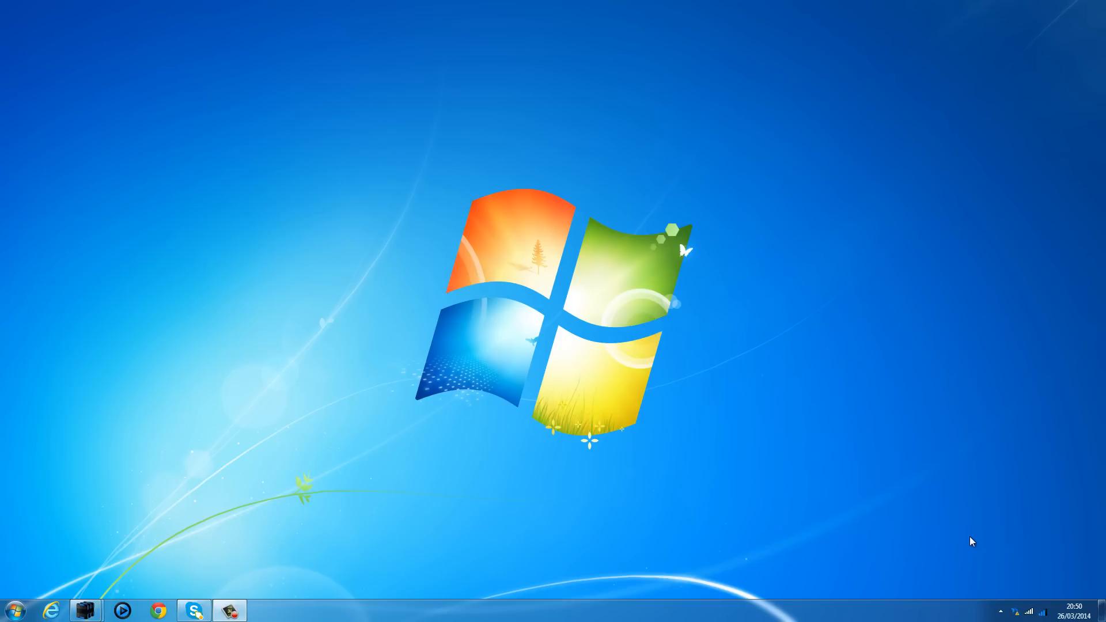
{"action": "mouse_move", "coordinate": [1053, 489]}
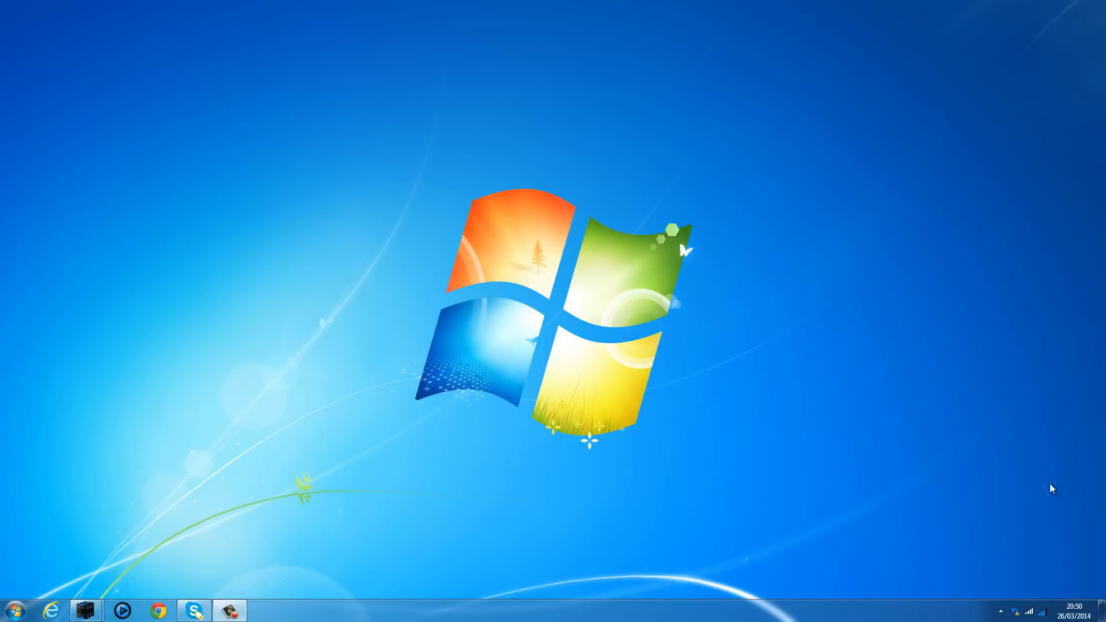
{"action": "mouse_move", "coordinate": [759, 251]}
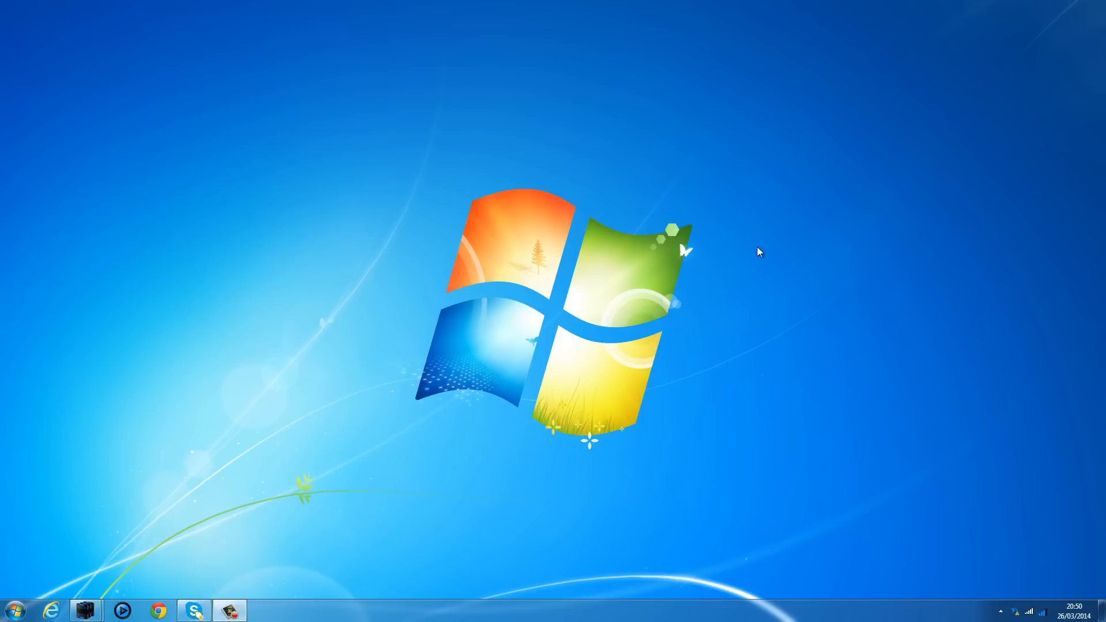
{"action": "mouse_move", "coordinate": [716, 224]}
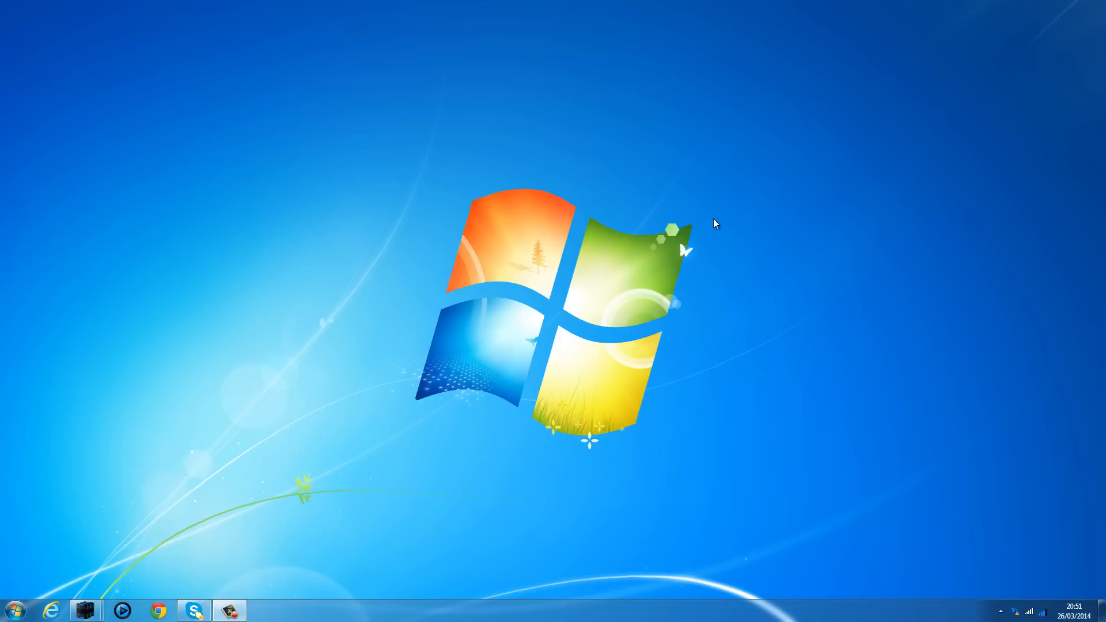
{"action": "mouse_move", "coordinate": [411, 433]}
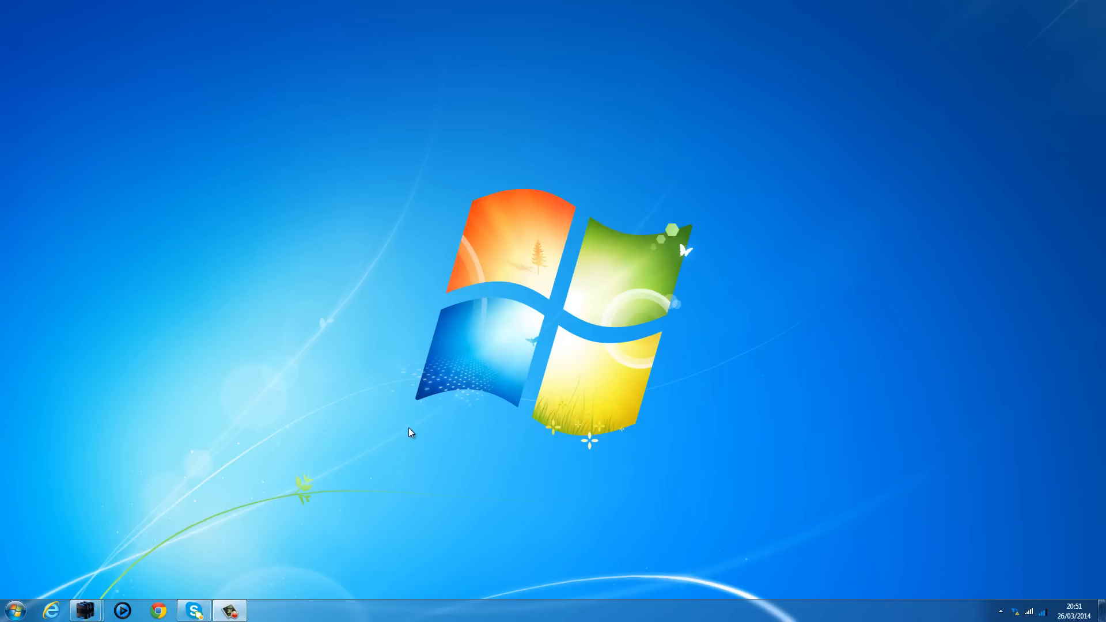
{"action": "mouse_move", "coordinate": [333, 441]}
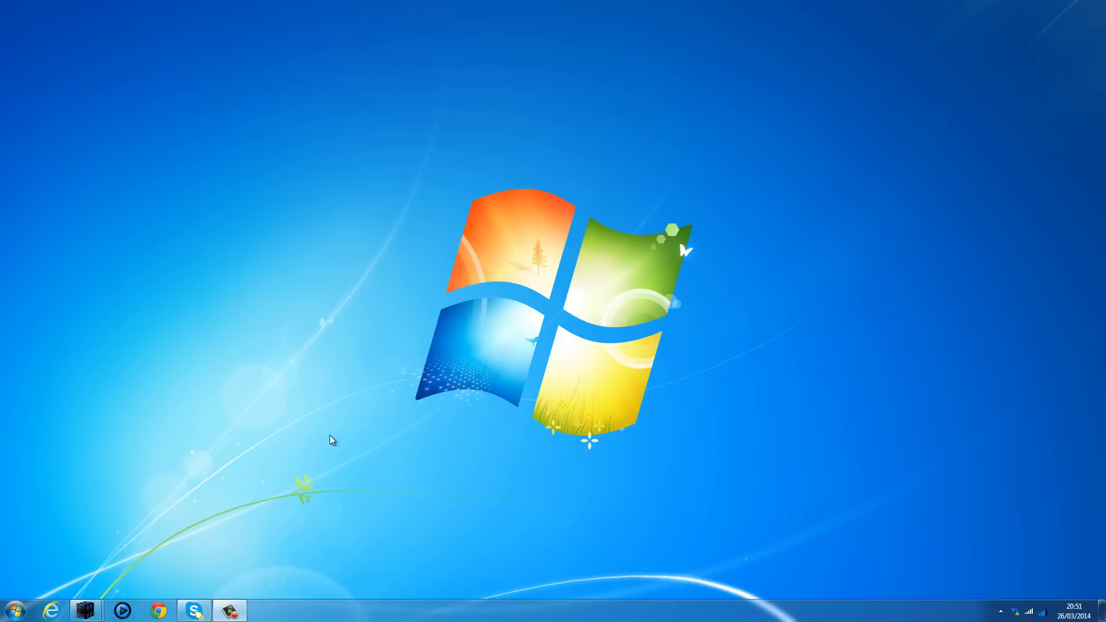
{"action": "mouse_move", "coordinate": [190, 242]}
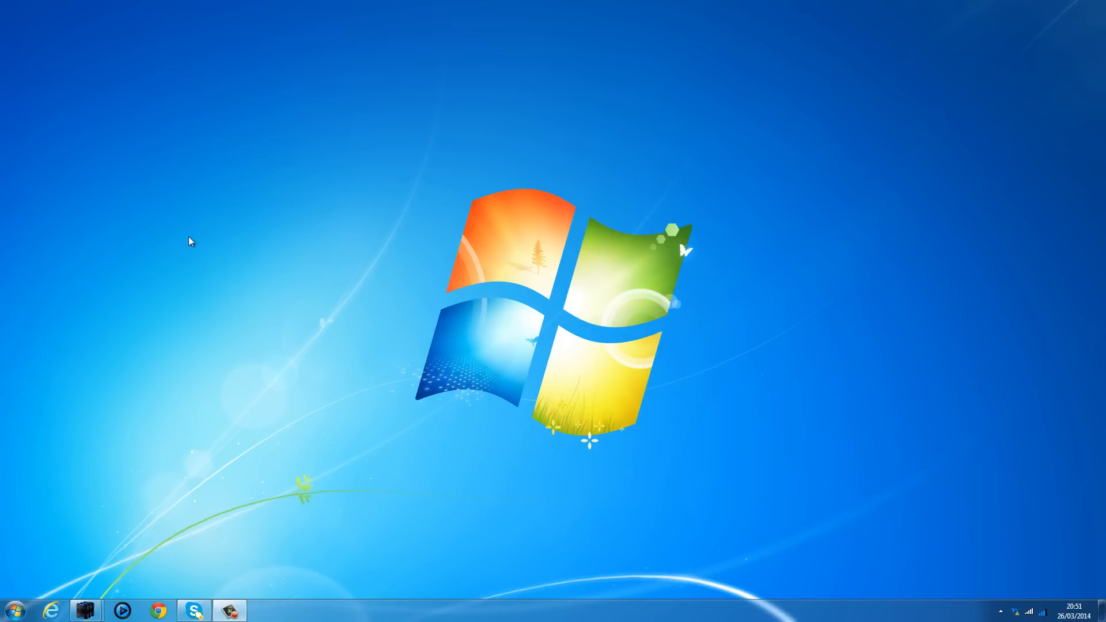
{"action": "mouse_move", "coordinate": [179, 597]}
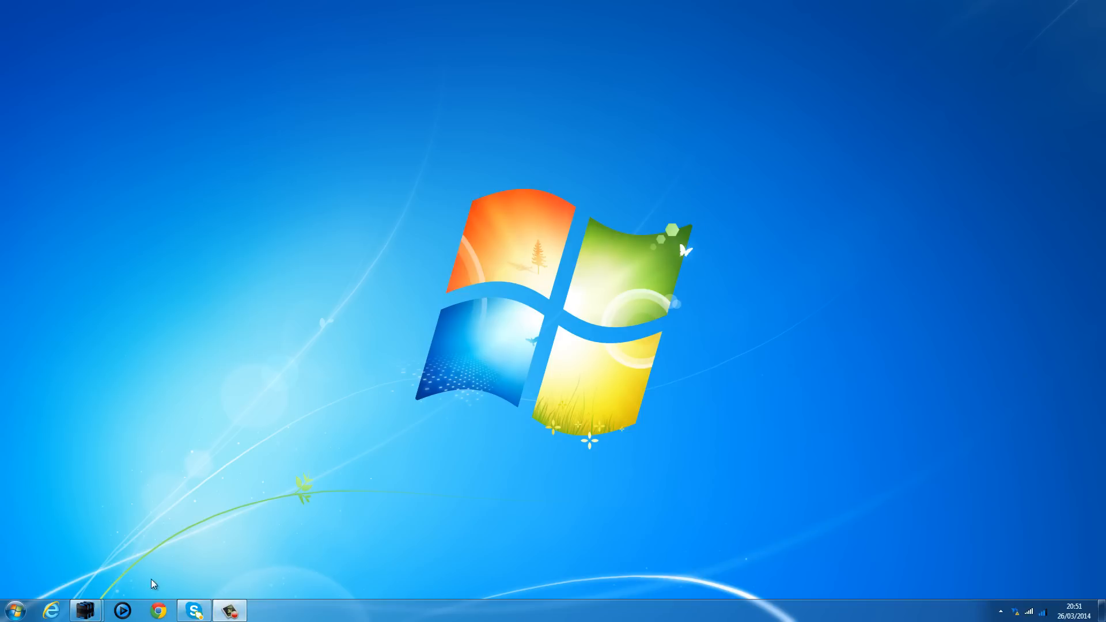
Step: Launch Chrome to the Google home page, briefly opening and closing the Start menu
{"action": "left_click", "coordinate": [157, 610]}
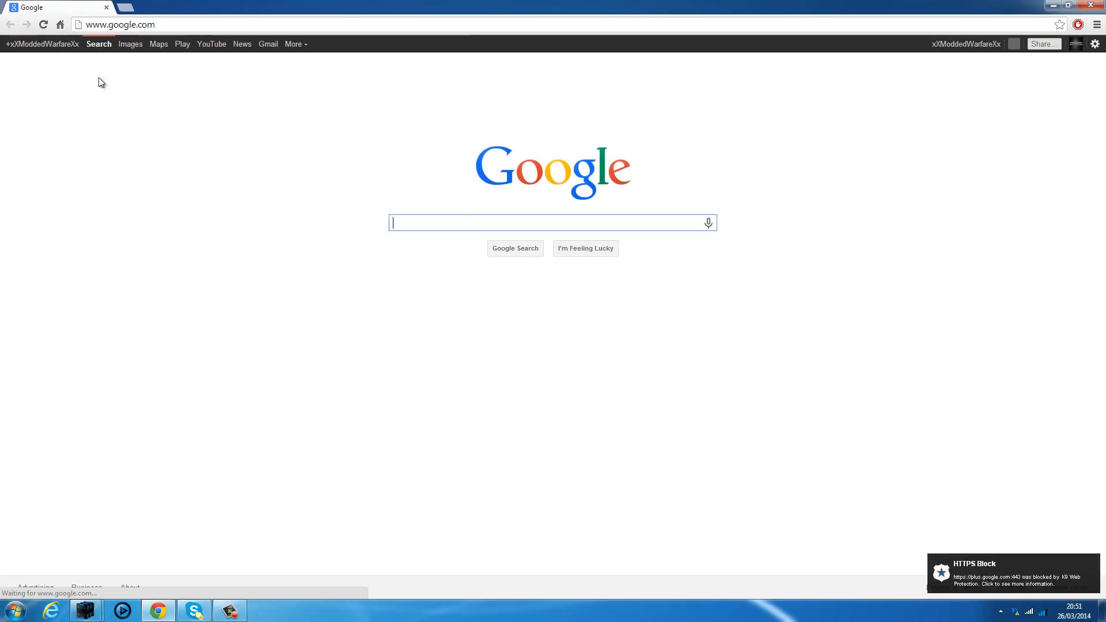
{"action": "left_click", "coordinate": [13, 611]}
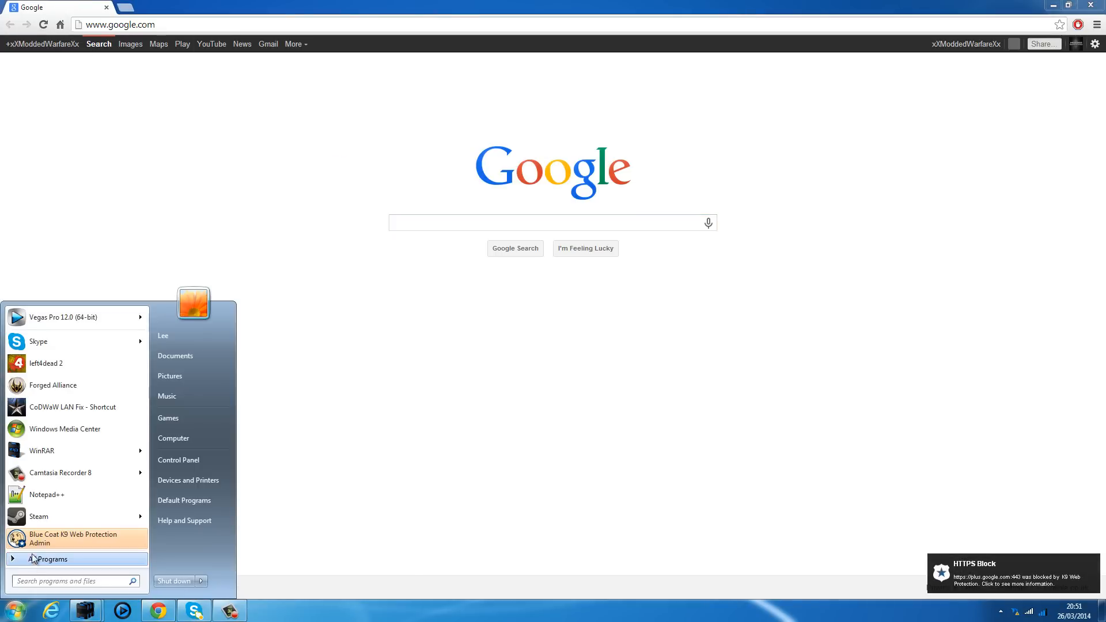
{"action": "mouse_move", "coordinate": [104, 544]}
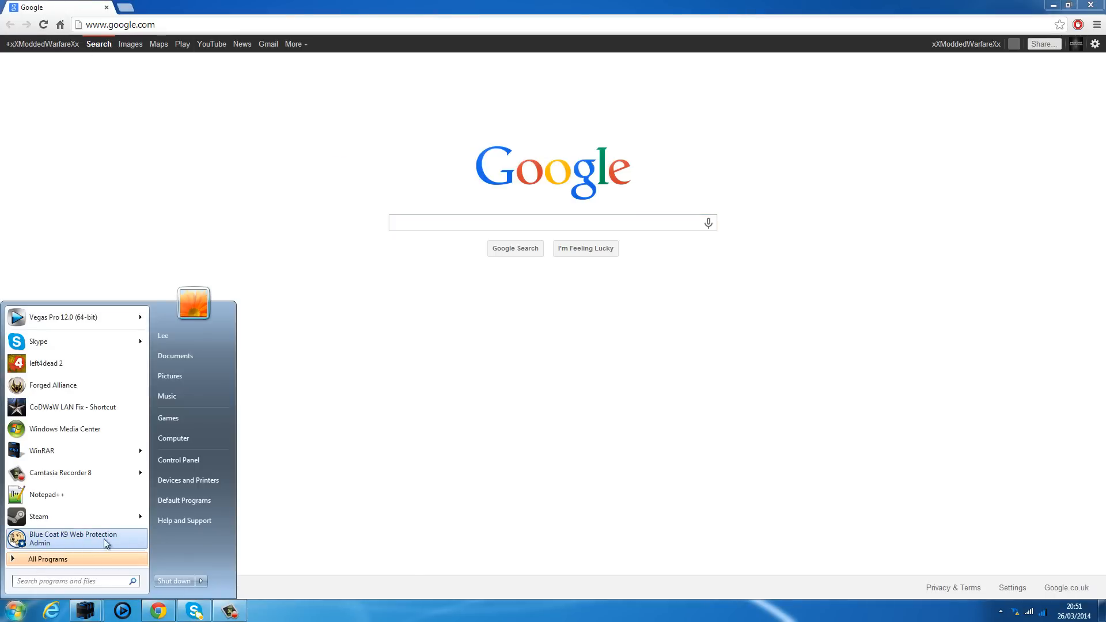
{"action": "left_click", "coordinate": [556, 306]}
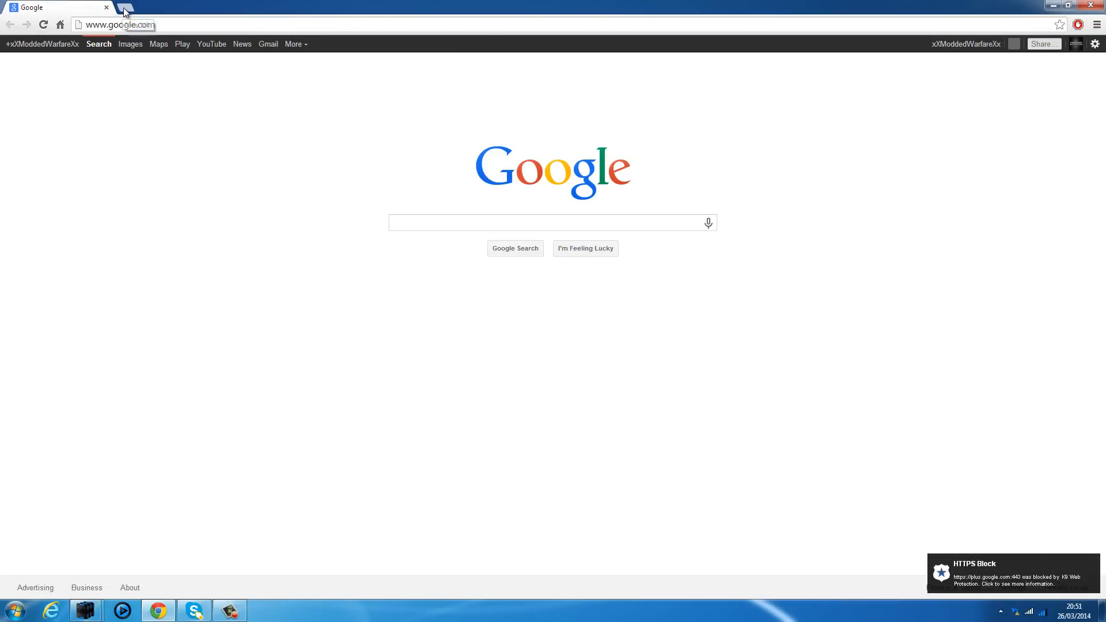
Step: Open a second tab and try youtube.com, which K9 Web Protection blocks
{"action": "left_click", "coordinate": [123, 12]}
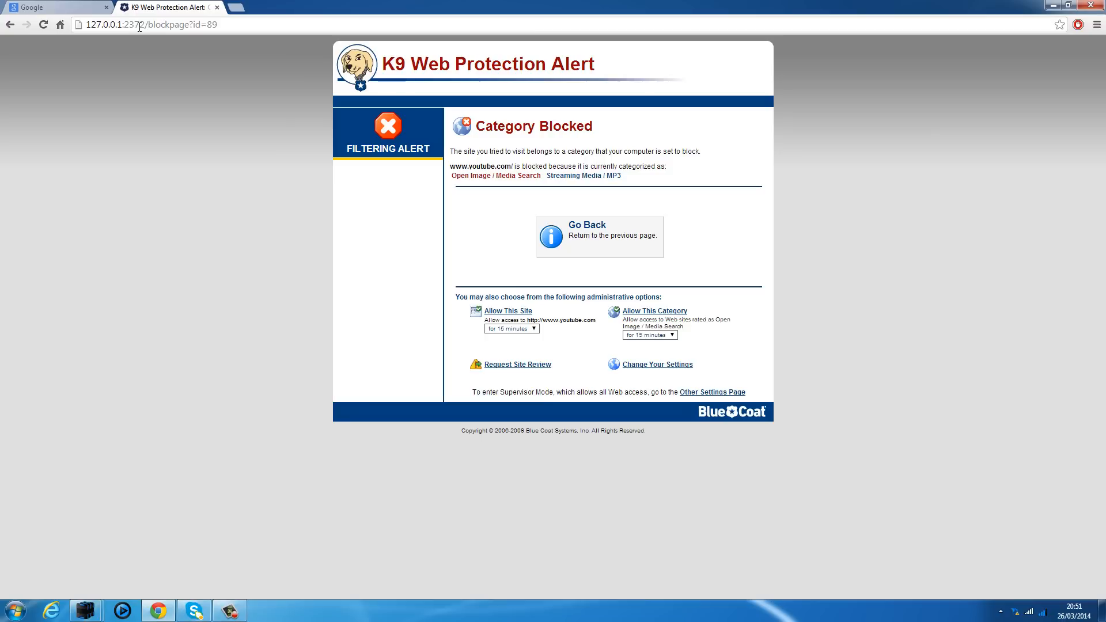
{"action": "mouse_move", "coordinate": [13, 16]}
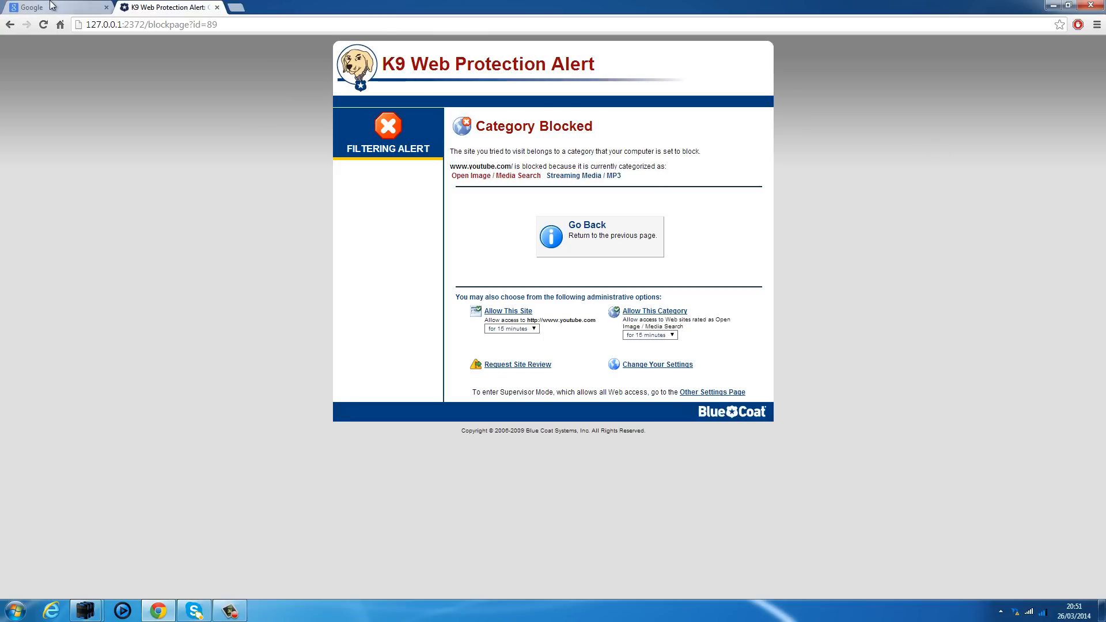
{"action": "mouse_move", "coordinate": [241, 29]}
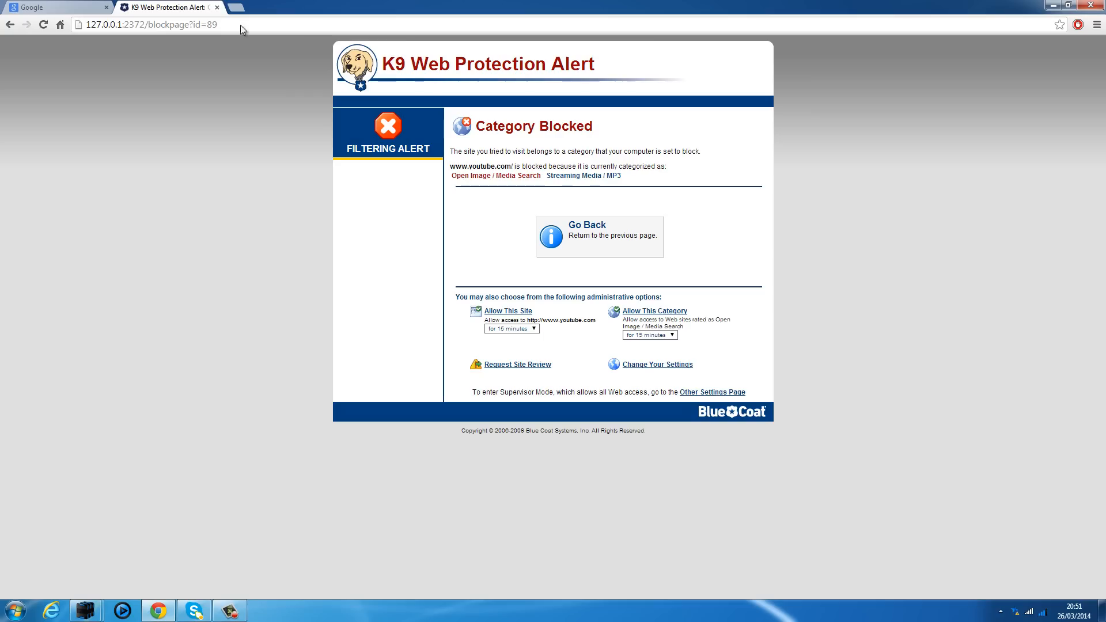
{"action": "mouse_move", "coordinate": [679, 178]}
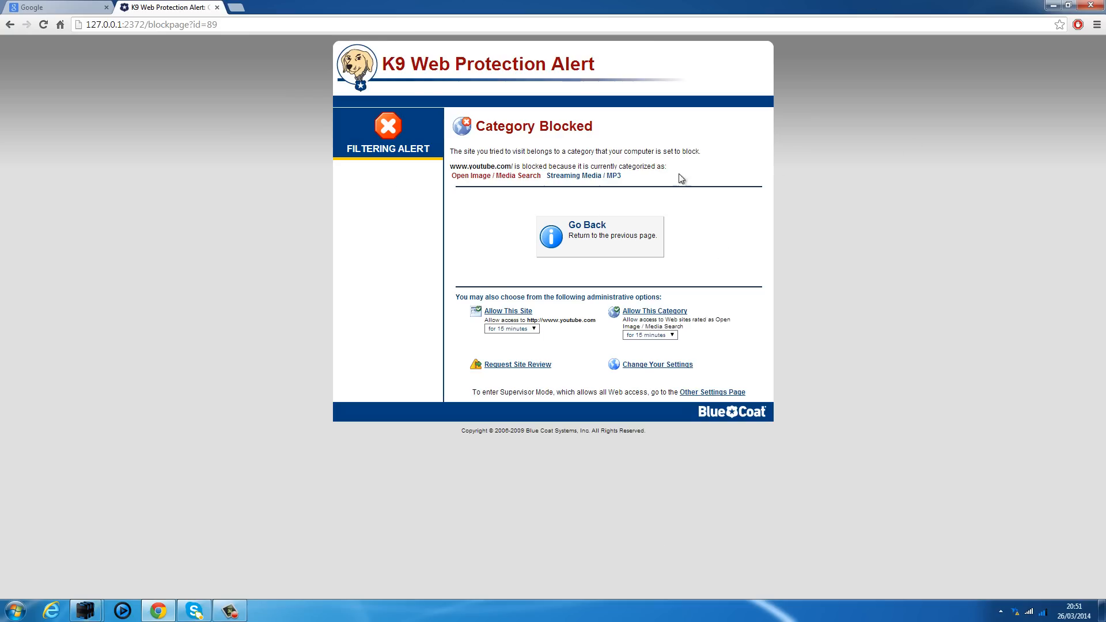
{"action": "mouse_move", "coordinate": [622, 263]}
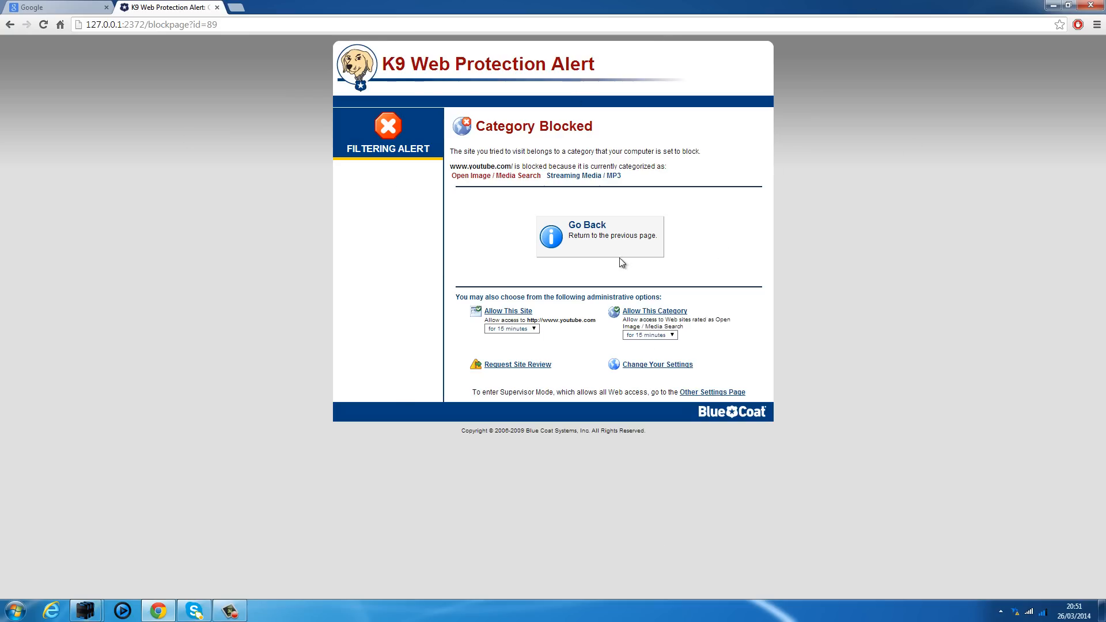
{"action": "mouse_move", "coordinate": [592, 240]}
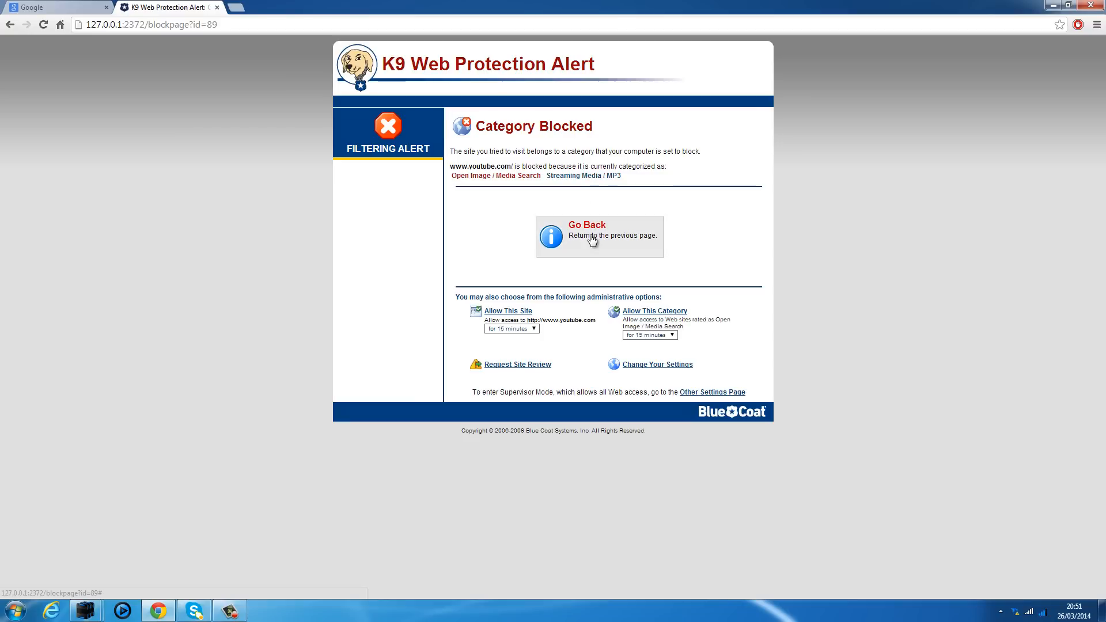
{"action": "mouse_move", "coordinate": [575, 241]}
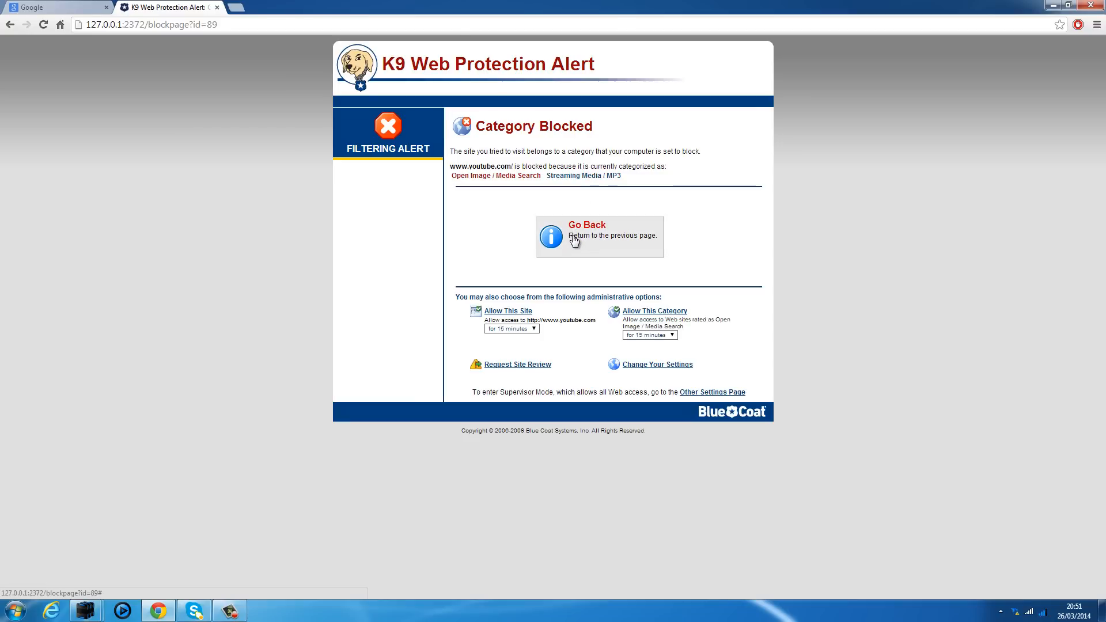
{"action": "mouse_move", "coordinate": [197, 179]}
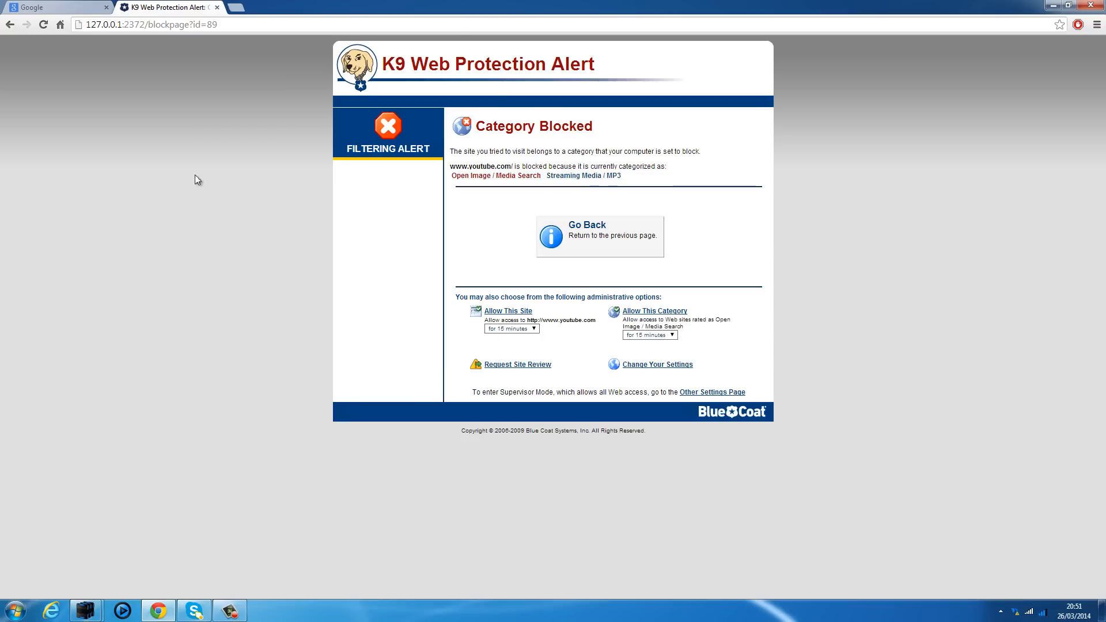
{"action": "mouse_move", "coordinate": [712, 258]}
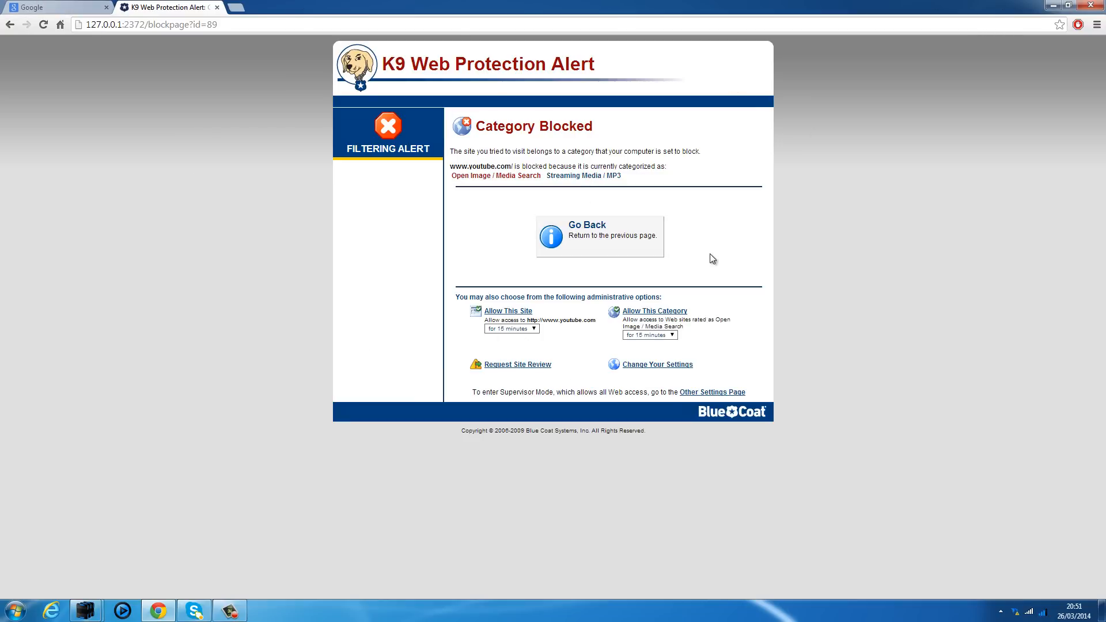
{"action": "left_click", "coordinate": [53, 7]}
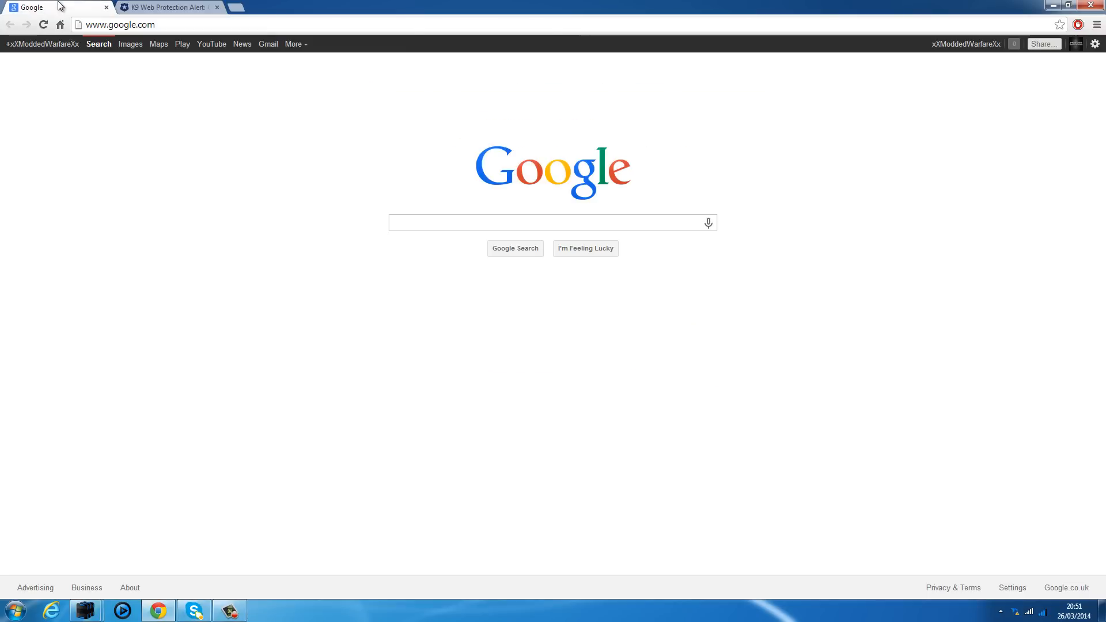
{"action": "mouse_move", "coordinate": [167, 24]}
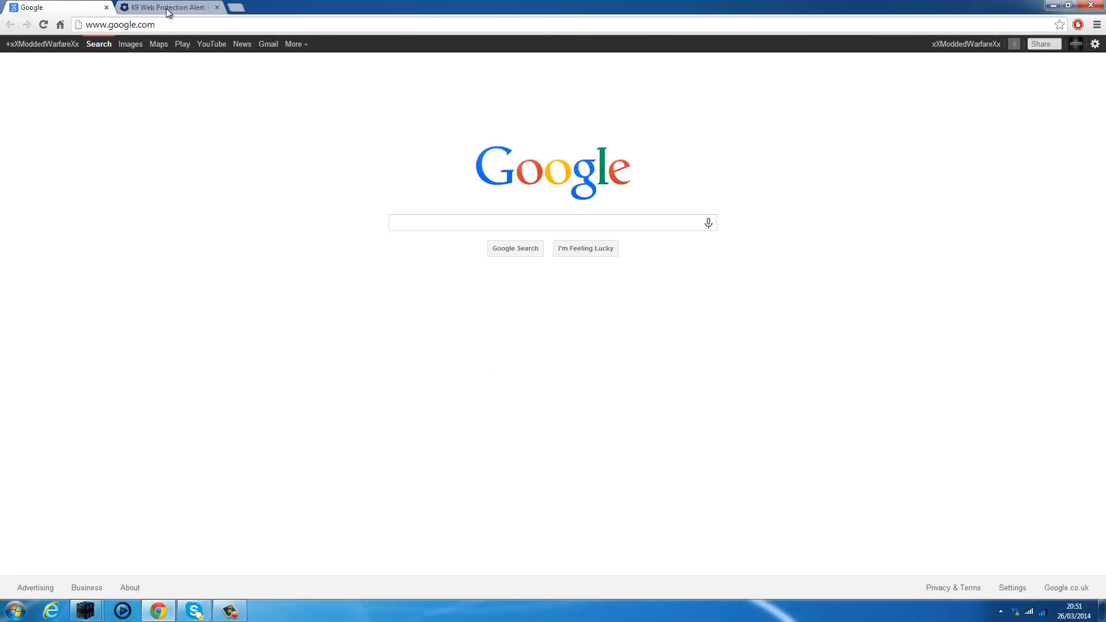
{"action": "mouse_move", "coordinate": [169, 7]}
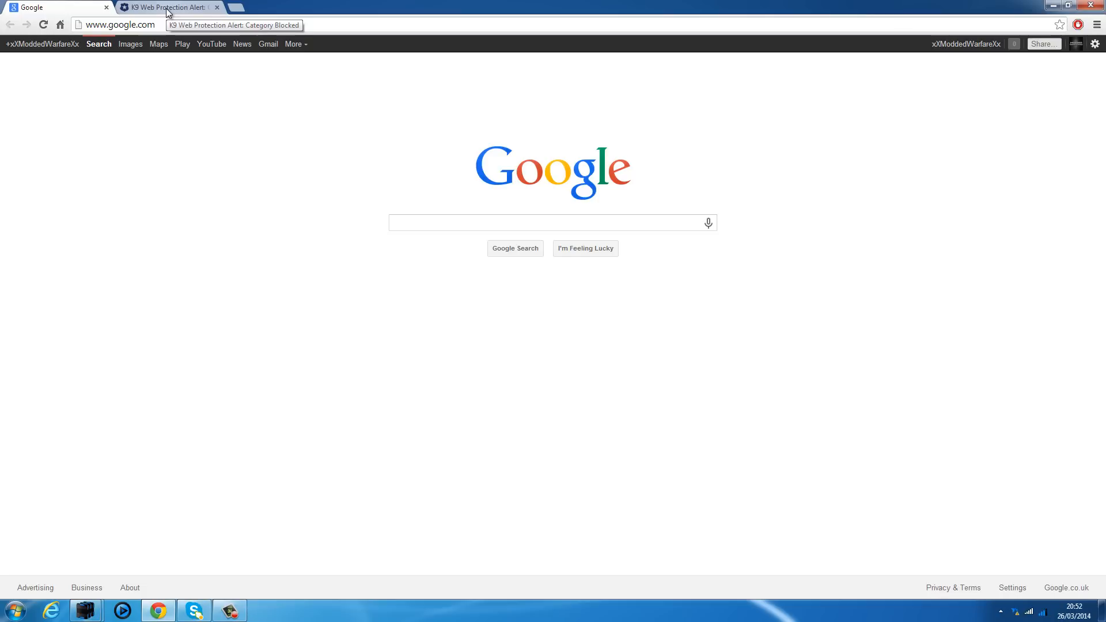
{"action": "mouse_move", "coordinate": [234, 7]}
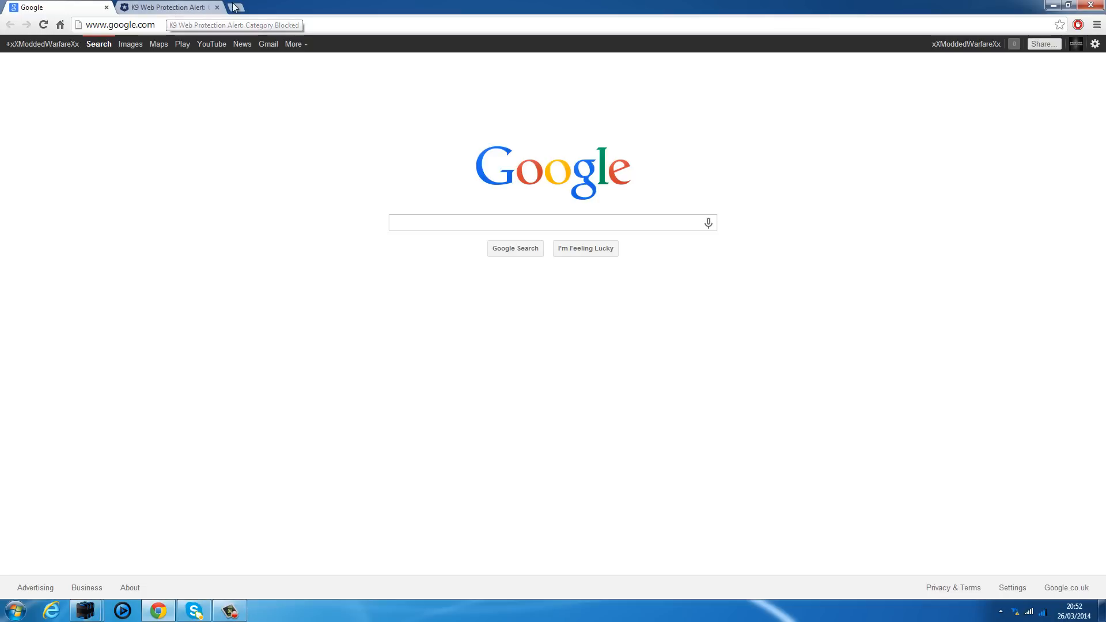
{"action": "mouse_move", "coordinate": [236, 7]}
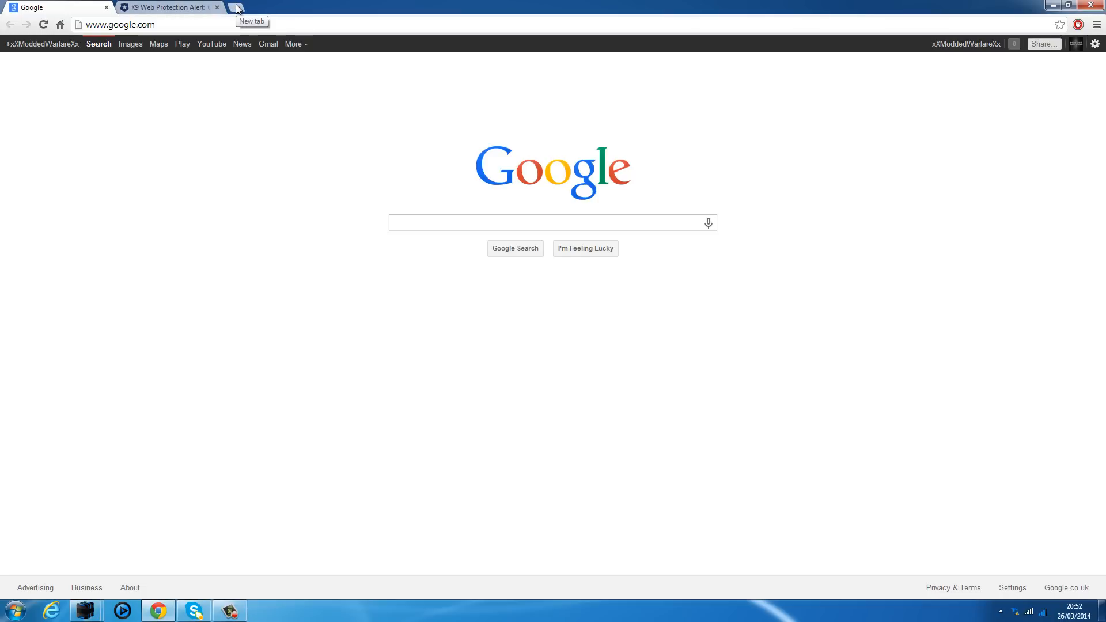
{"action": "mouse_move", "coordinate": [229, 69]}
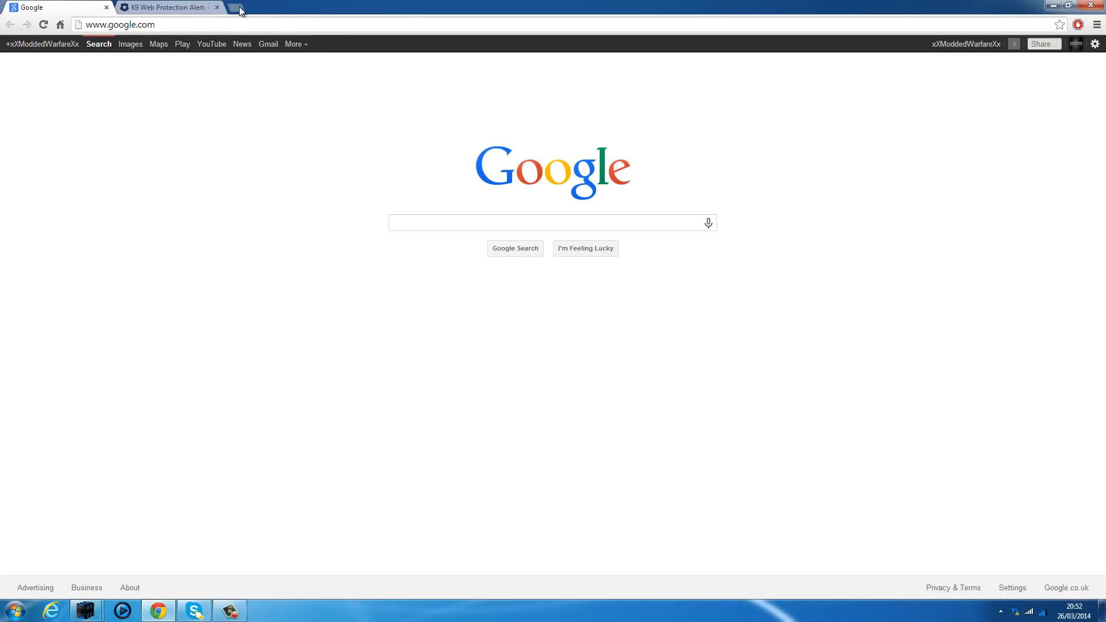
Step: Load torproject.org in a third Chrome tab
{"action": "left_click", "coordinate": [240, 10]}
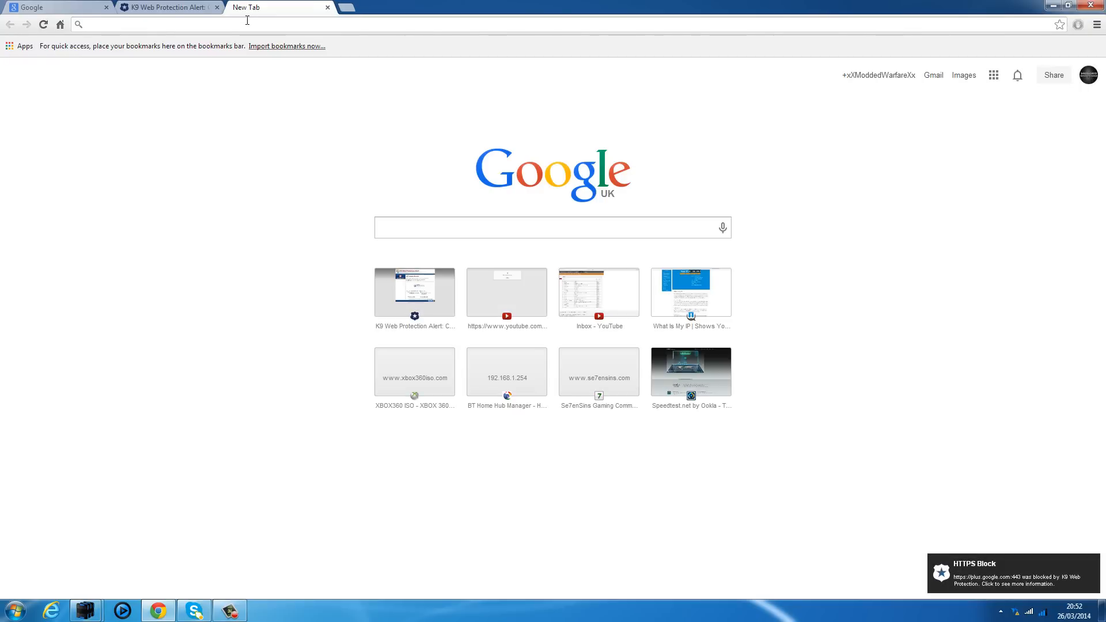
{"action": "type", "text": "torproject.org"}
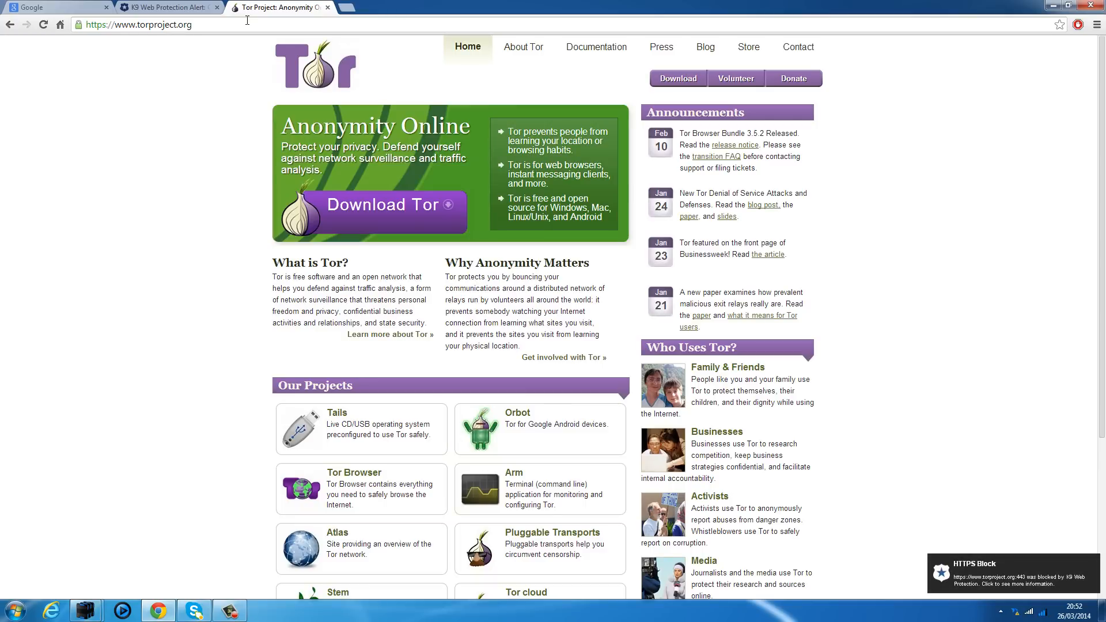
{"action": "mouse_move", "coordinate": [427, 258]}
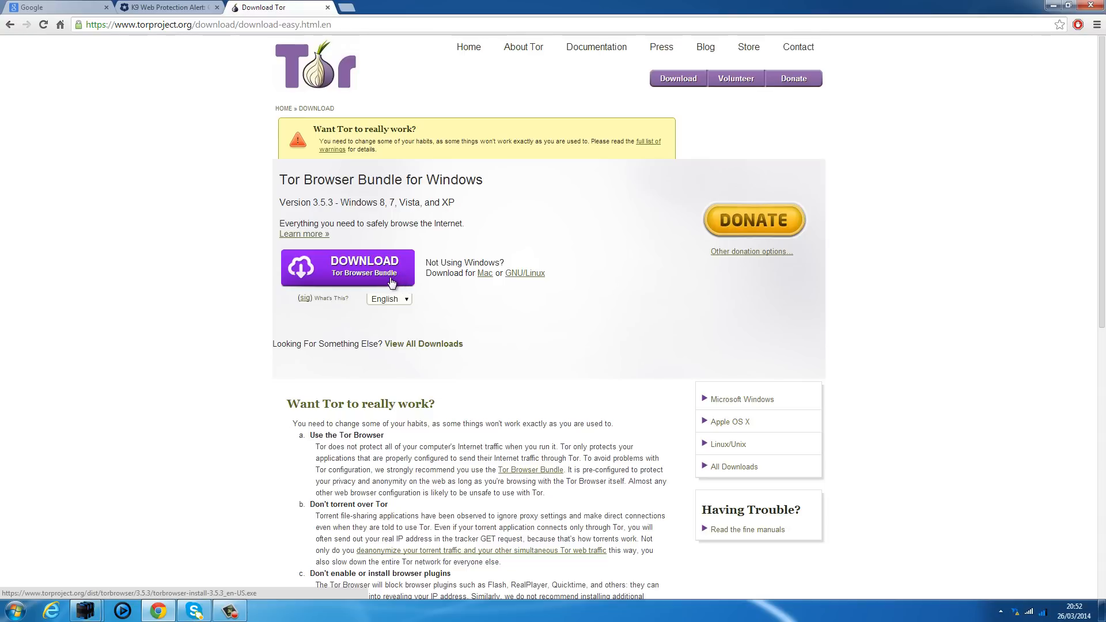
{"action": "mouse_move", "coordinate": [397, 280]}
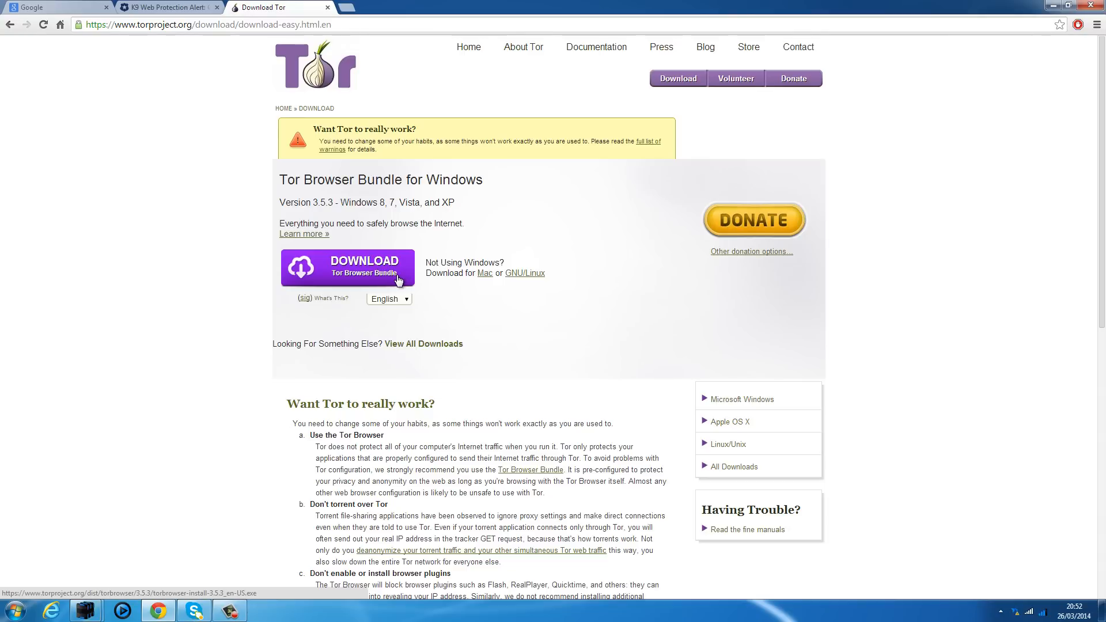
{"action": "mouse_move", "coordinate": [416, 269]}
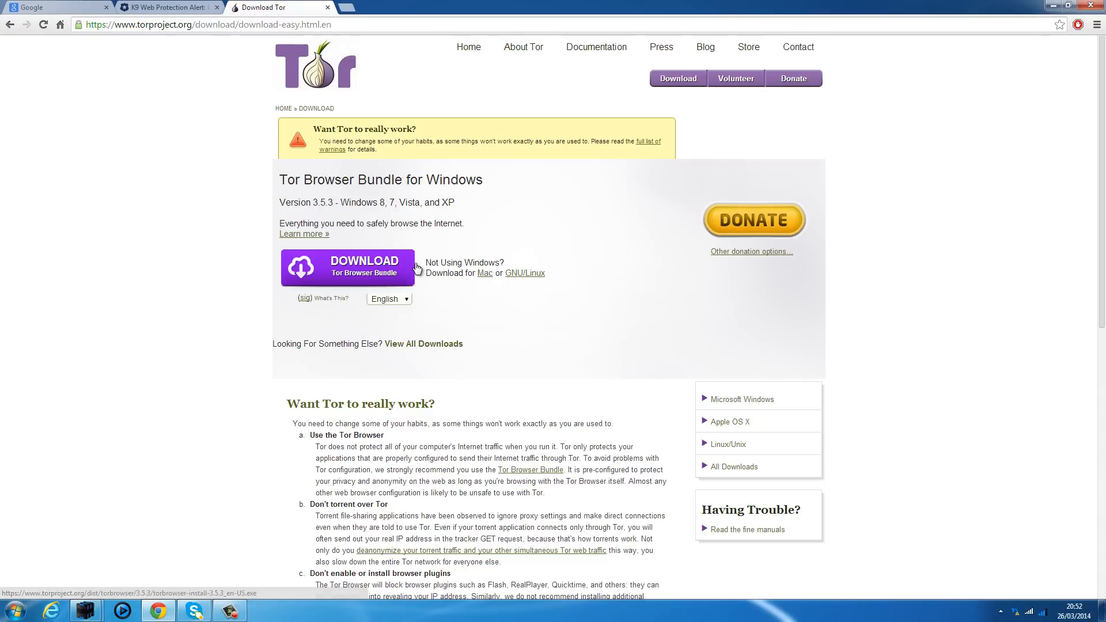
{"action": "mouse_move", "coordinate": [390, 271]}
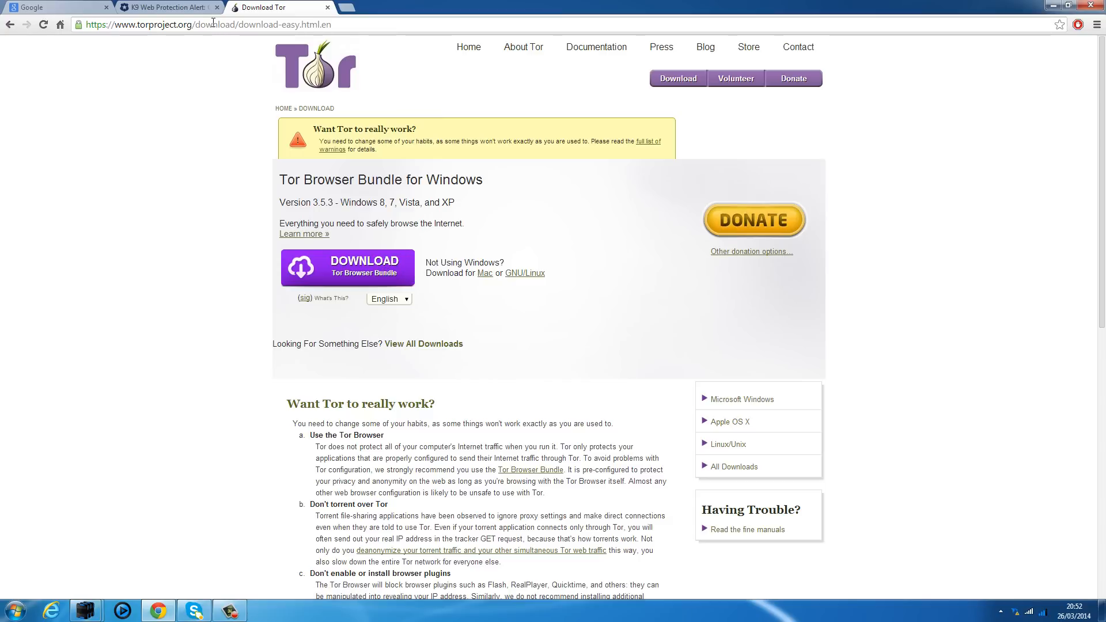
{"action": "mouse_move", "coordinate": [330, 62]}
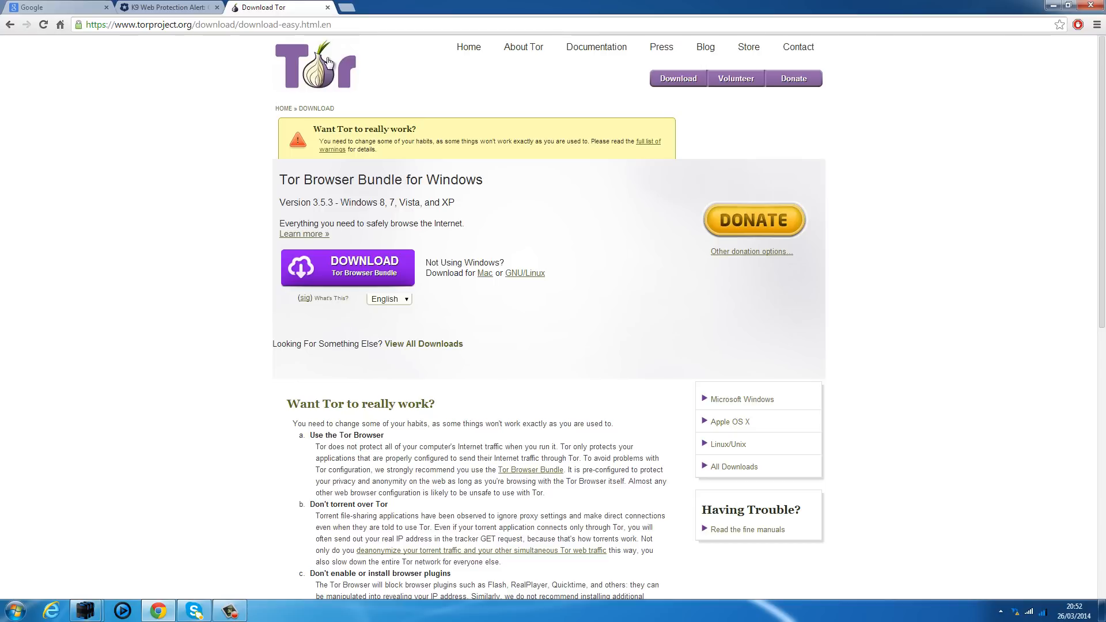
{"action": "mouse_move", "coordinate": [205, 214]}
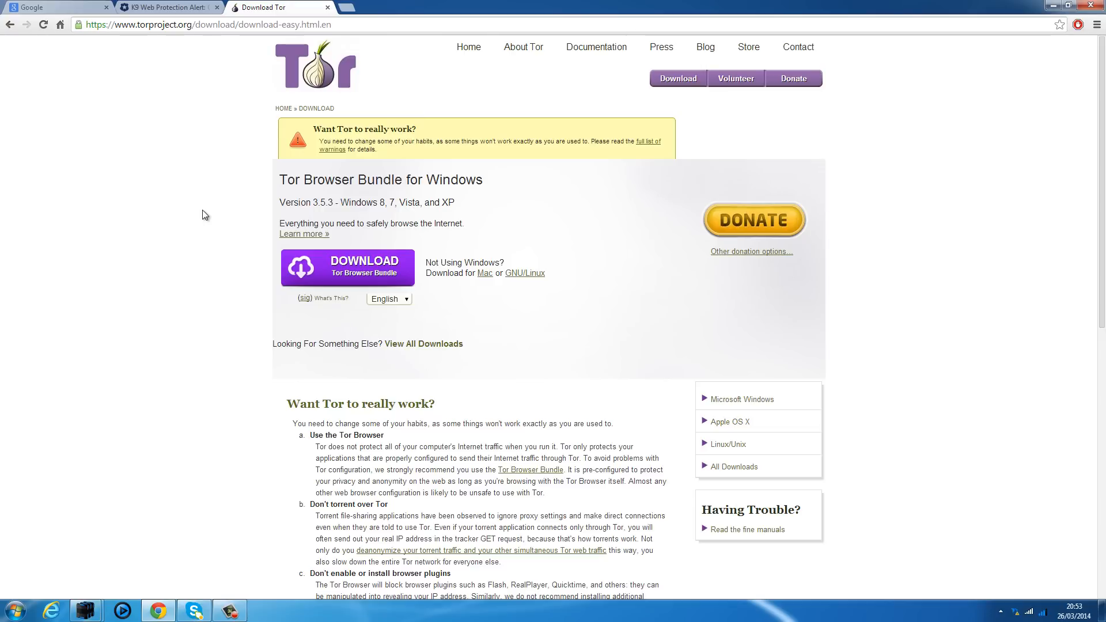
{"action": "mouse_move", "coordinate": [617, 176]}
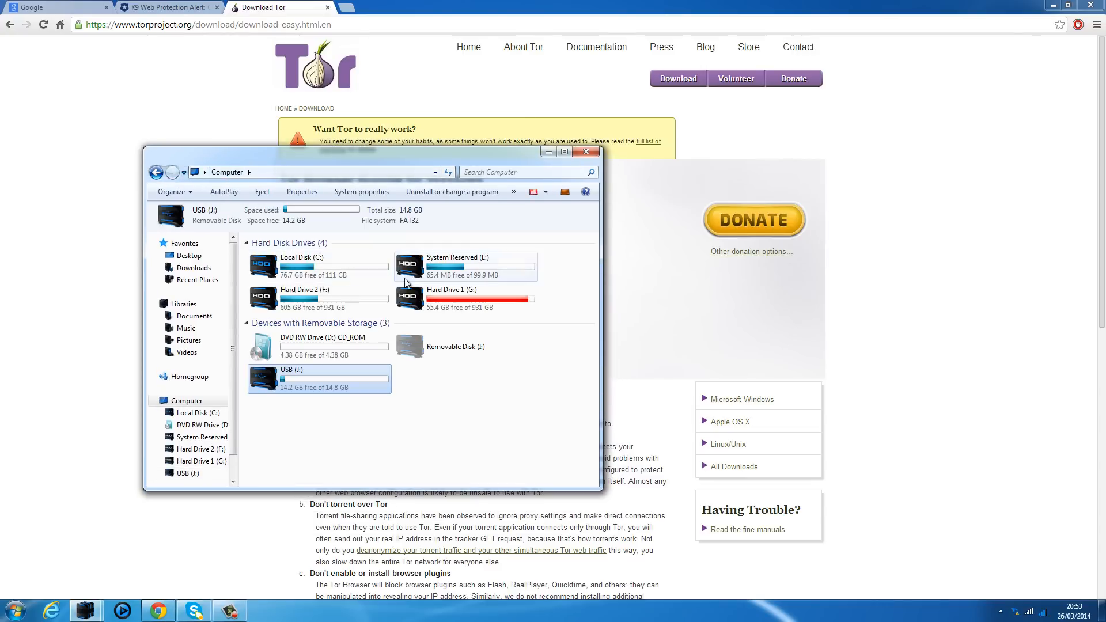
{"action": "mouse_move", "coordinate": [308, 379]}
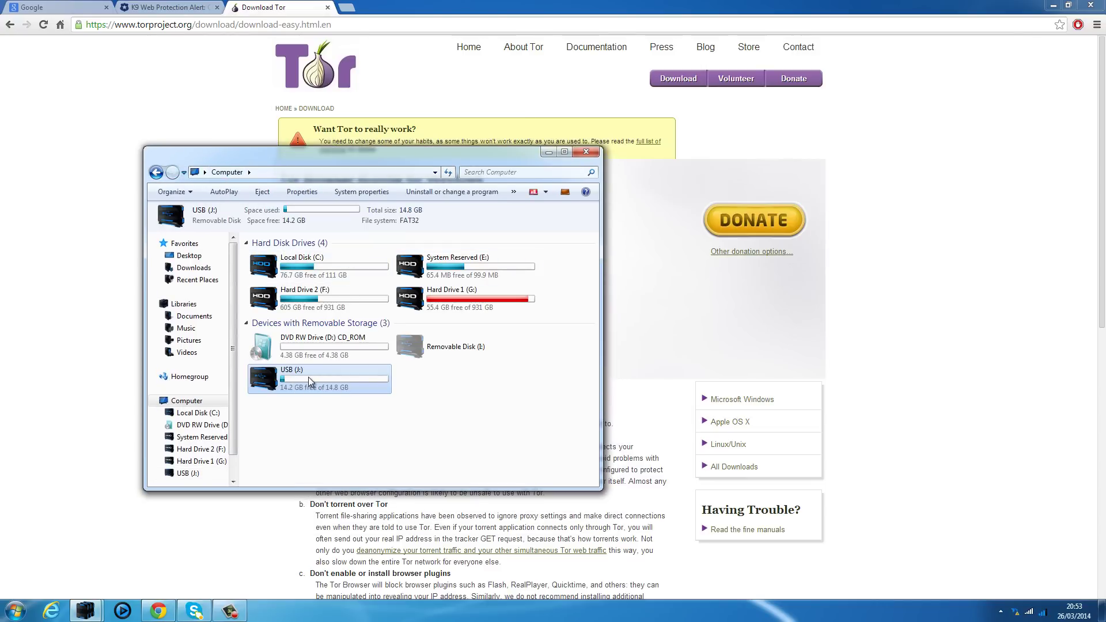
Step: Open the USB (J:) drive from the Computer window
{"action": "double_click", "coordinate": [317, 379]}
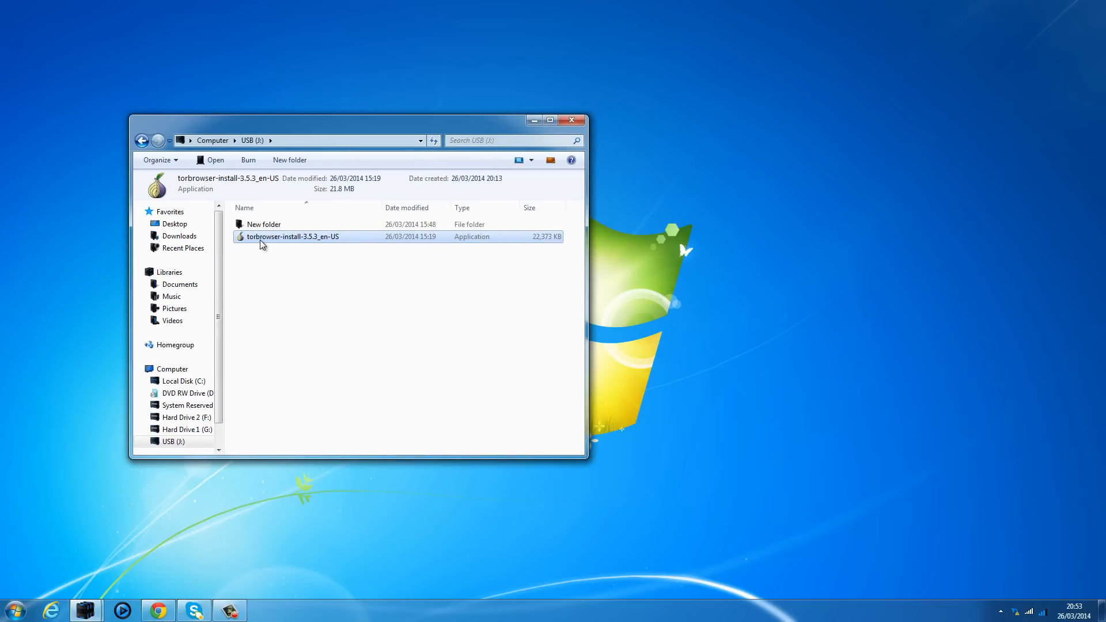
Step: Launch torbrowser-install-3.5.3_en-US, minimise Explorer, and move the language prompt
{"action": "double_click", "coordinate": [293, 236]}
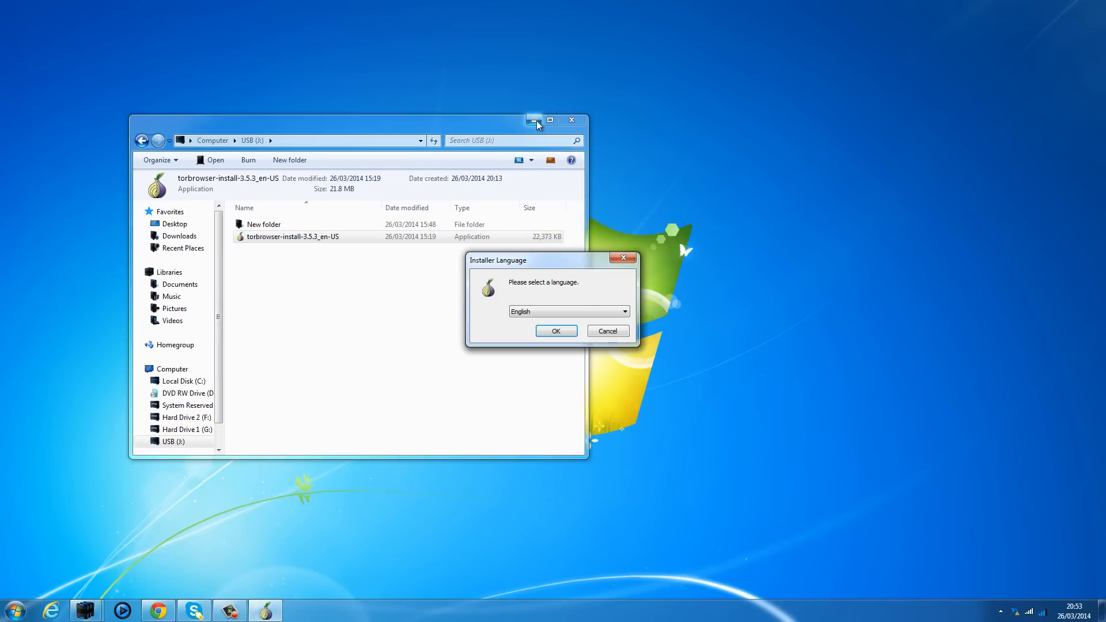
{"action": "left_click", "coordinate": [534, 119]}
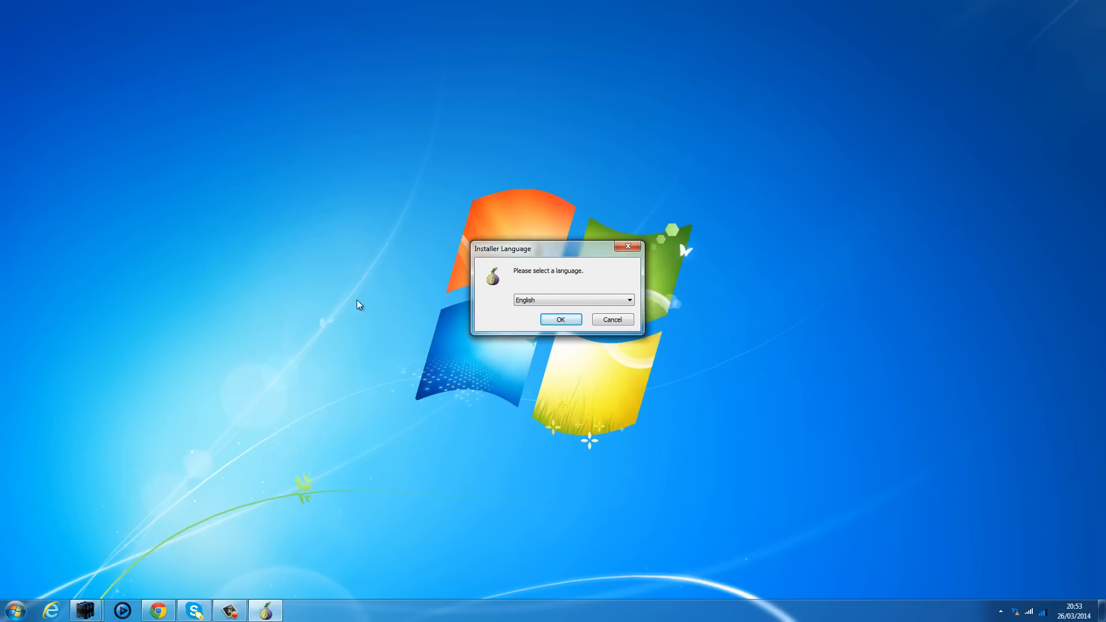
{"action": "left_click_drag", "start_coordinate": [537, 248], "coordinate": [480, 191]}
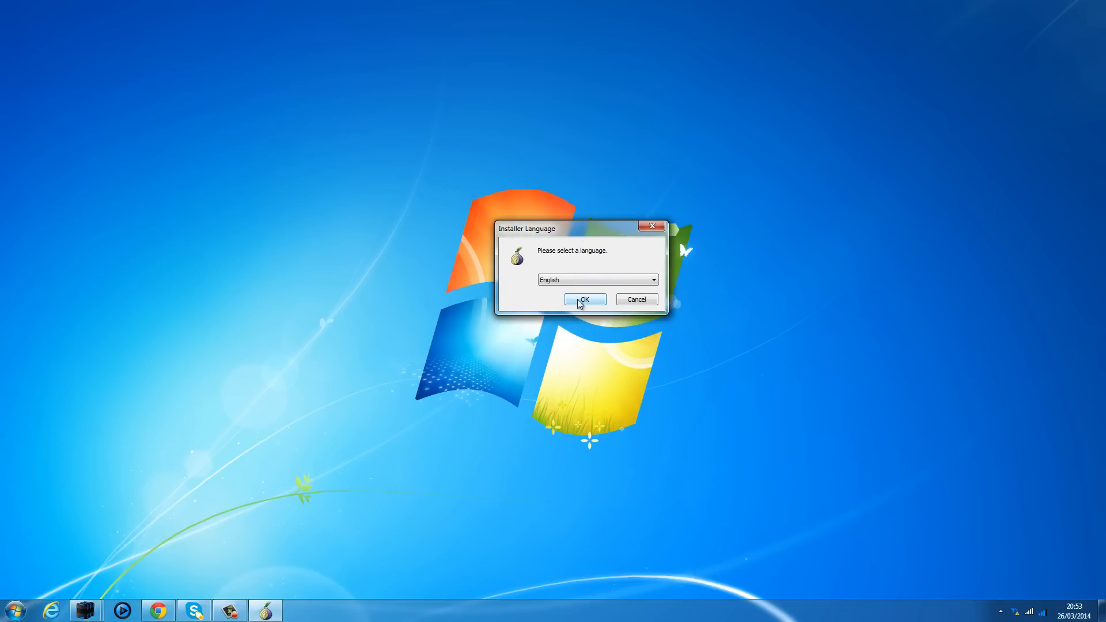
Step: Accept English as installer language and return to Chrome's Download Tor page
{"action": "left_click", "coordinate": [584, 299]}
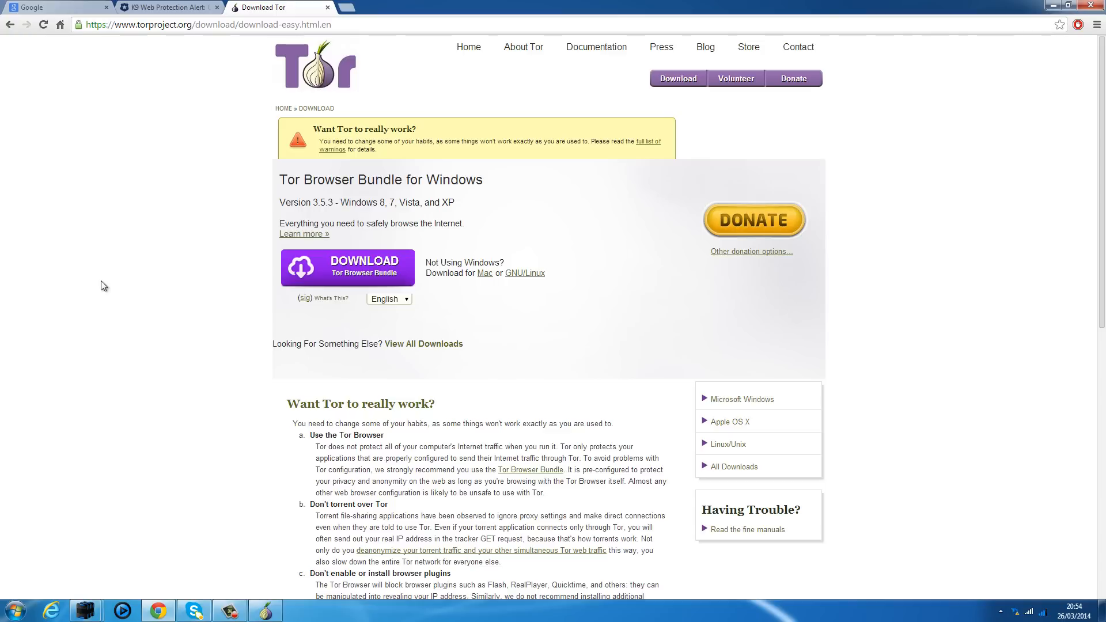
{"action": "mouse_move", "coordinate": [336, 12]}
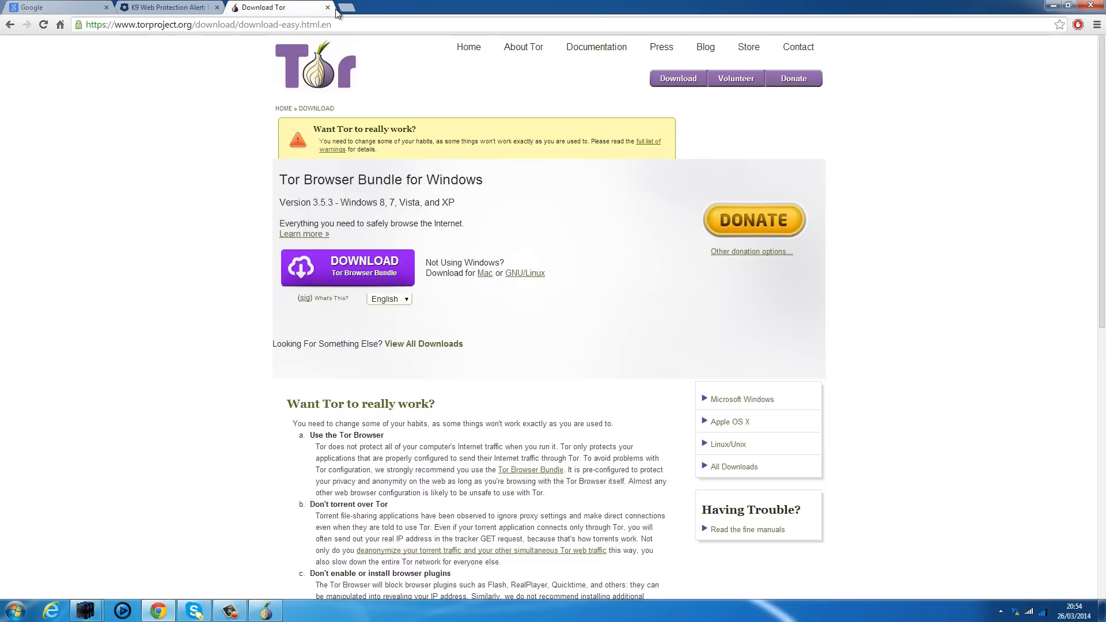
{"action": "mouse_move", "coordinate": [359, 9]}
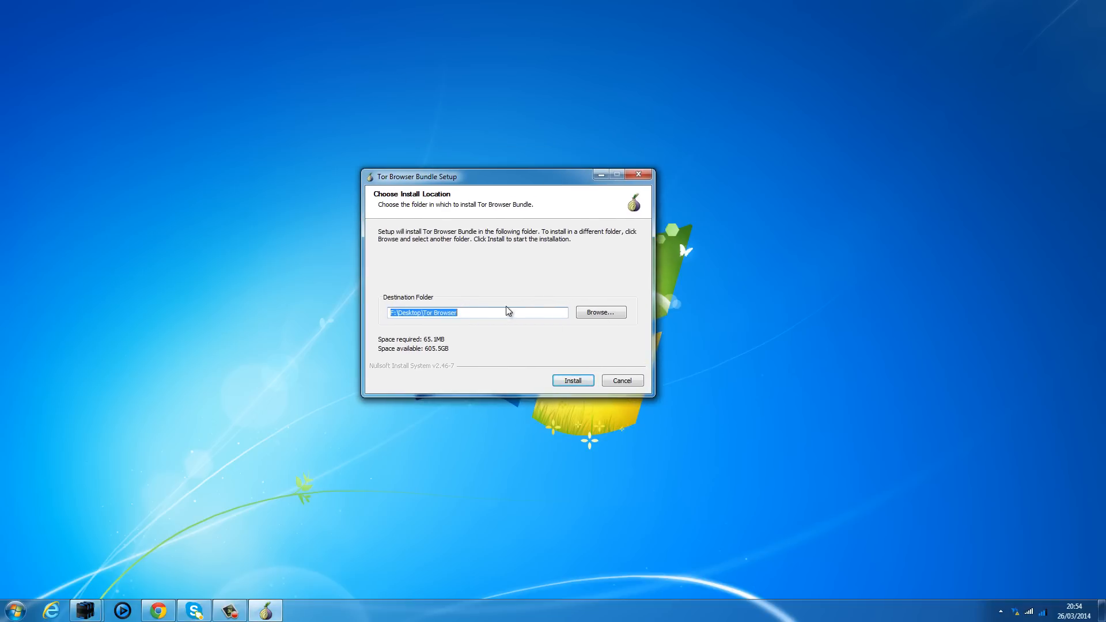
{"action": "mouse_move", "coordinate": [408, 274]}
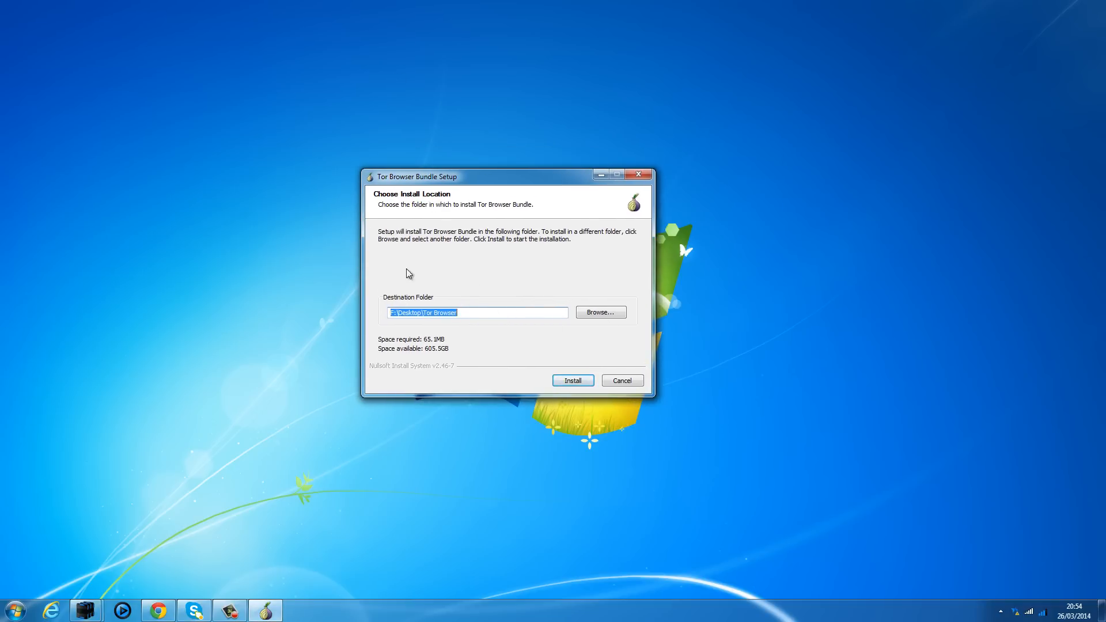
{"action": "mouse_move", "coordinate": [503, 273]}
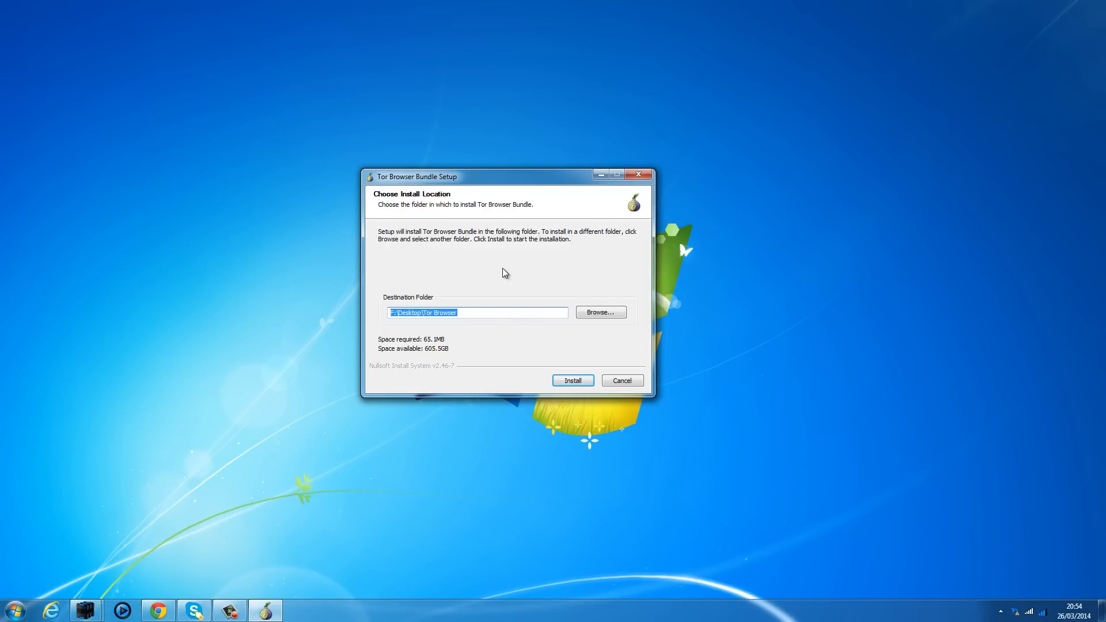
{"action": "mouse_move", "coordinate": [515, 148]}
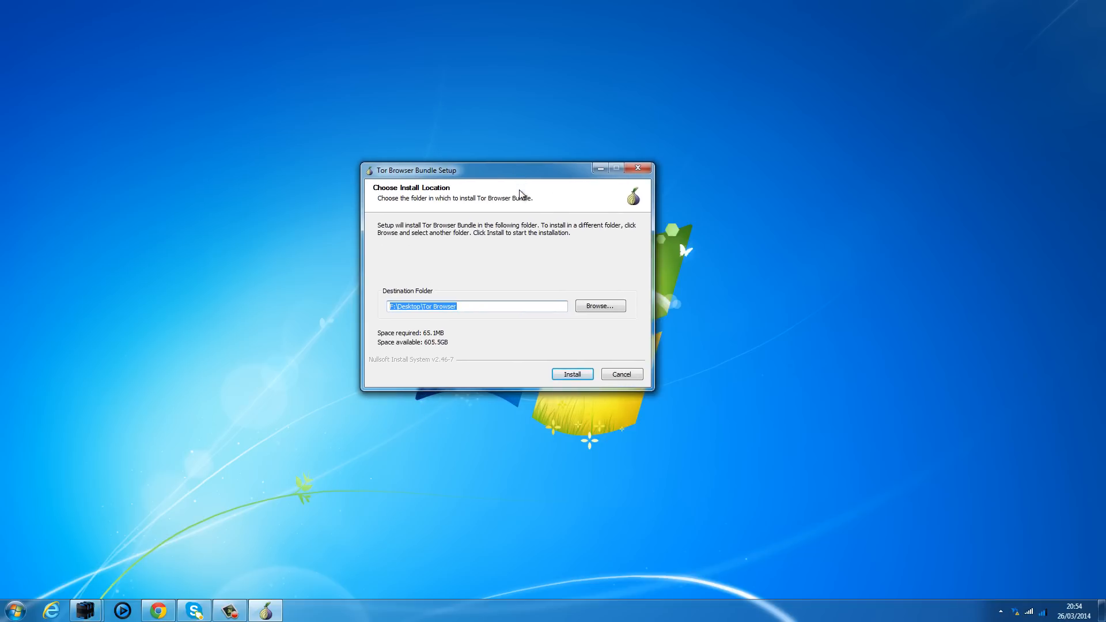
{"action": "mouse_move", "coordinate": [519, 295]}
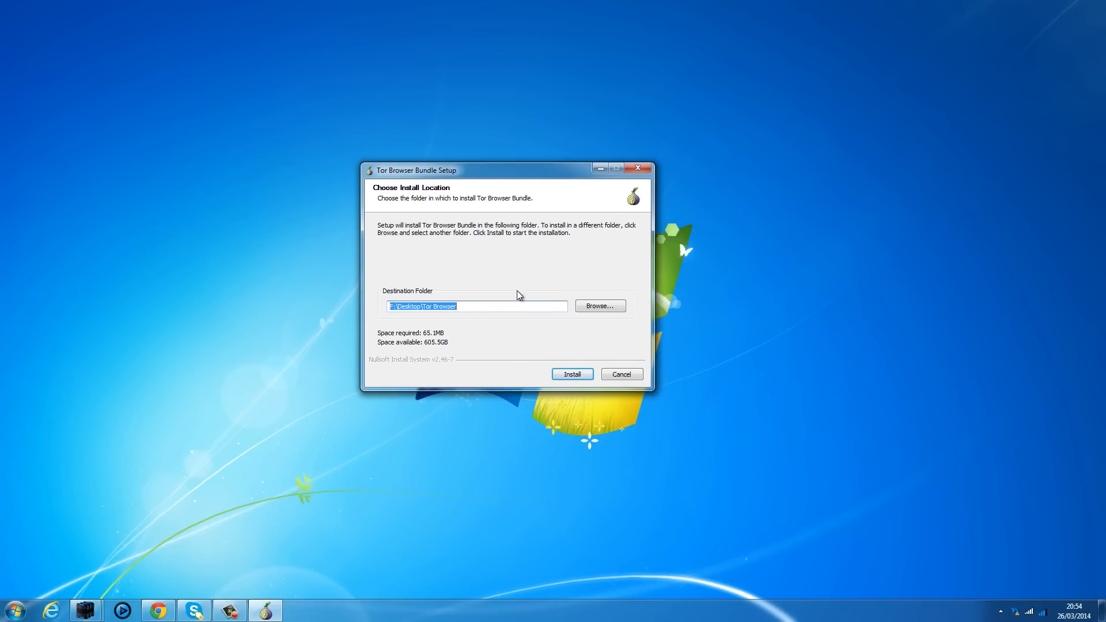
{"action": "mouse_move", "coordinate": [600, 305]}
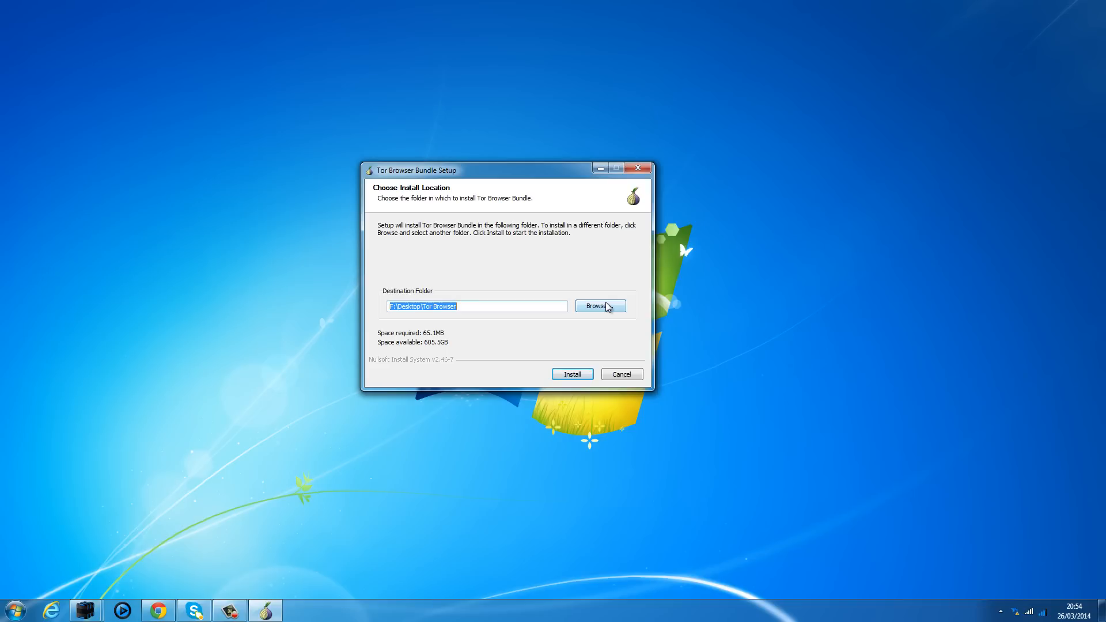
{"action": "mouse_move", "coordinate": [598, 324]}
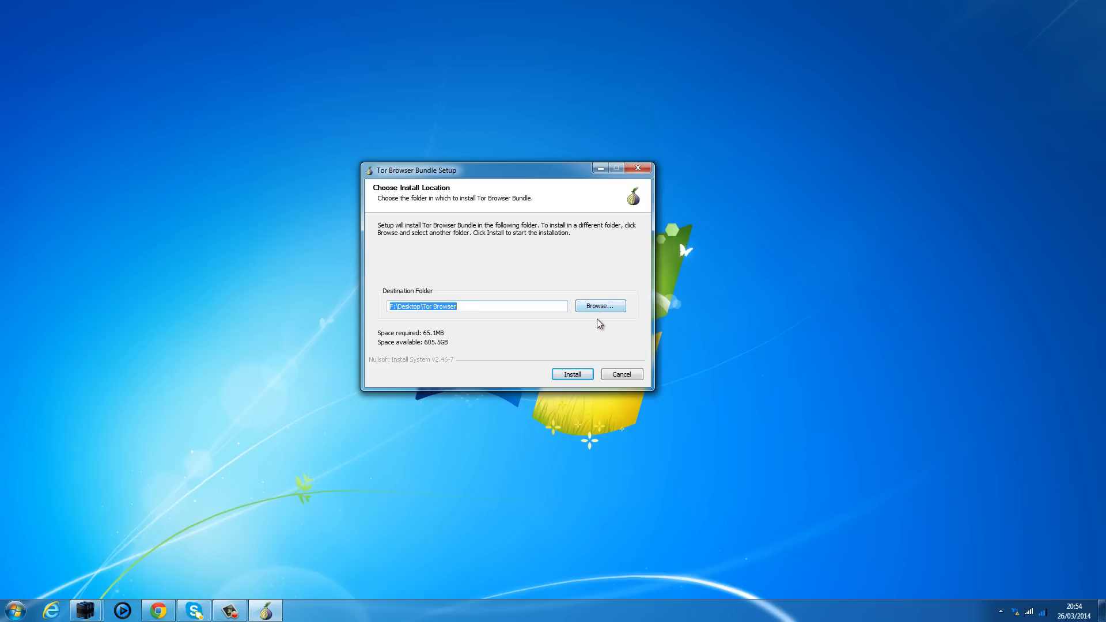
{"action": "mouse_move", "coordinate": [630, 263]}
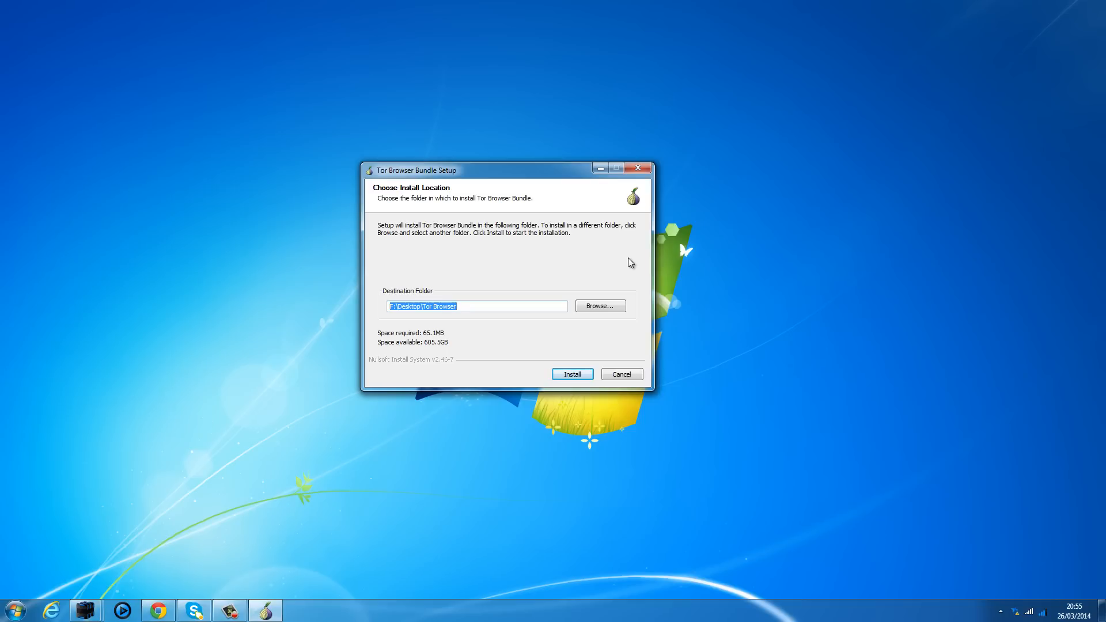
{"action": "mouse_move", "coordinate": [487, 151]}
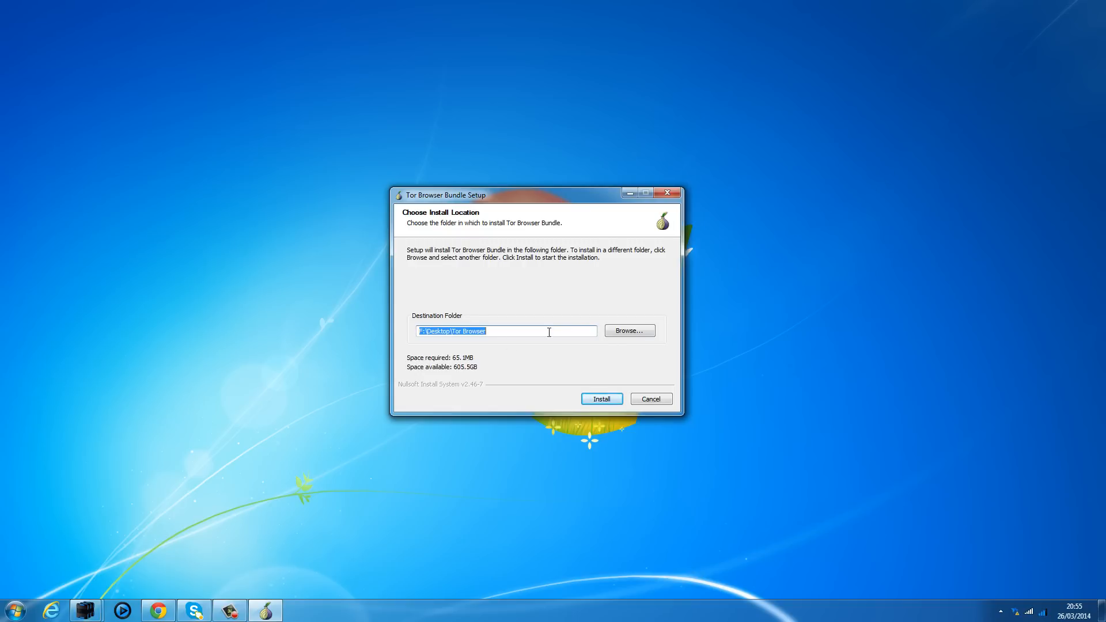
Step: Set the install destination to USB (J:) via Browse and run the installation
{"action": "left_click", "coordinate": [628, 330]}
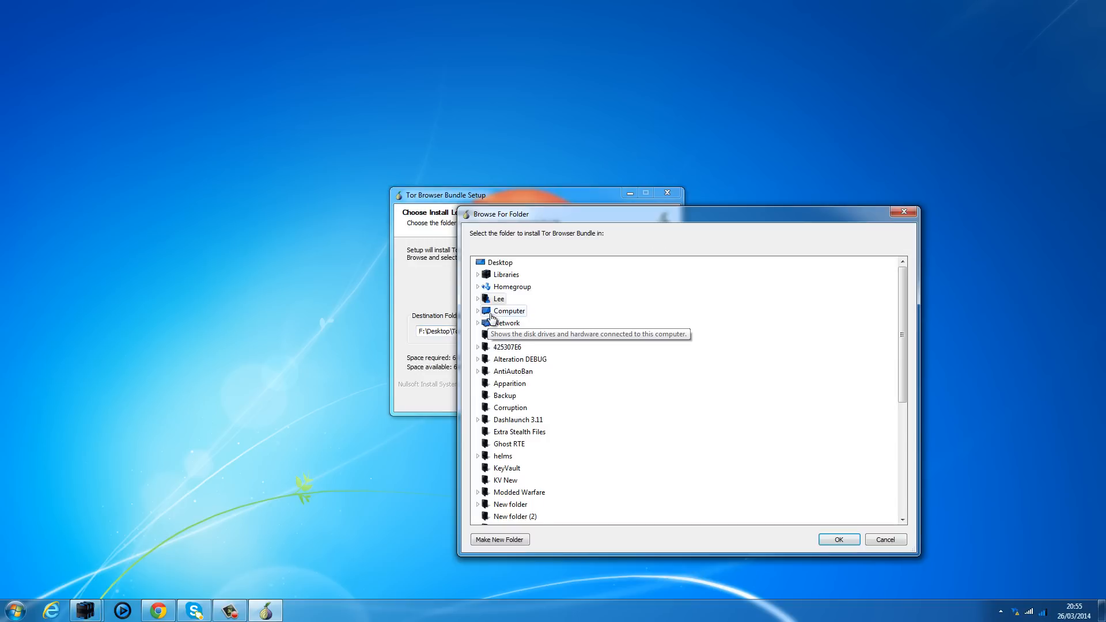
{"action": "left_click", "coordinate": [477, 310]}
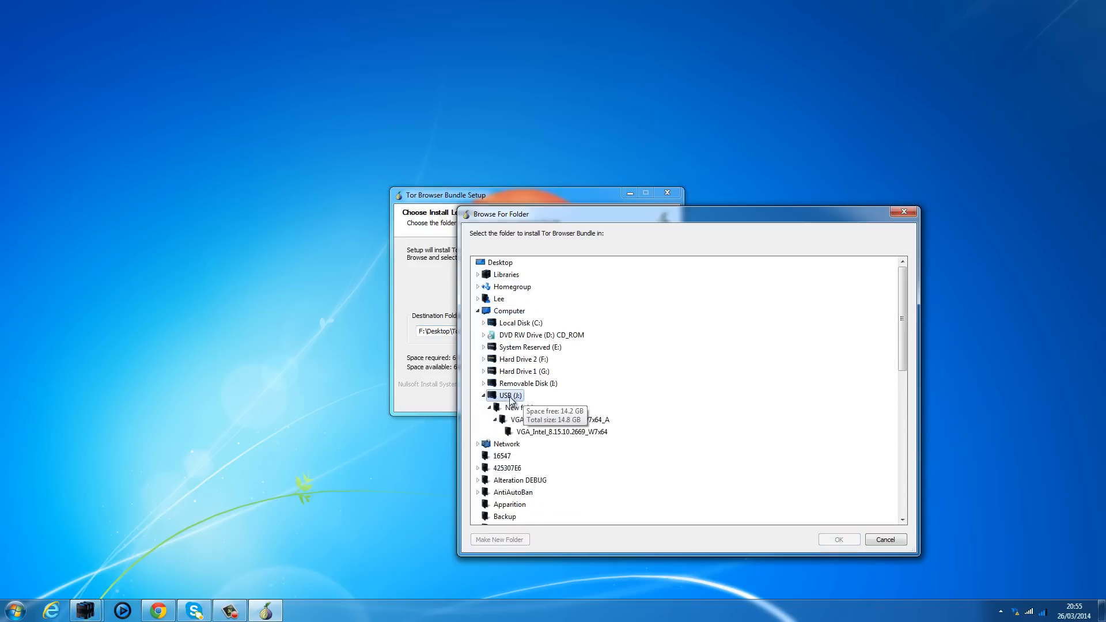
{"action": "left_click", "coordinate": [838, 539]}
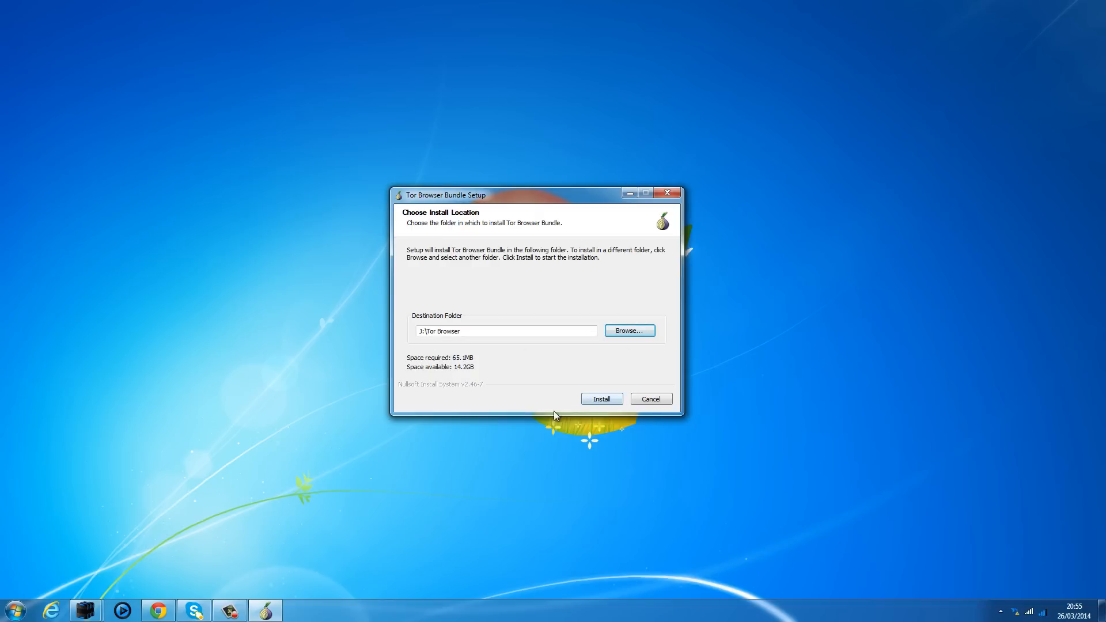
{"action": "left_click", "coordinate": [601, 399]}
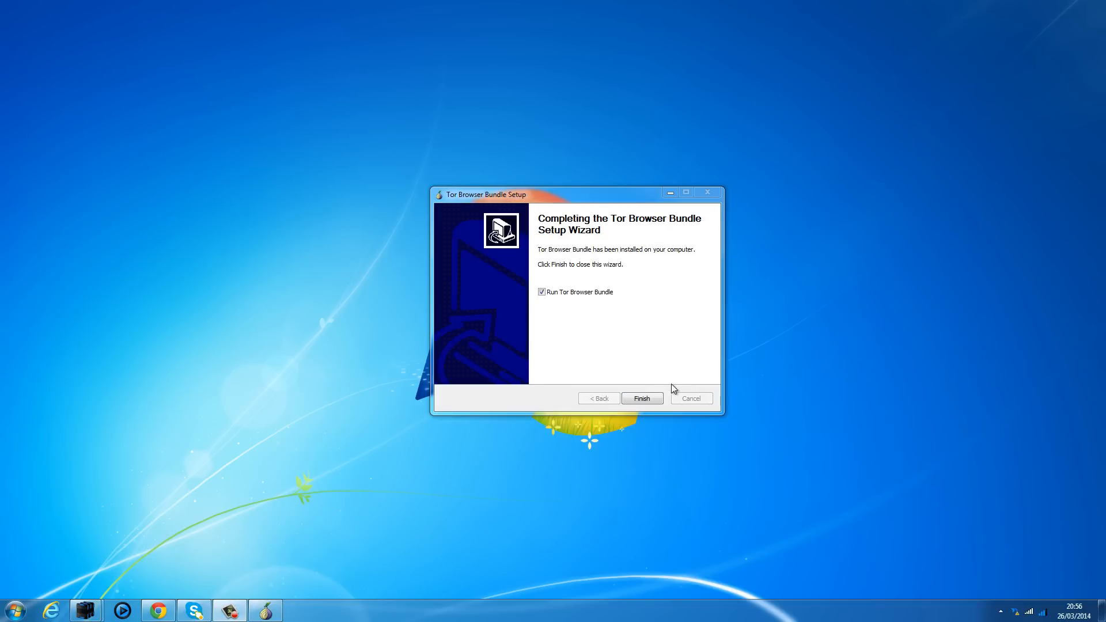
{"action": "mouse_move", "coordinate": [642, 398]}
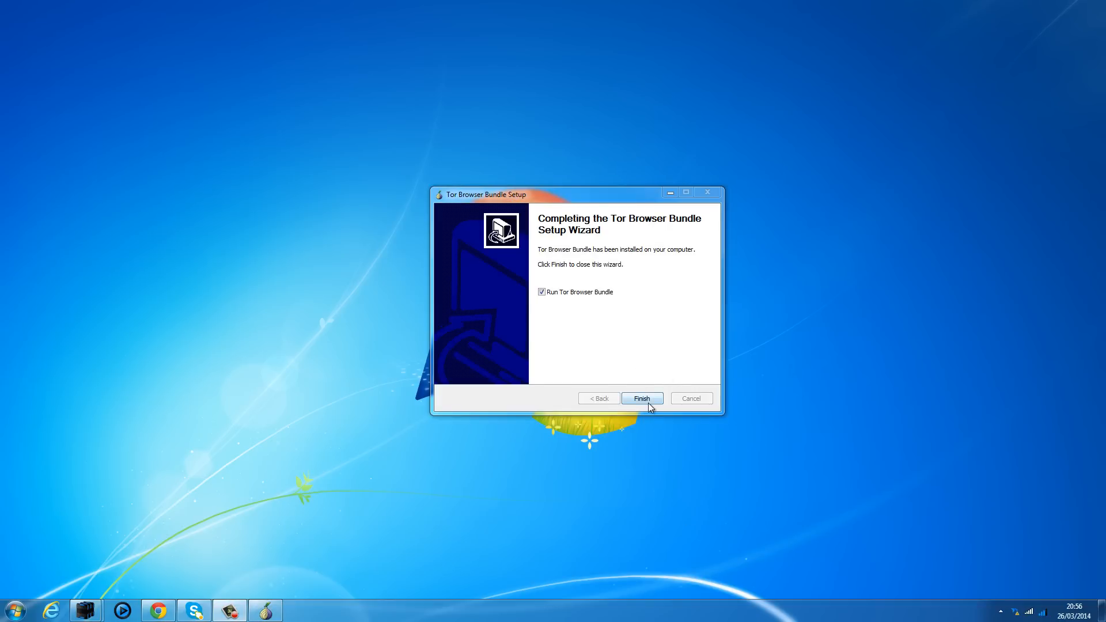
{"action": "mouse_move", "coordinate": [654, 379]}
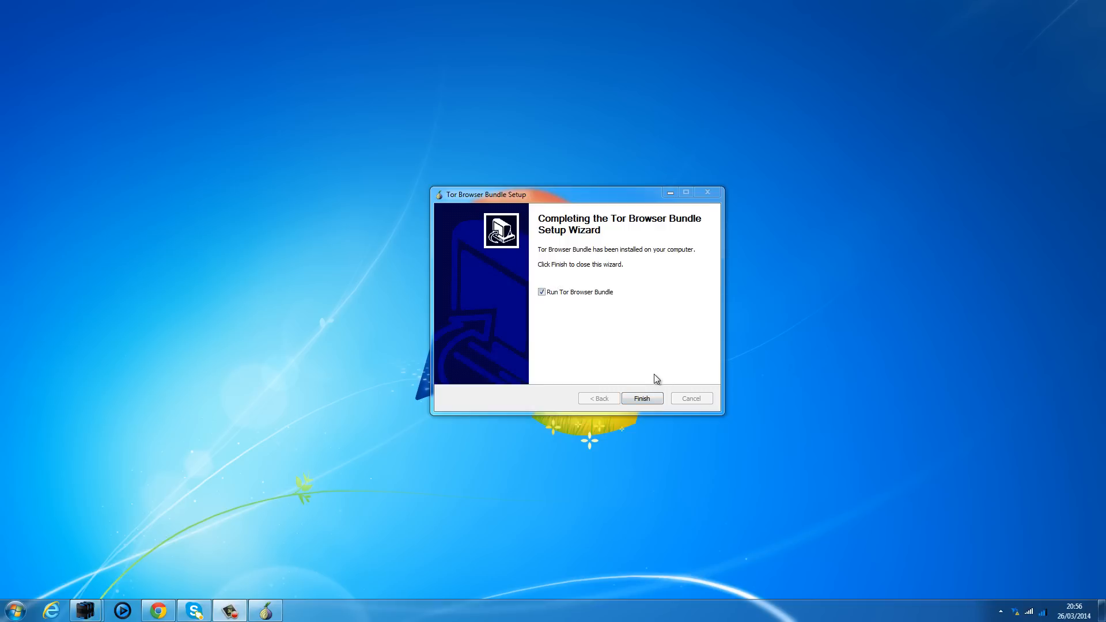
Step: Finish setup to launch Tor Browser and reposition its Tor Network Settings window
{"action": "left_click", "coordinate": [640, 398]}
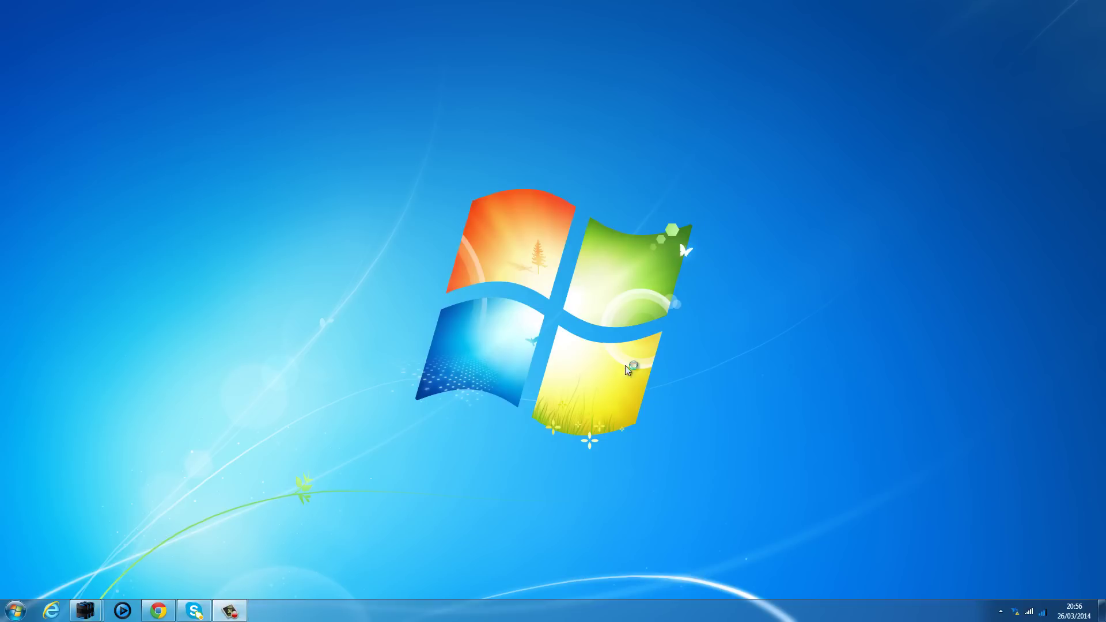
{"action": "mouse_move", "coordinate": [388, 413]}
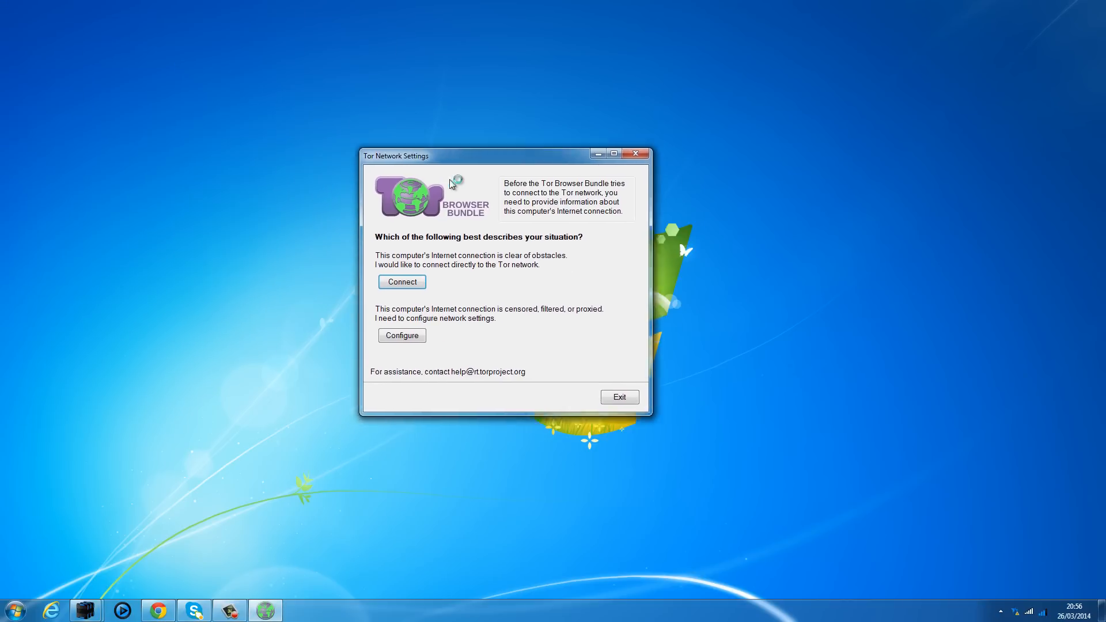
{"action": "left_click_drag", "start_coordinate": [458, 156], "coordinate": [522, 174]}
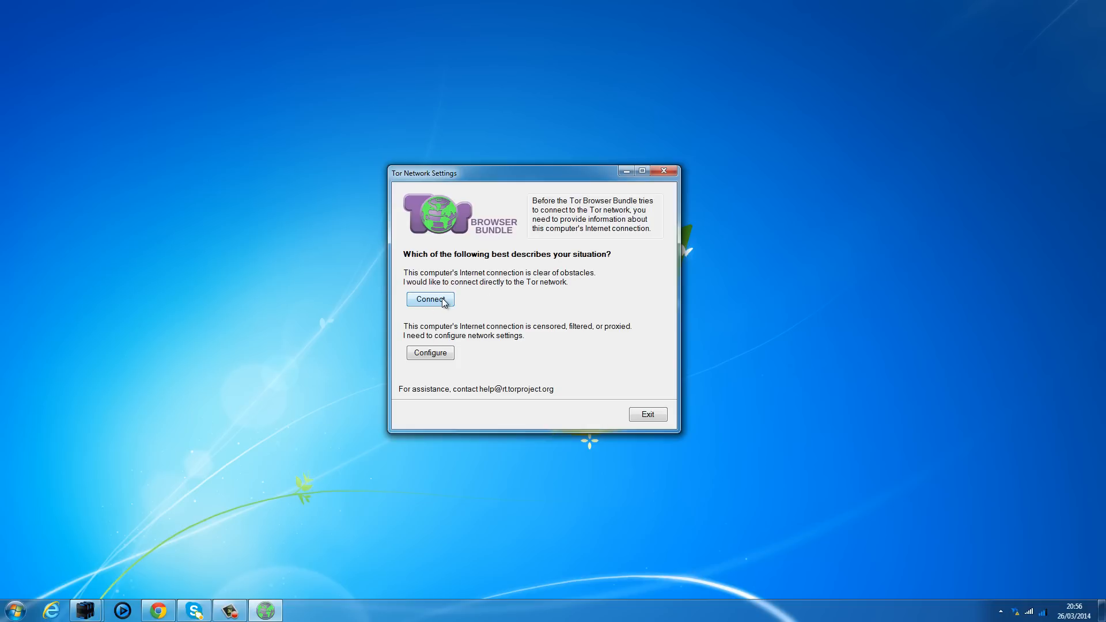
{"action": "mouse_move", "coordinate": [417, 311]}
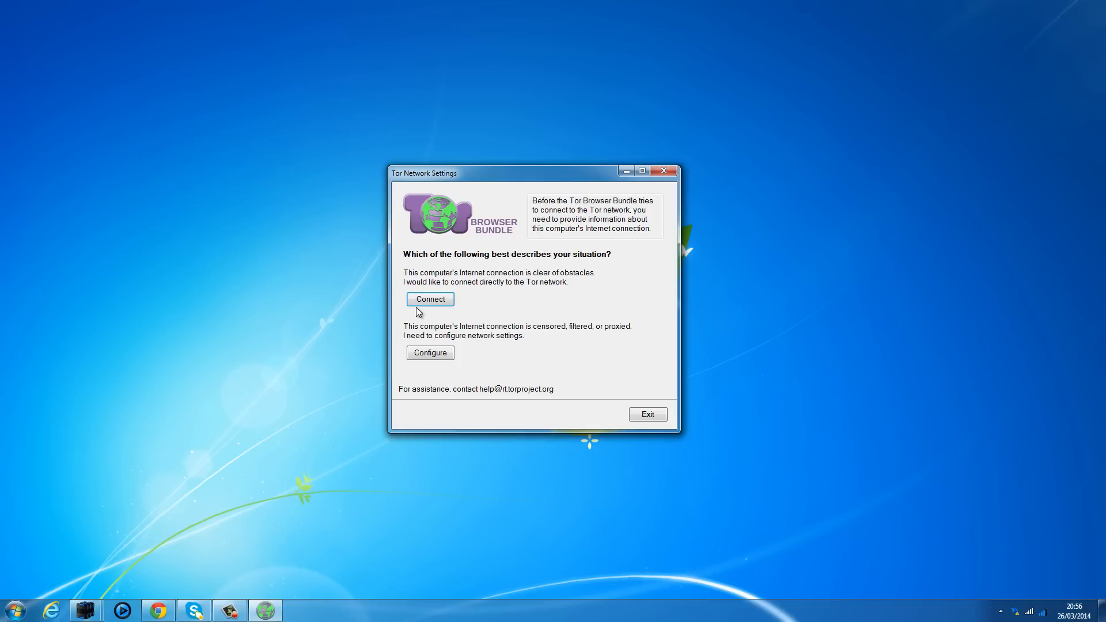
{"action": "mouse_move", "coordinate": [456, 309]}
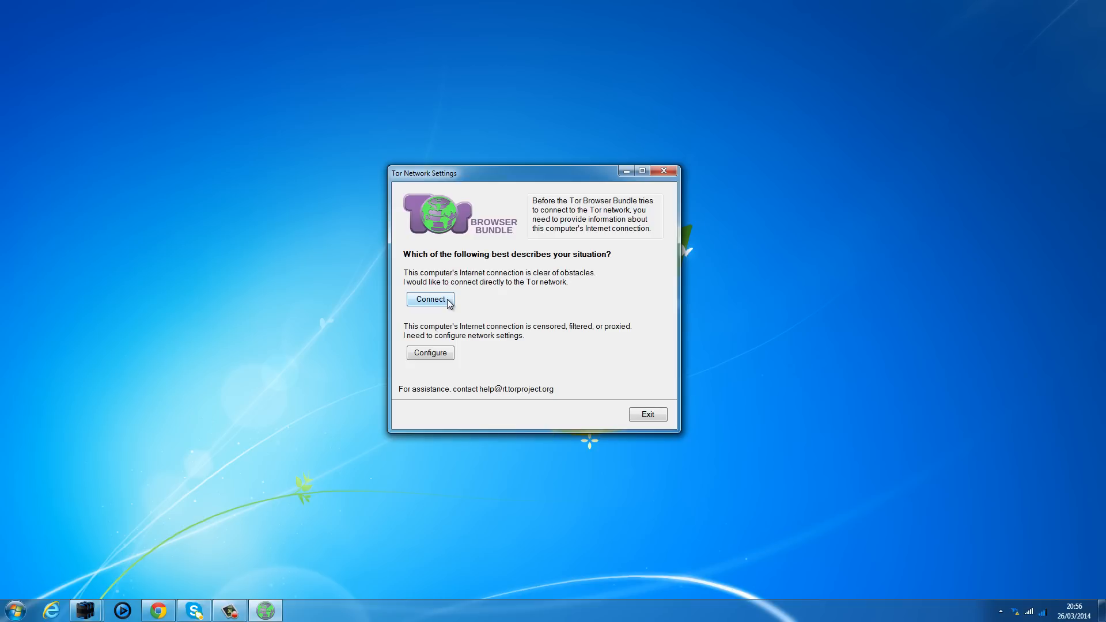
{"action": "mouse_move", "coordinate": [471, 184]}
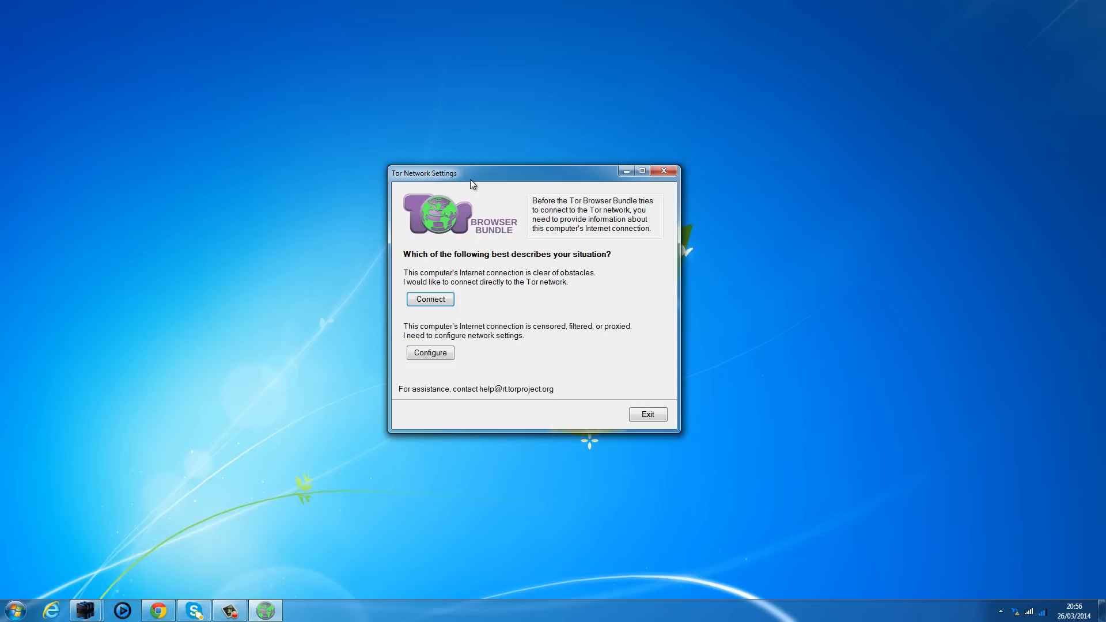
{"action": "mouse_move", "coordinate": [483, 189]}
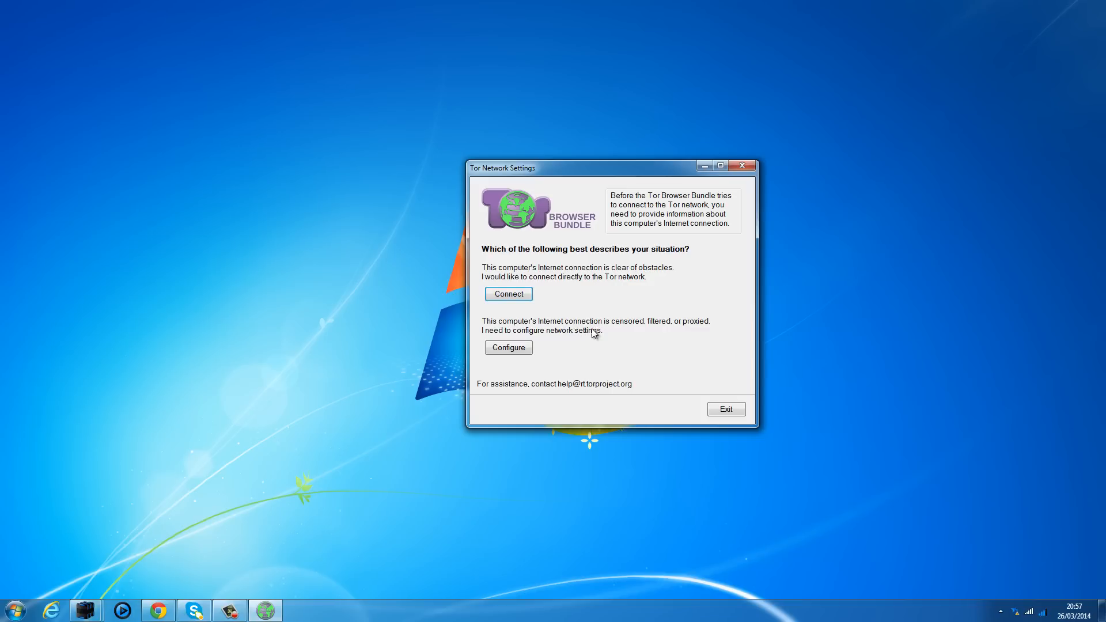
{"action": "mouse_move", "coordinate": [615, 339]}
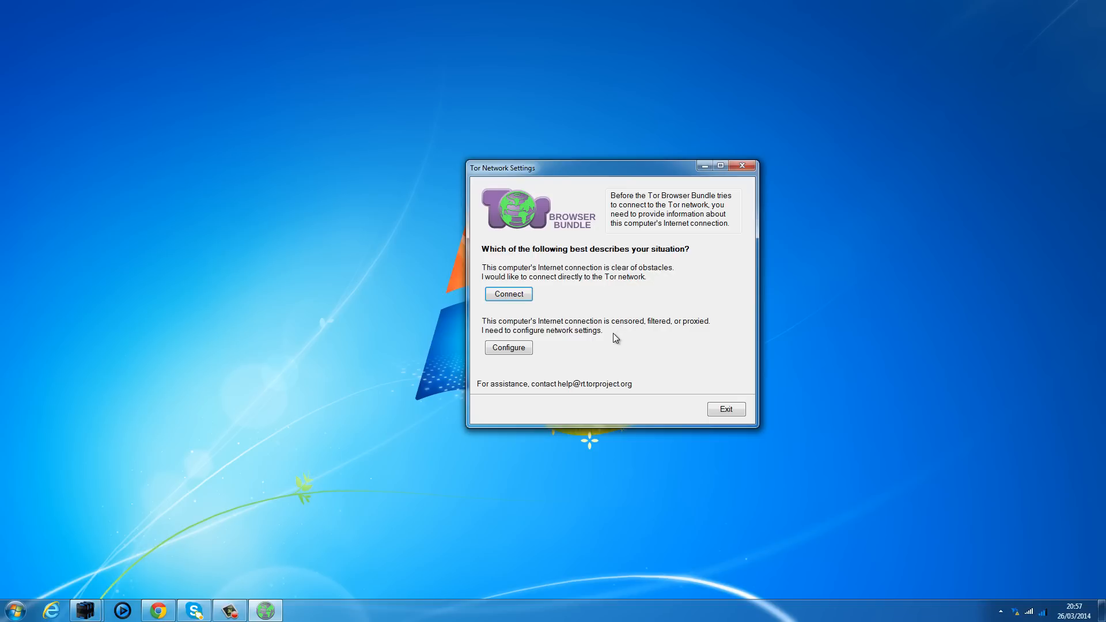
{"action": "mouse_move", "coordinate": [612, 344]}
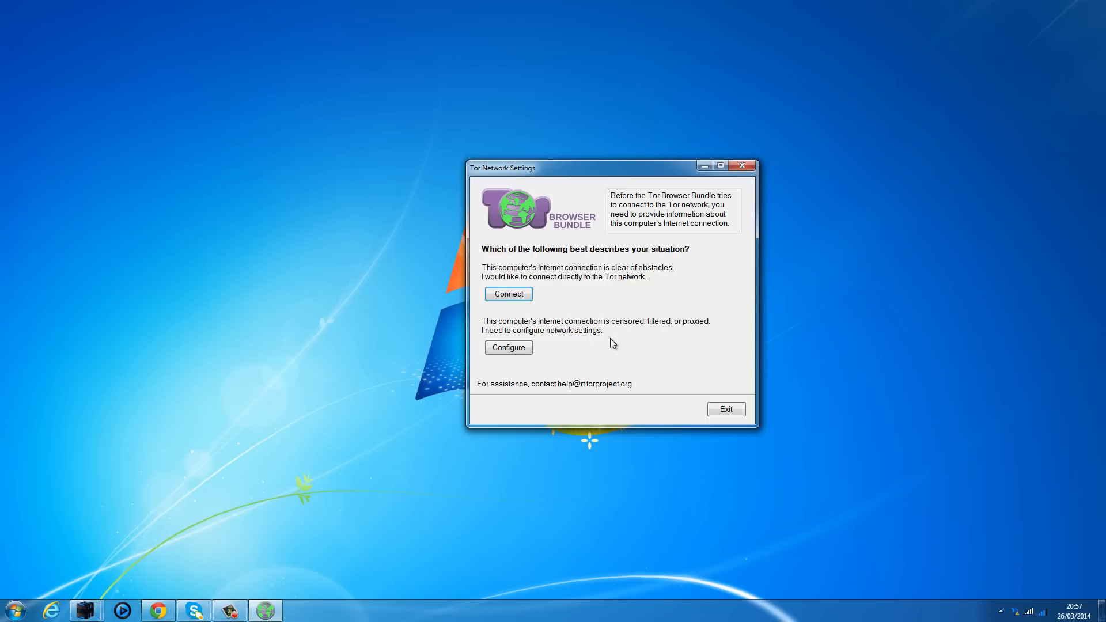
{"action": "mouse_move", "coordinate": [619, 328]}
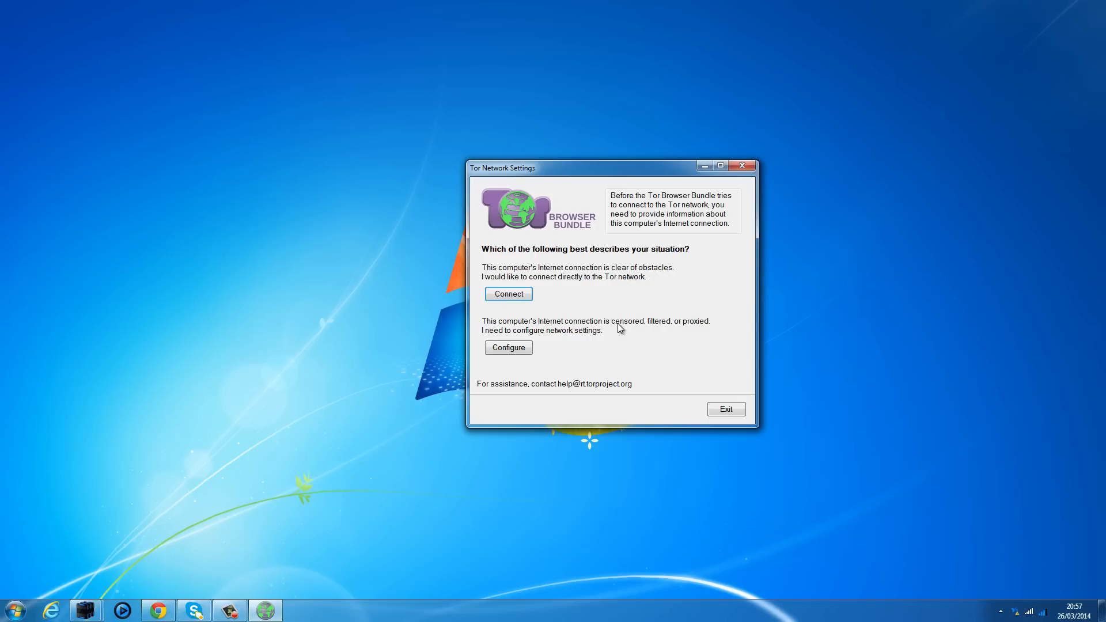
{"action": "mouse_move", "coordinate": [581, 332]}
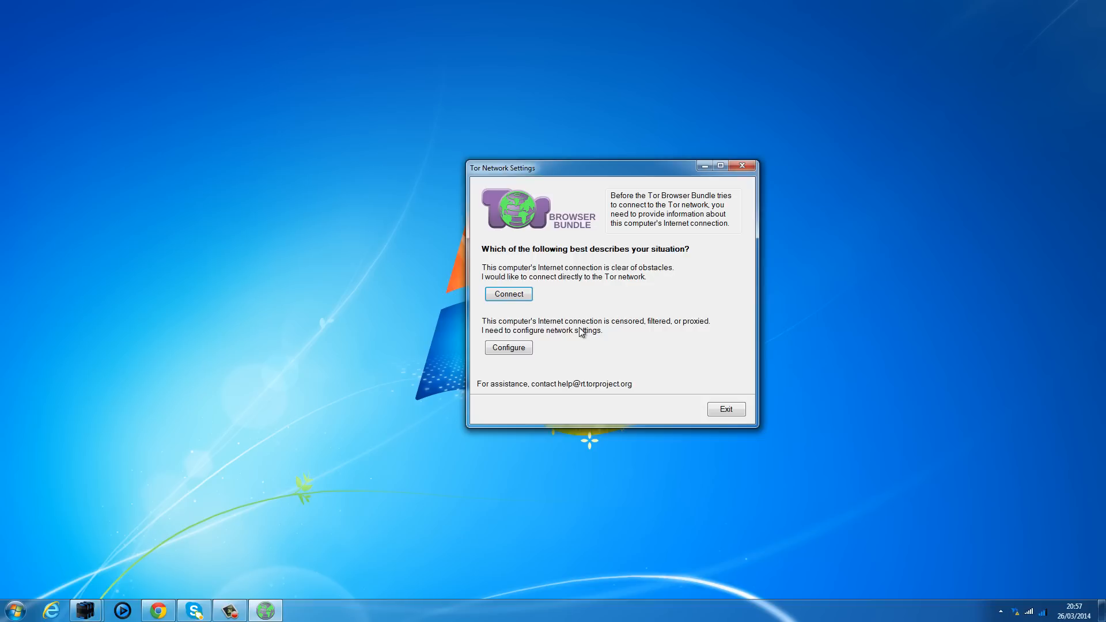
{"action": "mouse_move", "coordinate": [624, 346]}
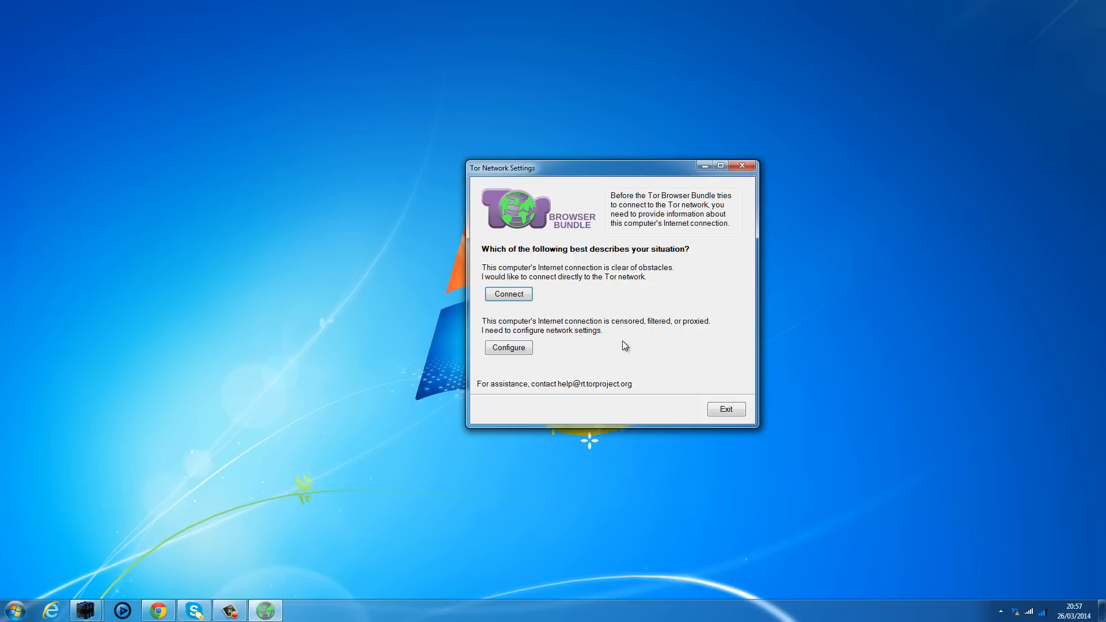
{"action": "mouse_move", "coordinate": [688, 331]}
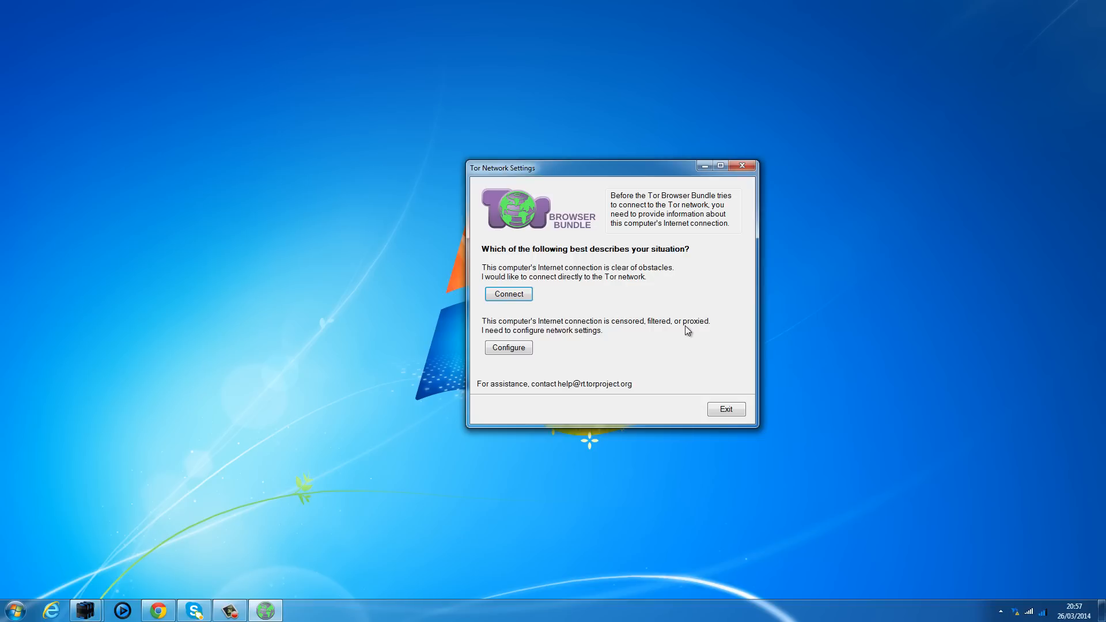
{"action": "mouse_move", "coordinate": [537, 351]}
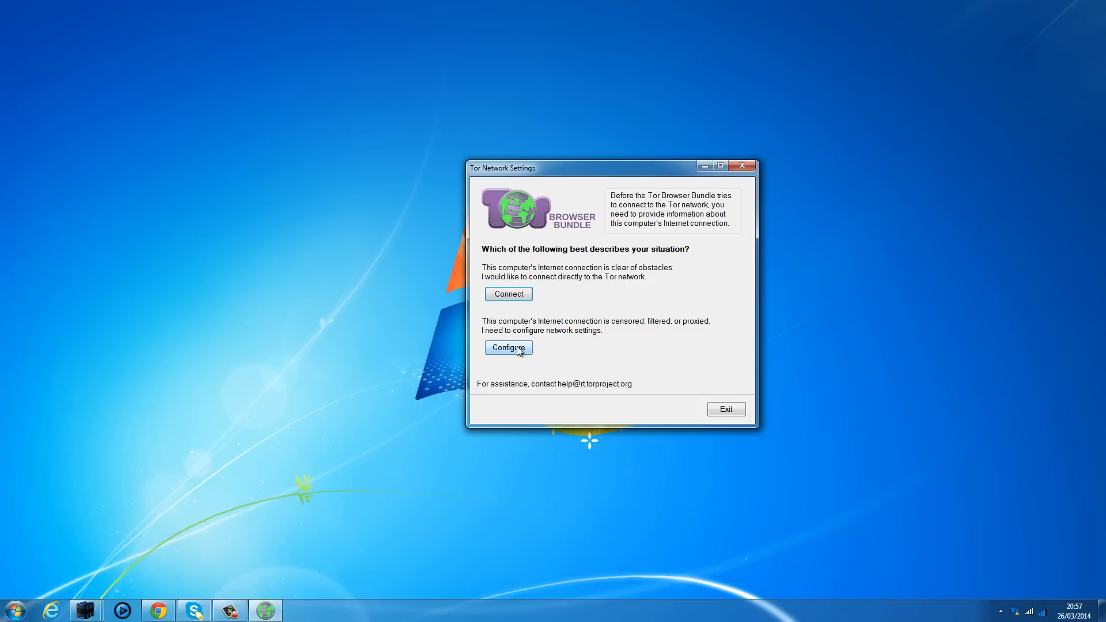
{"action": "mouse_move", "coordinate": [615, 343]}
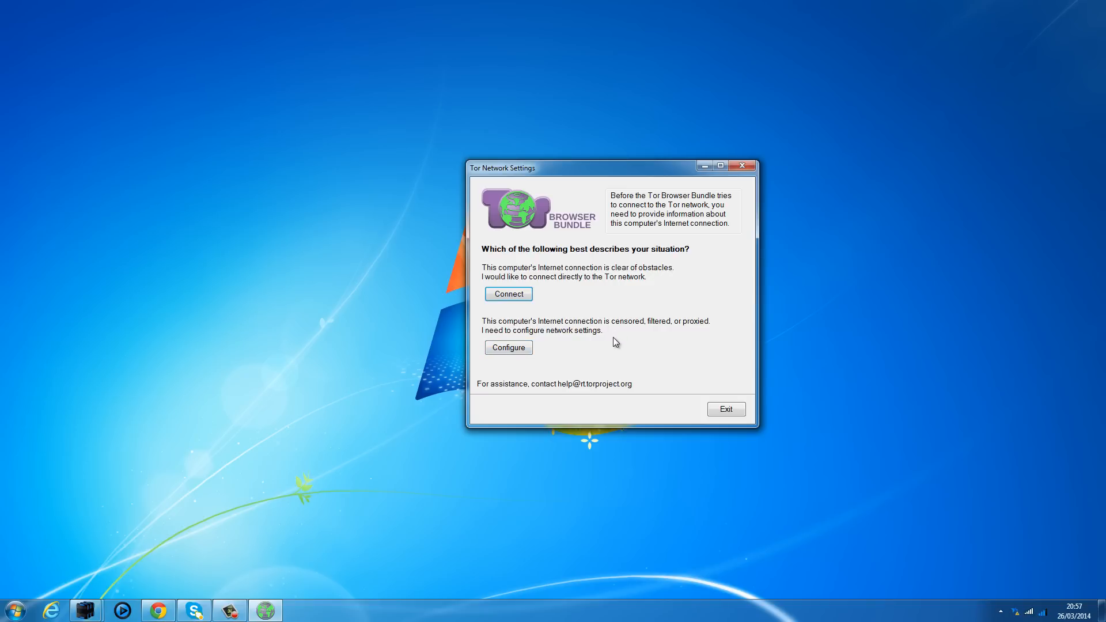
{"action": "mouse_move", "coordinate": [509, 347]}
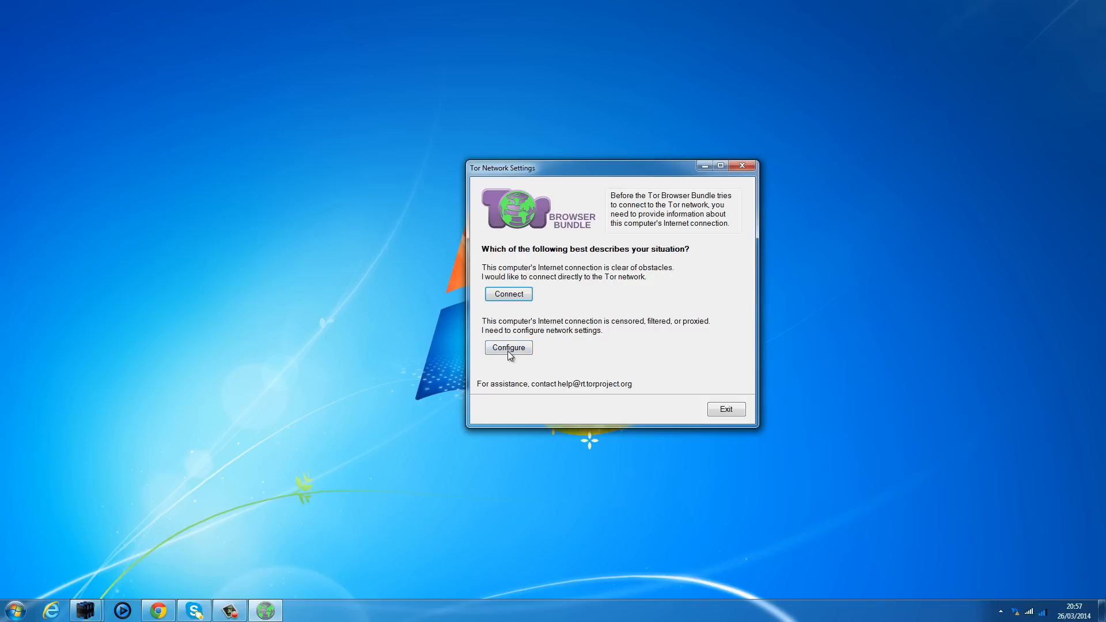
{"action": "left_click", "coordinate": [508, 347]}
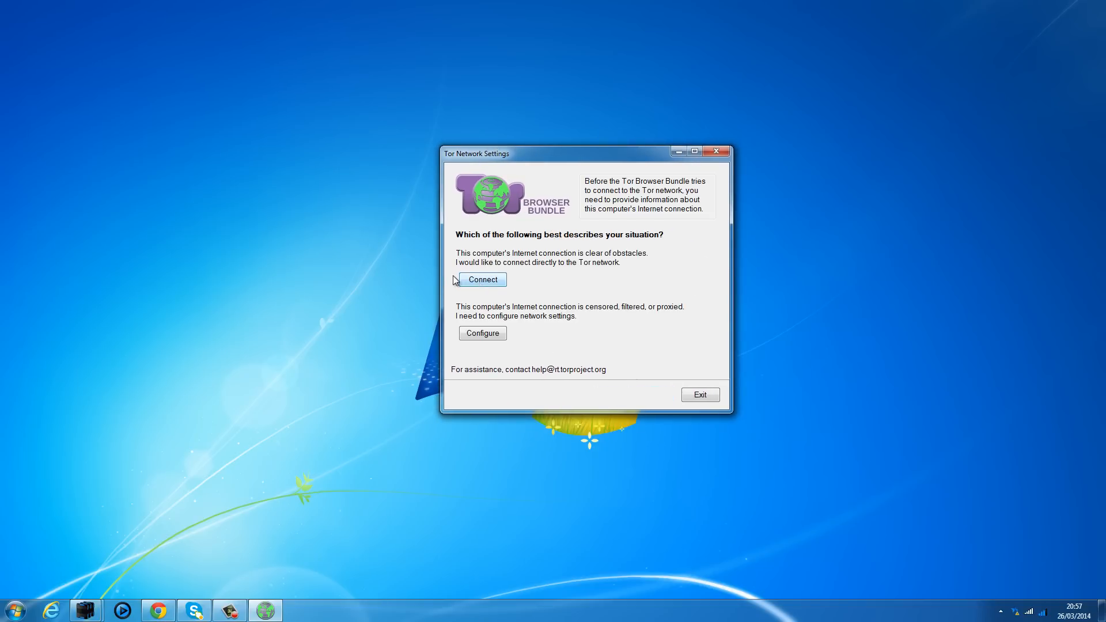
{"action": "mouse_move", "coordinate": [431, 266]}
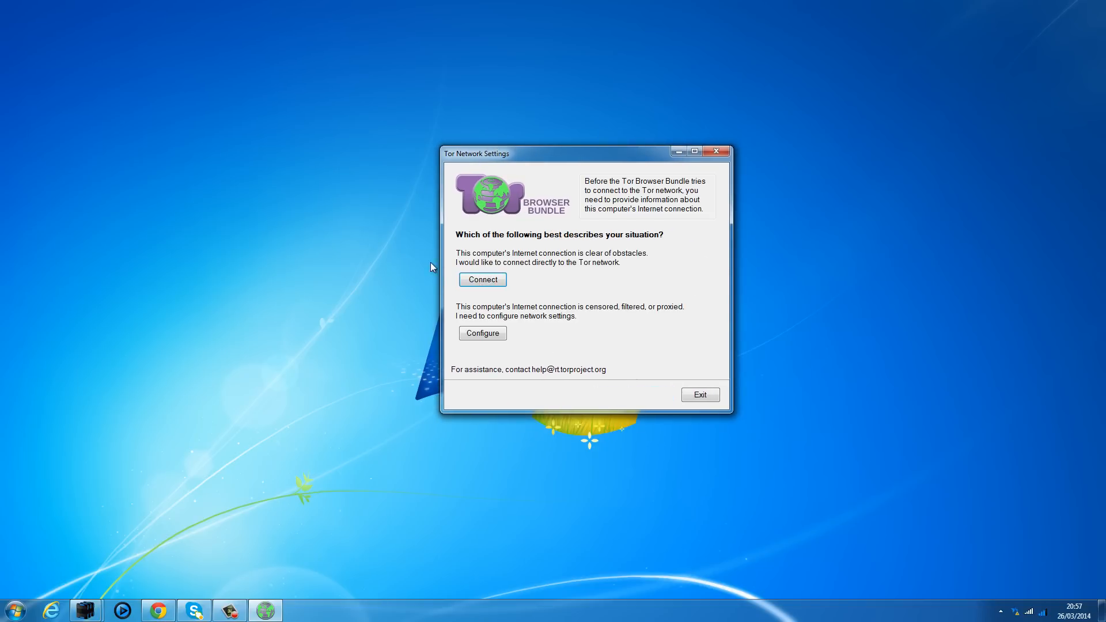
{"action": "mouse_move", "coordinate": [261, 166]}
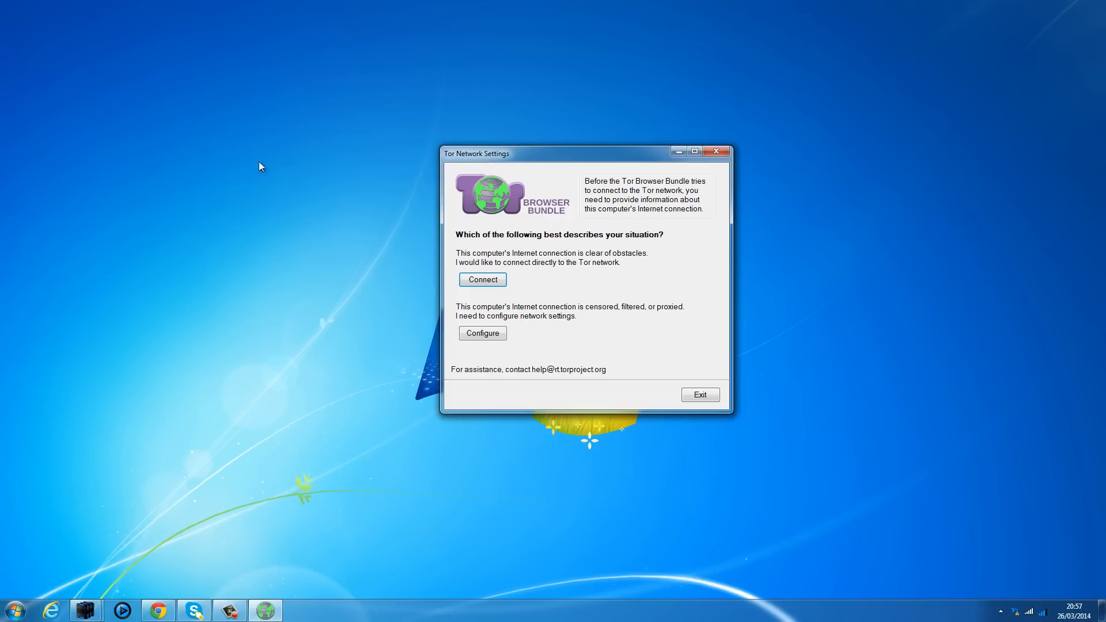
{"action": "mouse_move", "coordinate": [131, 210]}
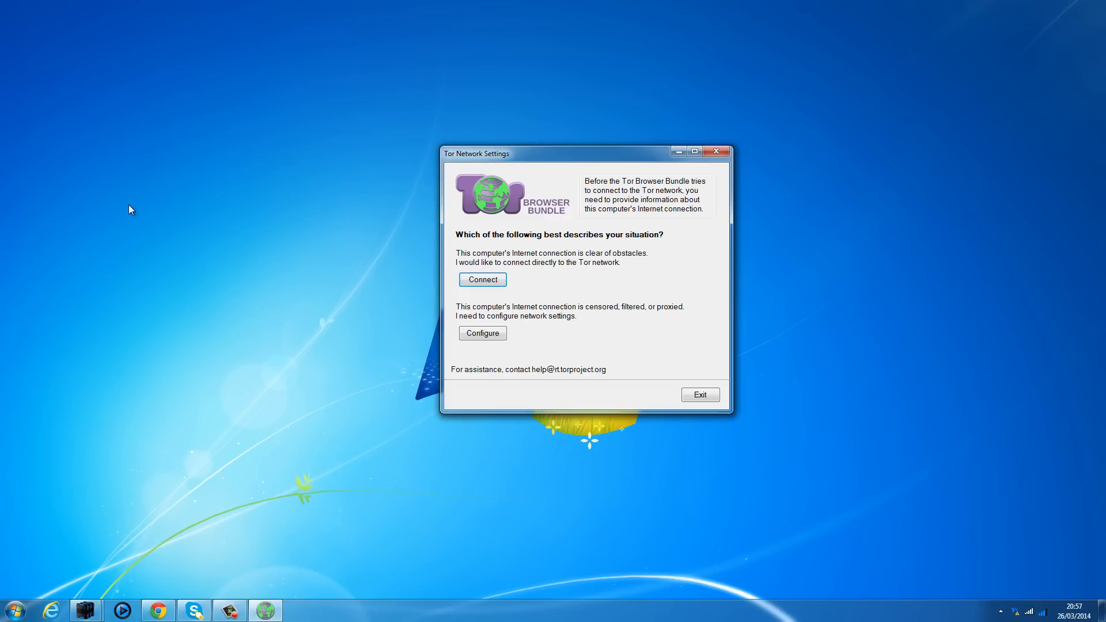
{"action": "mouse_move", "coordinate": [205, 271]}
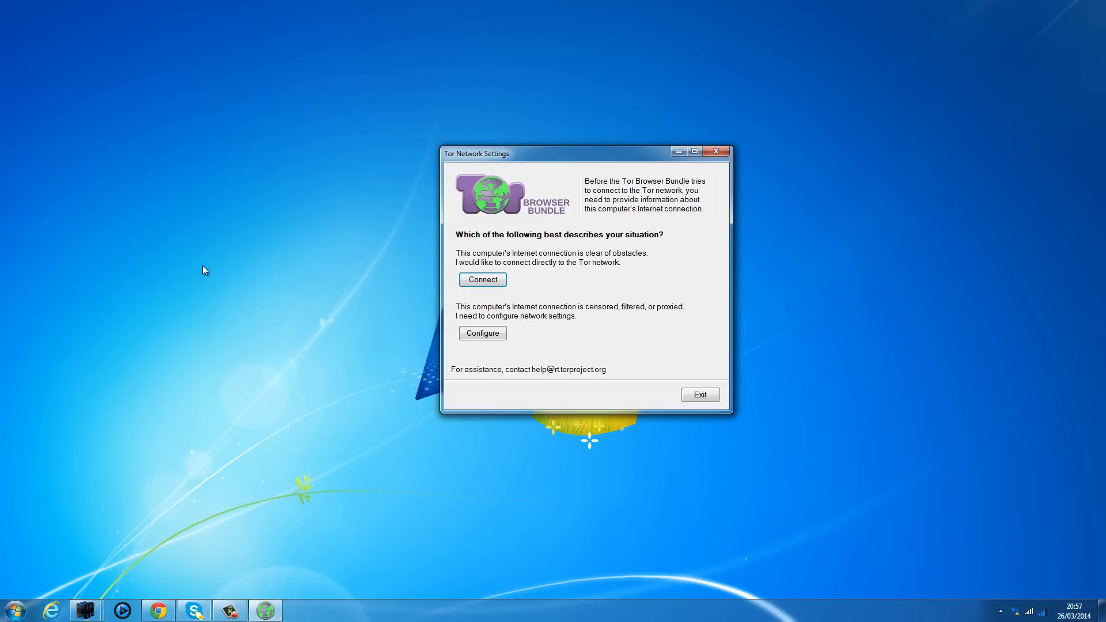
{"action": "mouse_move", "coordinate": [256, 192]}
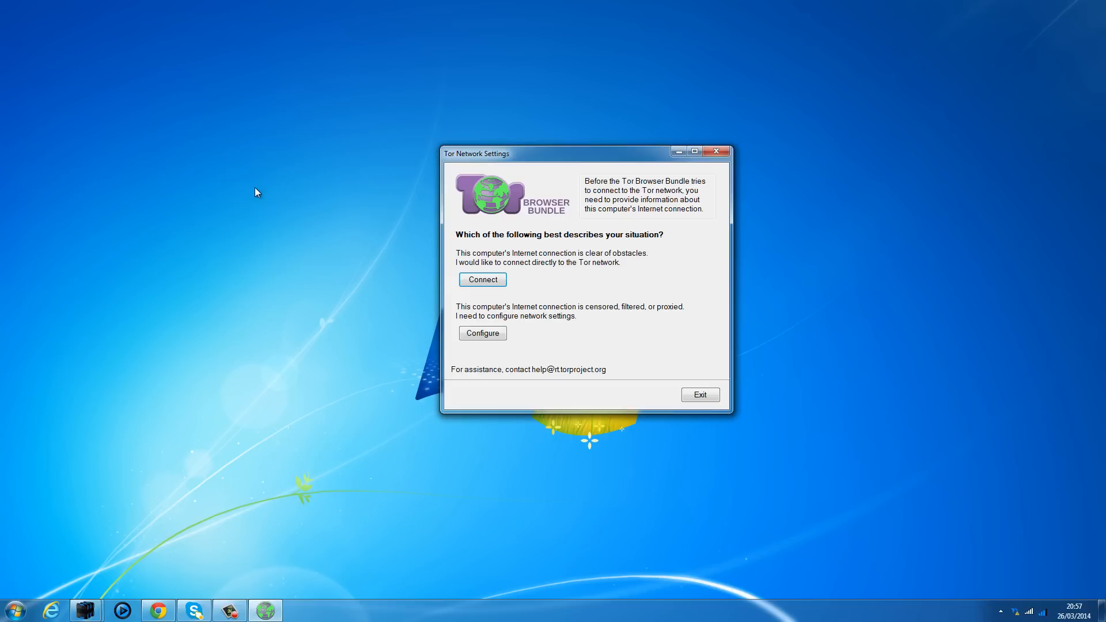
{"action": "mouse_move", "coordinate": [78, 195]}
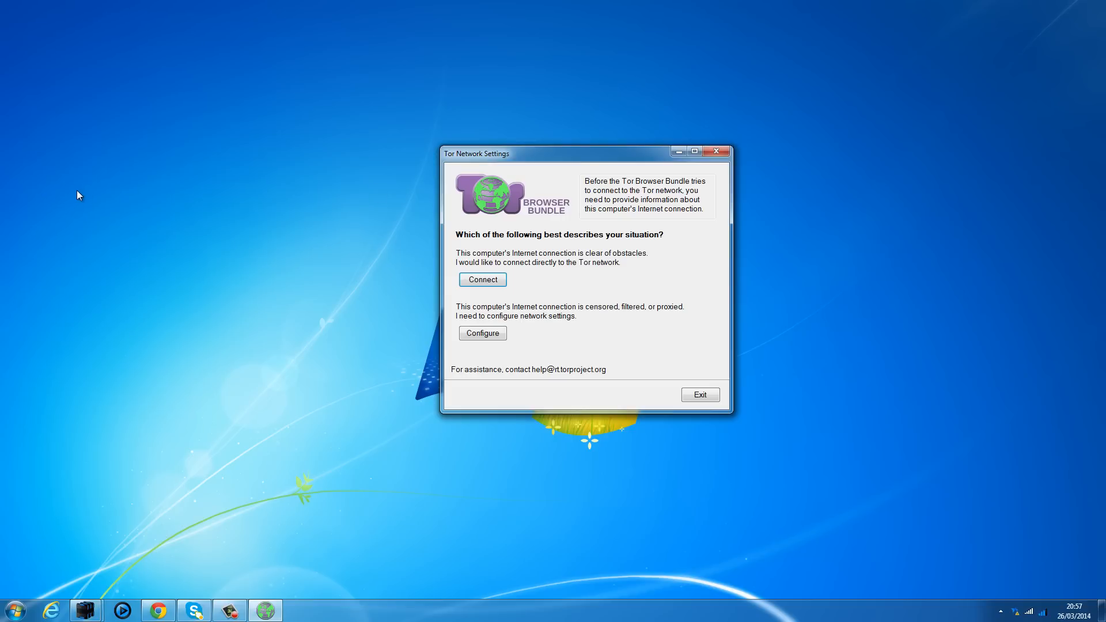
{"action": "mouse_move", "coordinate": [114, 203]}
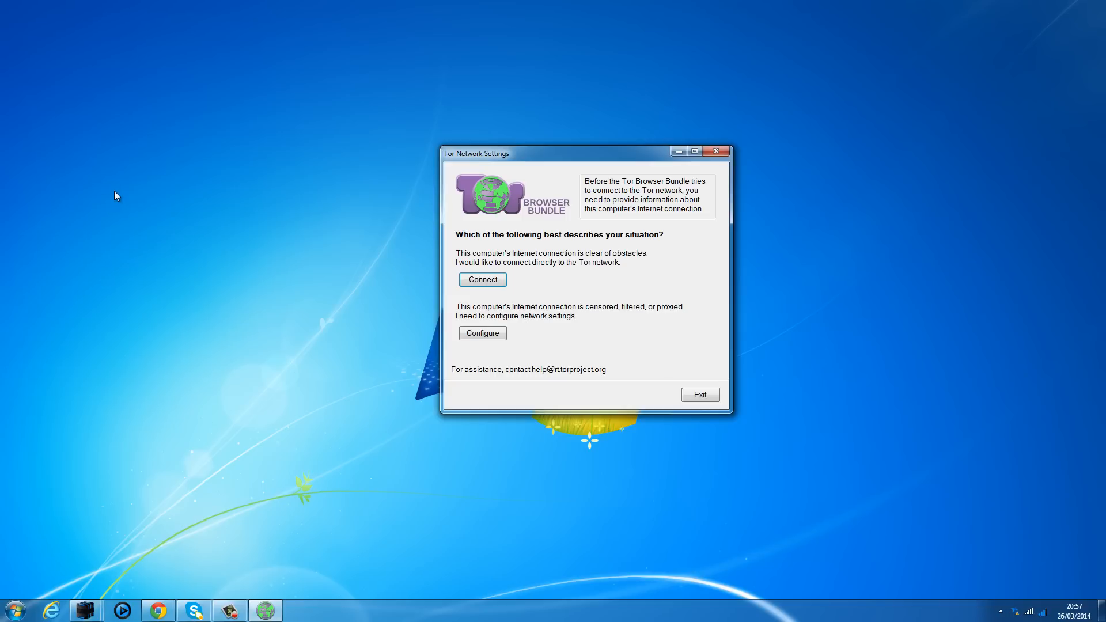
{"action": "mouse_move", "coordinate": [531, 192]}
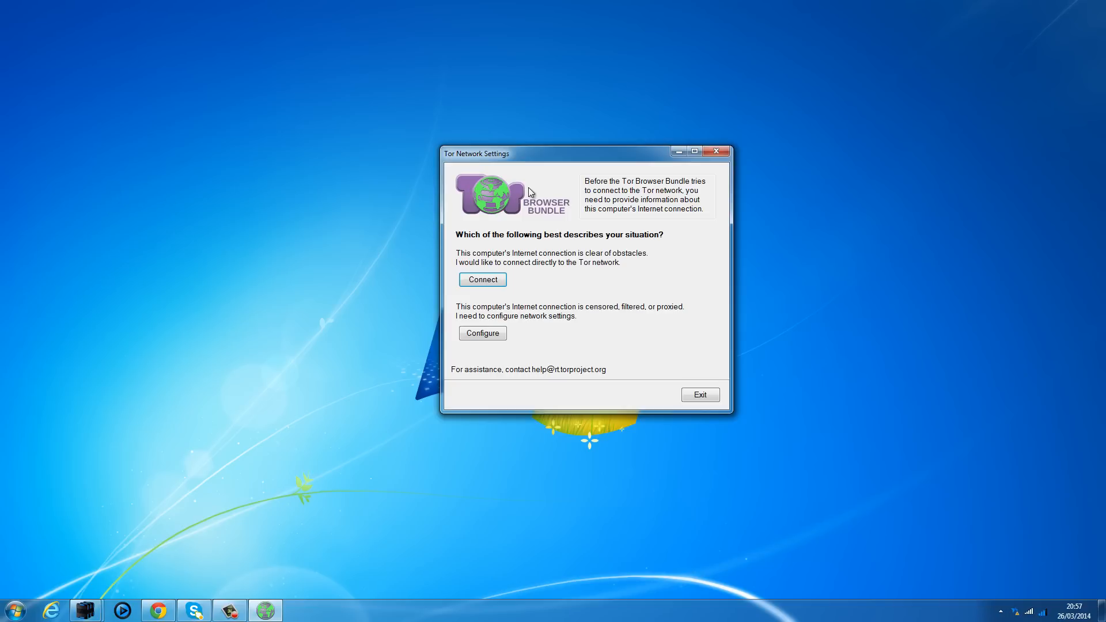
{"action": "mouse_move", "coordinate": [625, 217]}
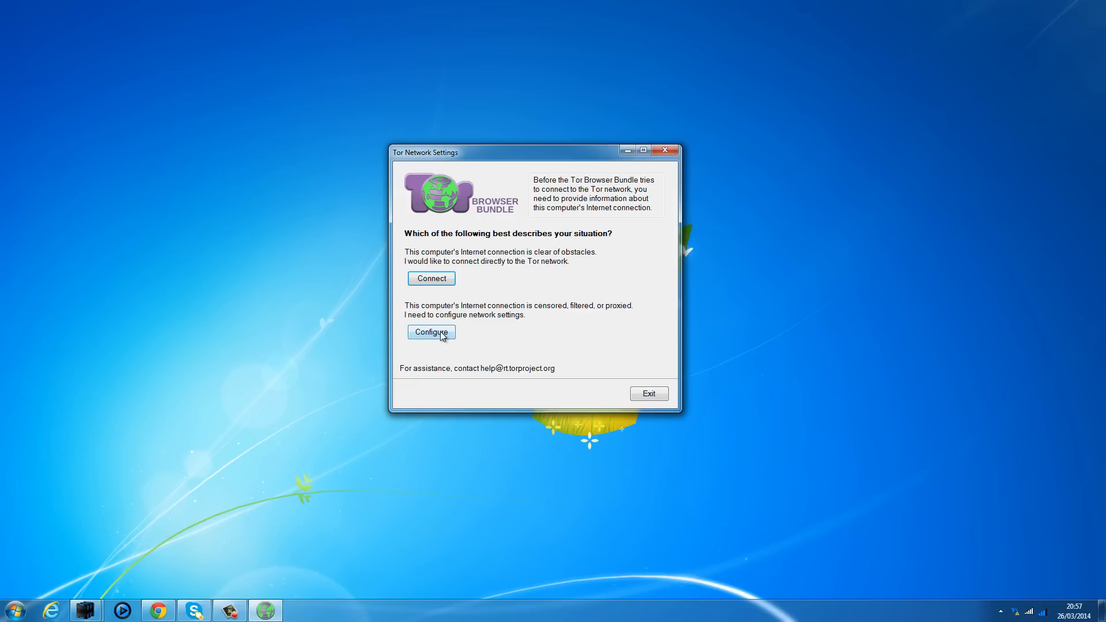
Step: Choose Configure in Tor Network Settings to reach the proxy question
{"action": "left_click", "coordinate": [431, 332]}
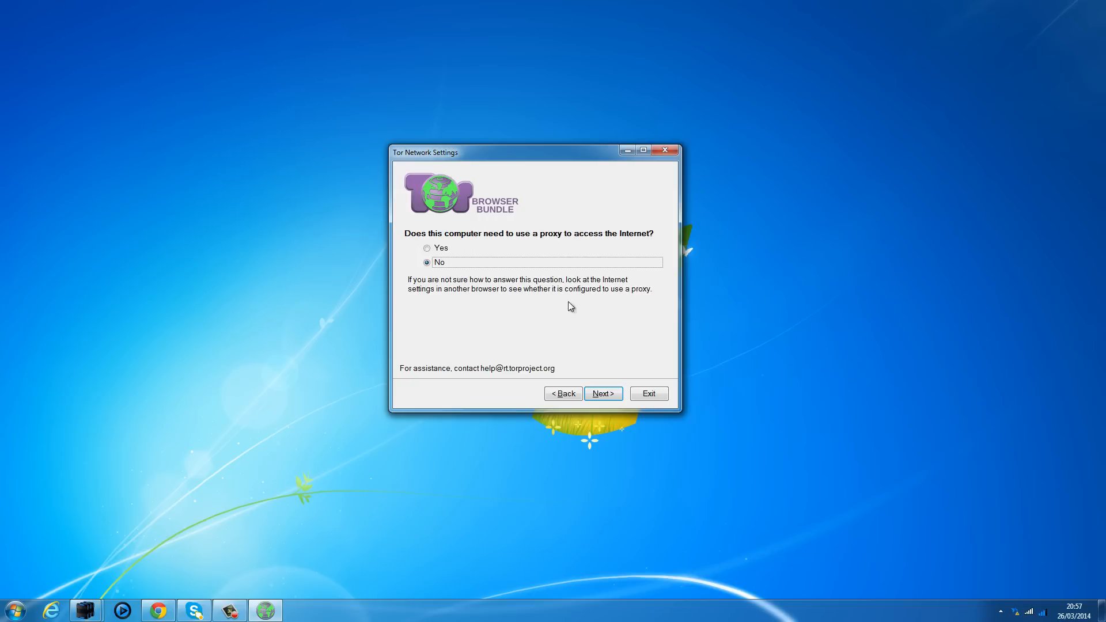
{"action": "mouse_move", "coordinate": [389, 236]}
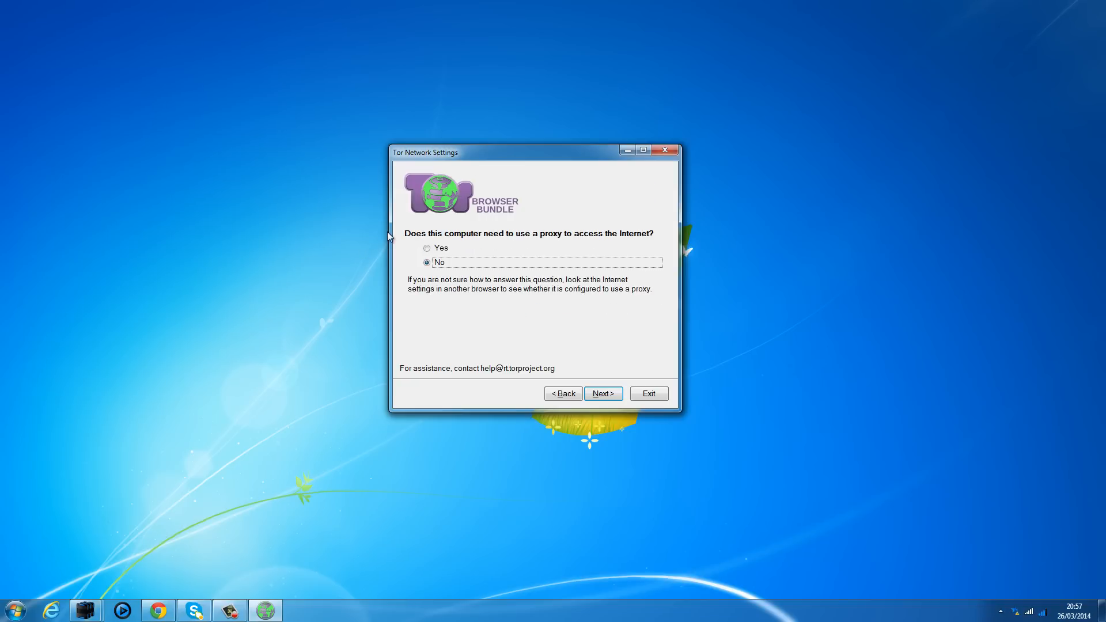
{"action": "mouse_move", "coordinate": [498, 164]}
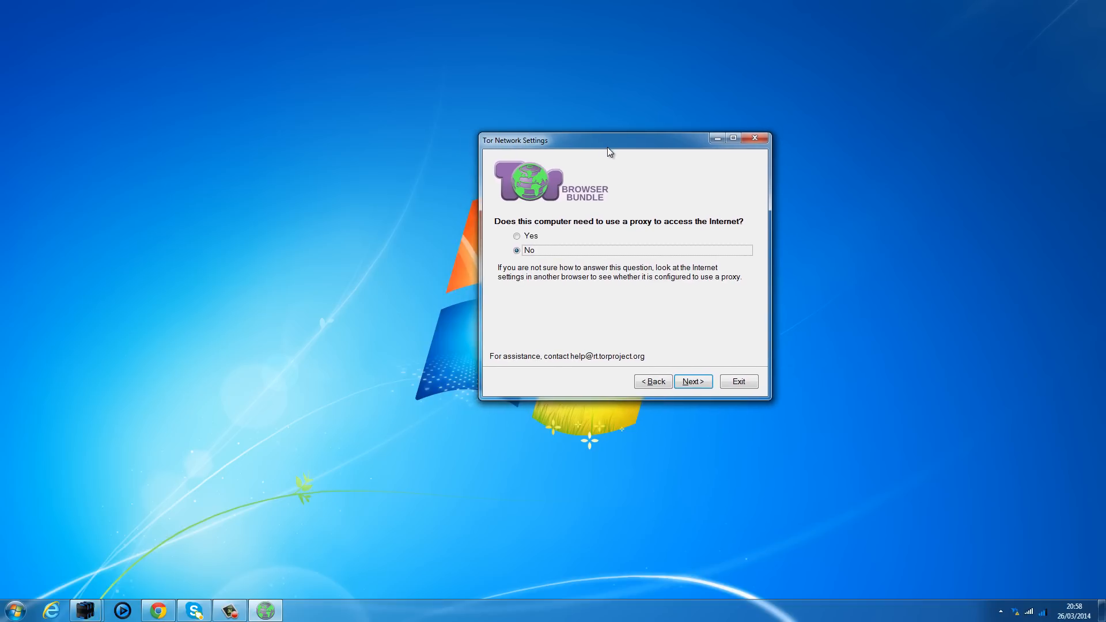
{"action": "mouse_move", "coordinate": [242, 575]}
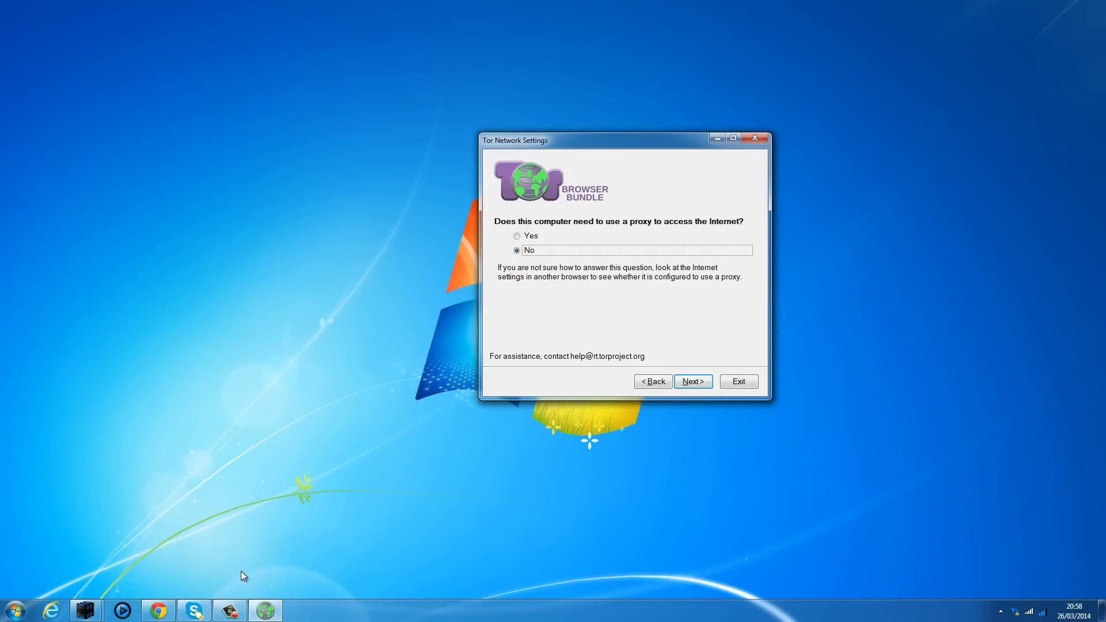
{"action": "mouse_move", "coordinate": [239, 591]}
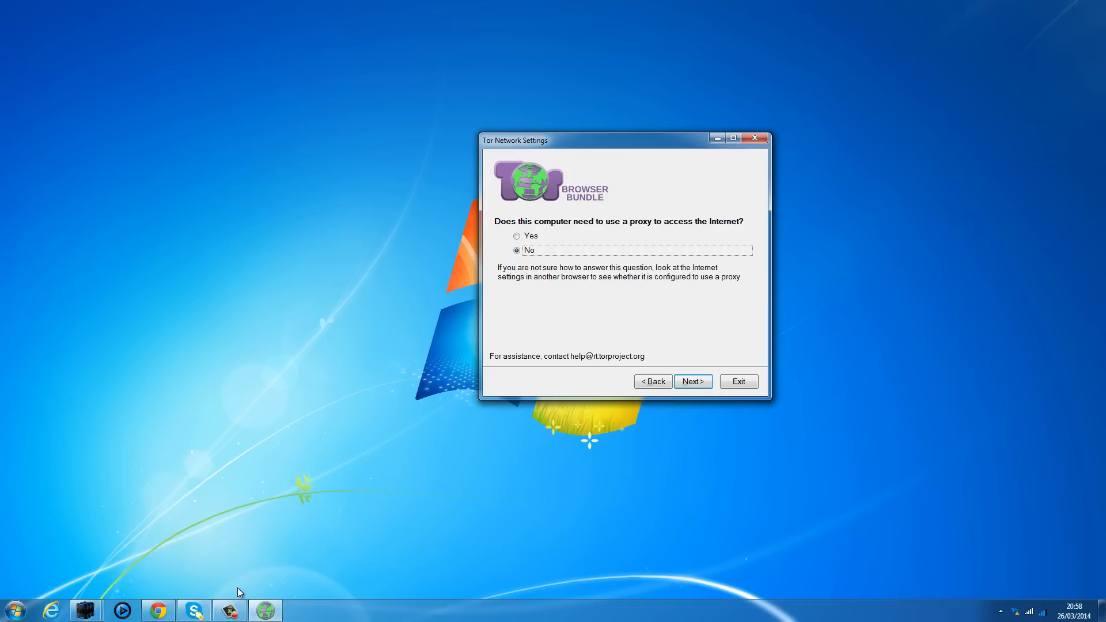
{"action": "mouse_move", "coordinate": [158, 609]}
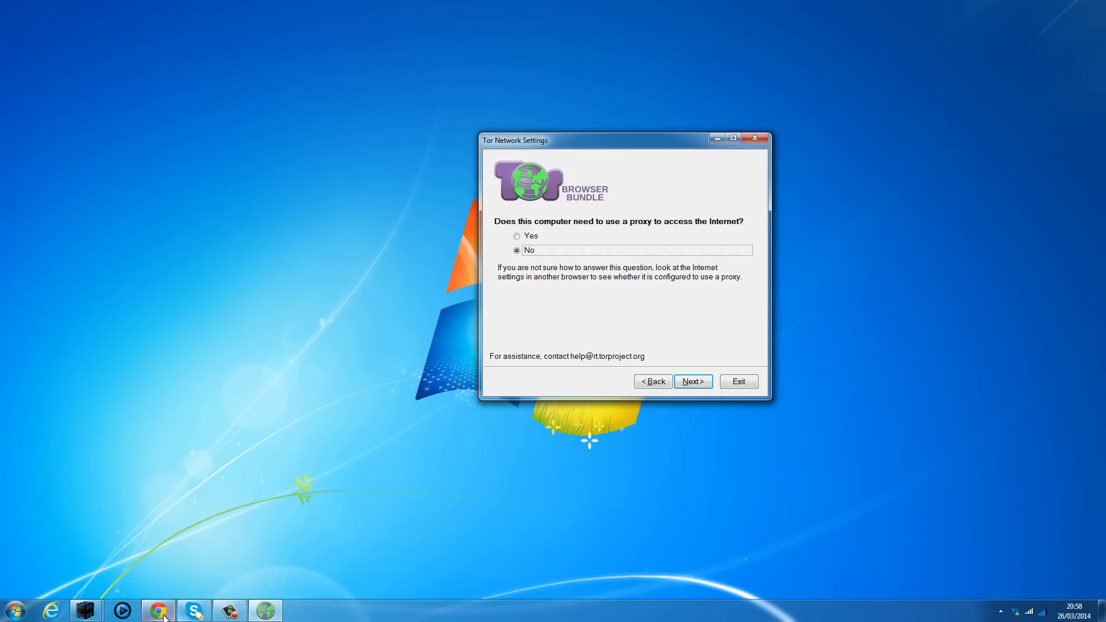
{"action": "mouse_move", "coordinate": [158, 610]}
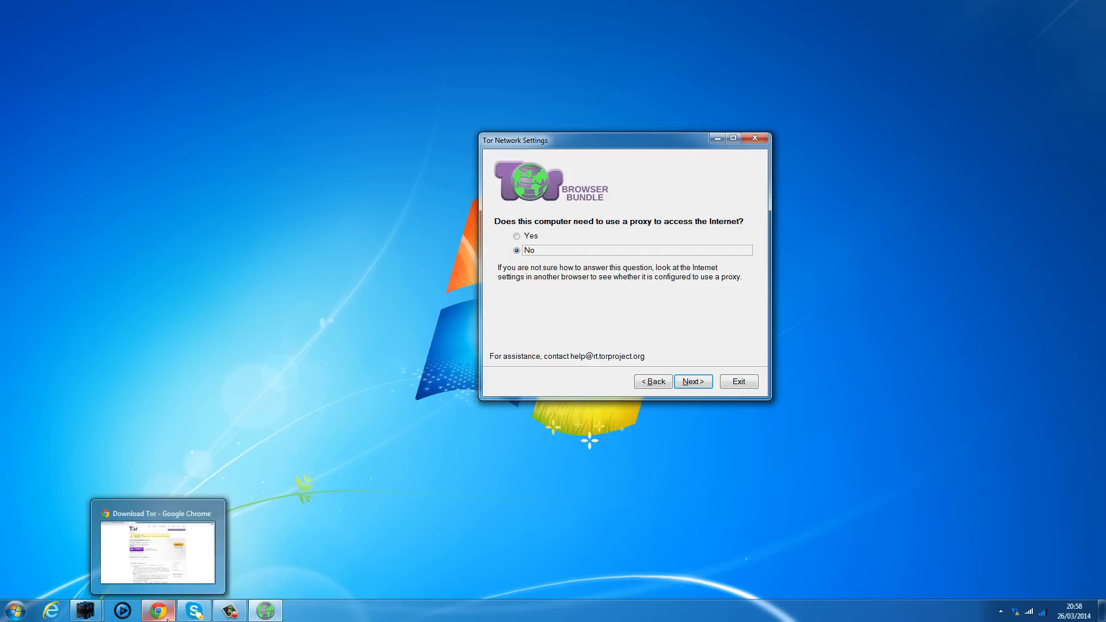
Step: Open Chrome's Settings, show advanced settings, maximise, and scroll to Network
{"action": "left_click", "coordinate": [157, 547]}
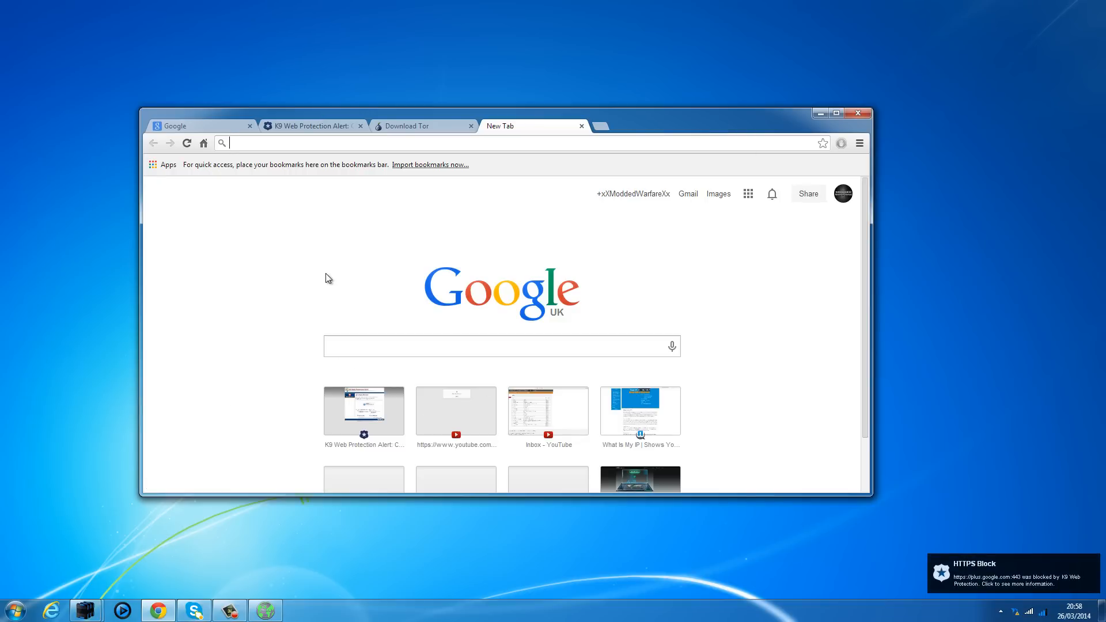
{"action": "mouse_move", "coordinate": [857, 171]}
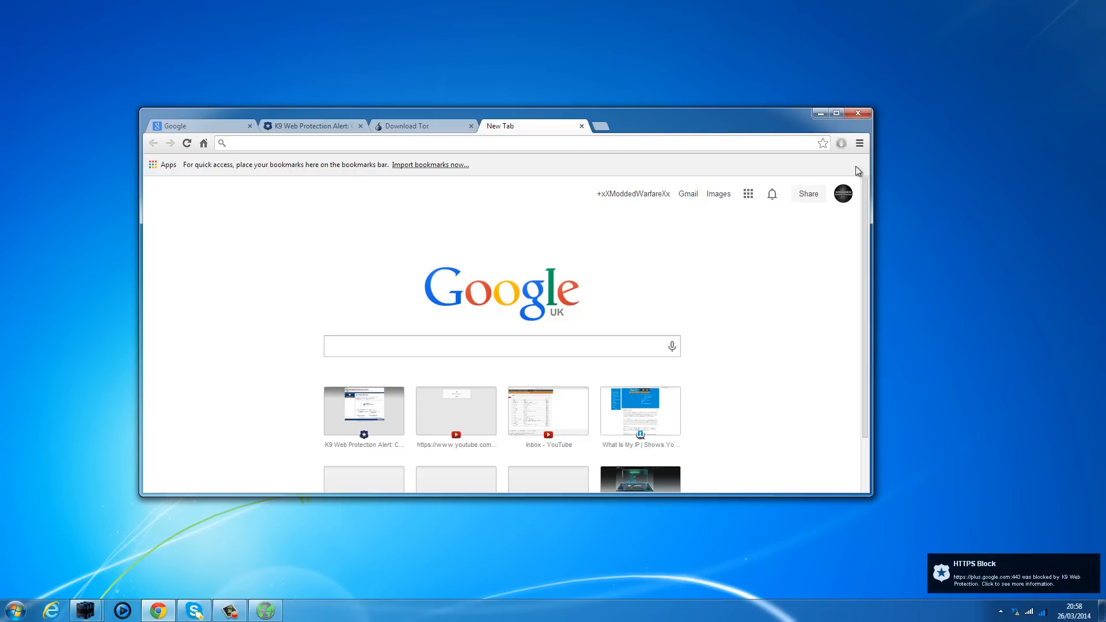
{"action": "mouse_move", "coordinate": [859, 142]}
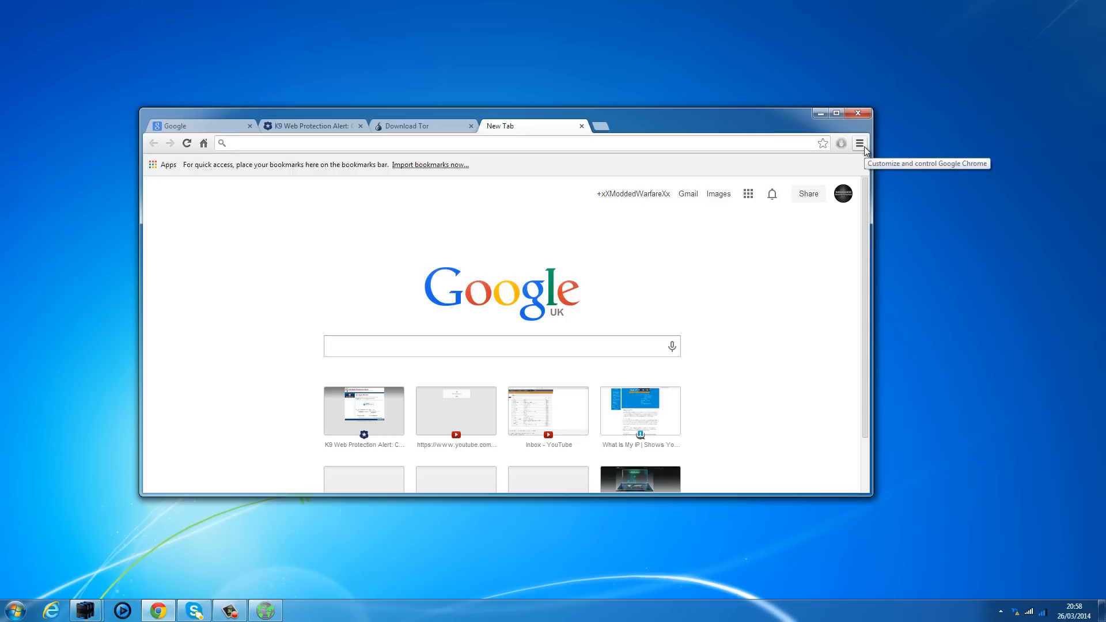
{"action": "left_click", "coordinate": [859, 142]}
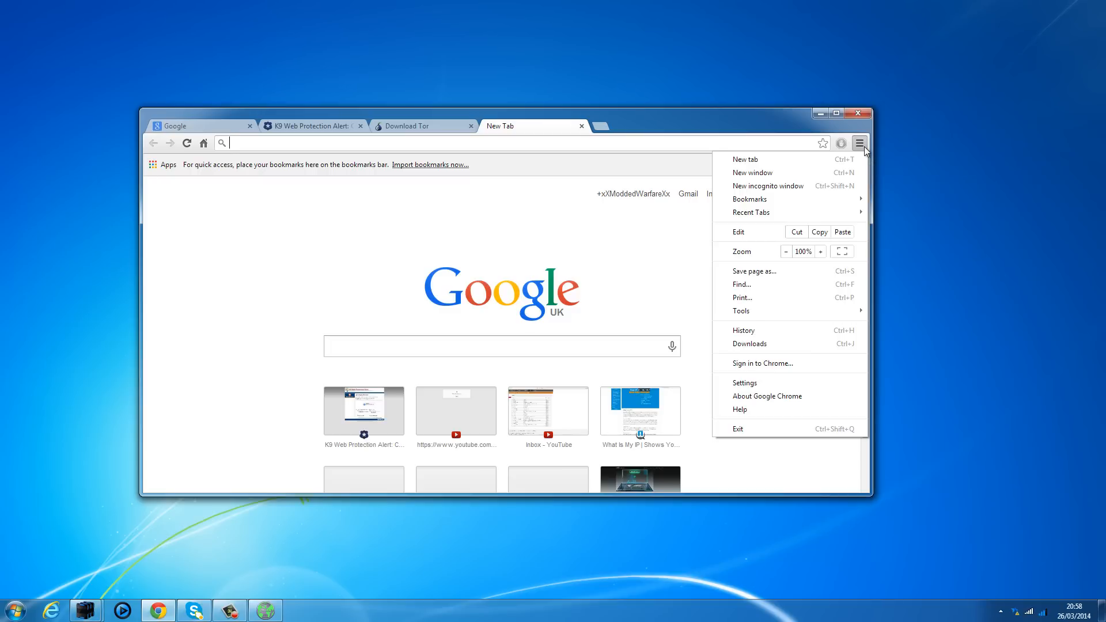
{"action": "left_click", "coordinate": [745, 383]}
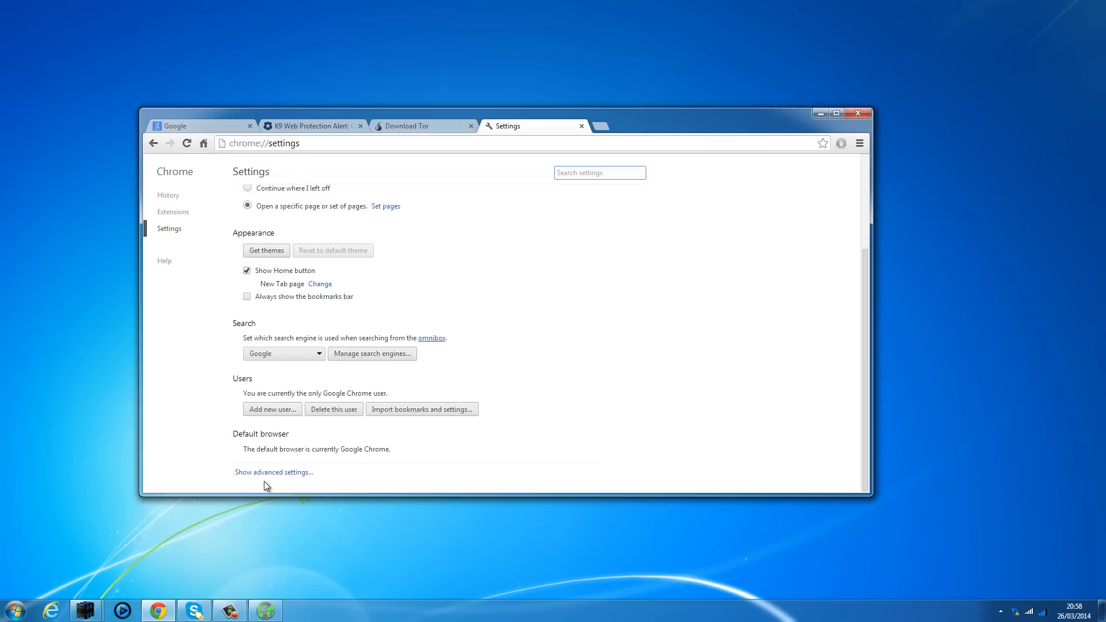
{"action": "left_click", "coordinate": [274, 472]}
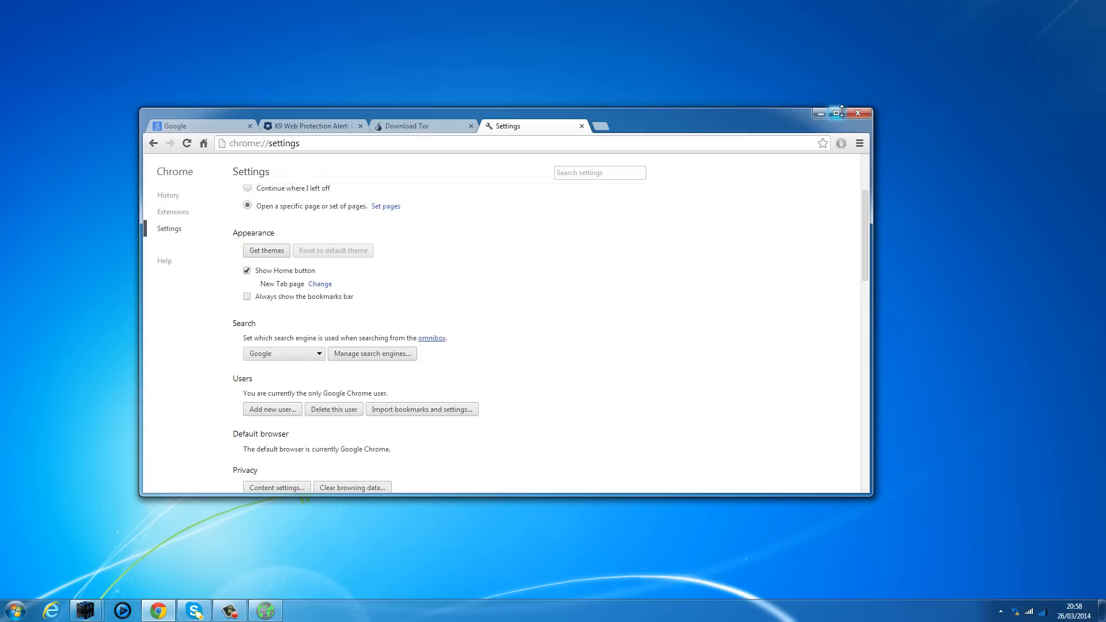
{"action": "left_click", "coordinate": [840, 113]}
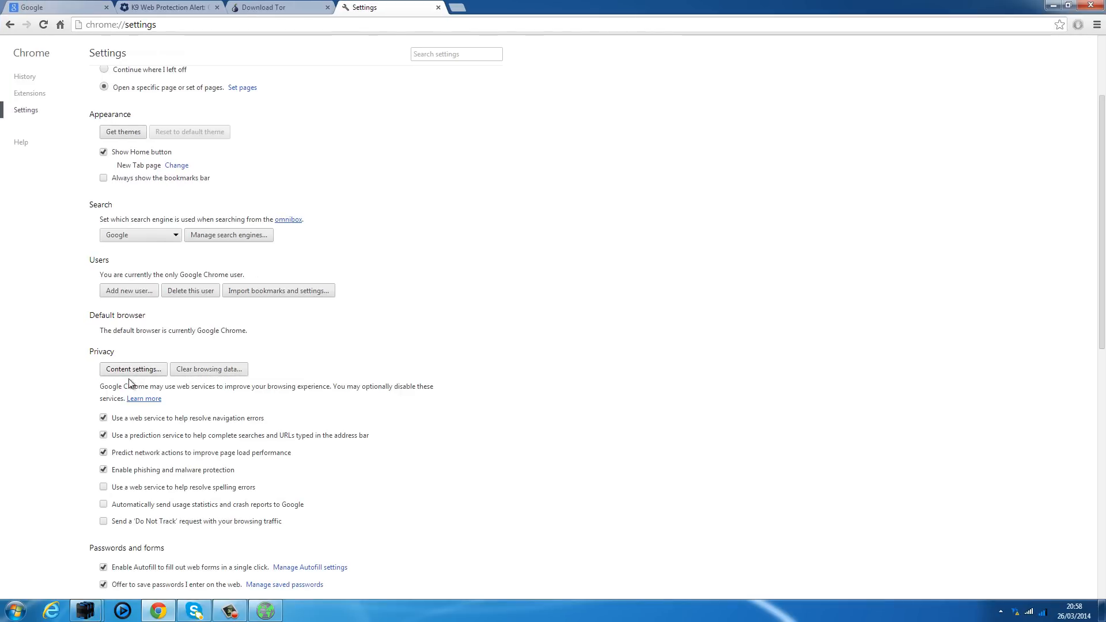
{"action": "scroll", "scroll_direction": "down", "scroll_amount": 3}
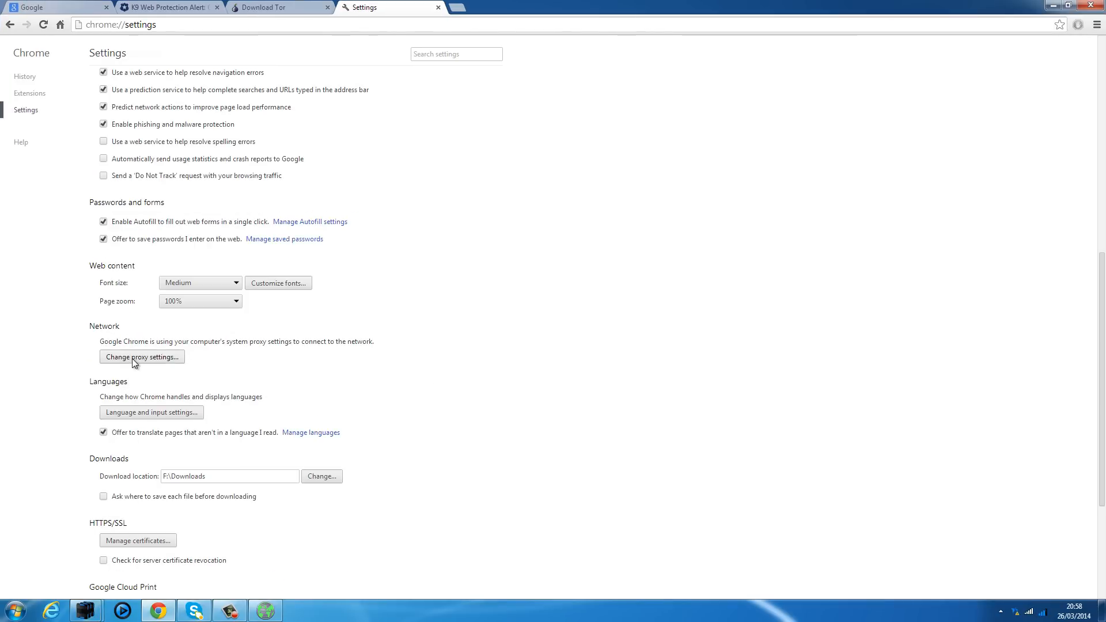
Step: Open Windows Internet Properties and its LAN Settings dialog showing the proxy server options
{"action": "left_click", "coordinate": [141, 357]}
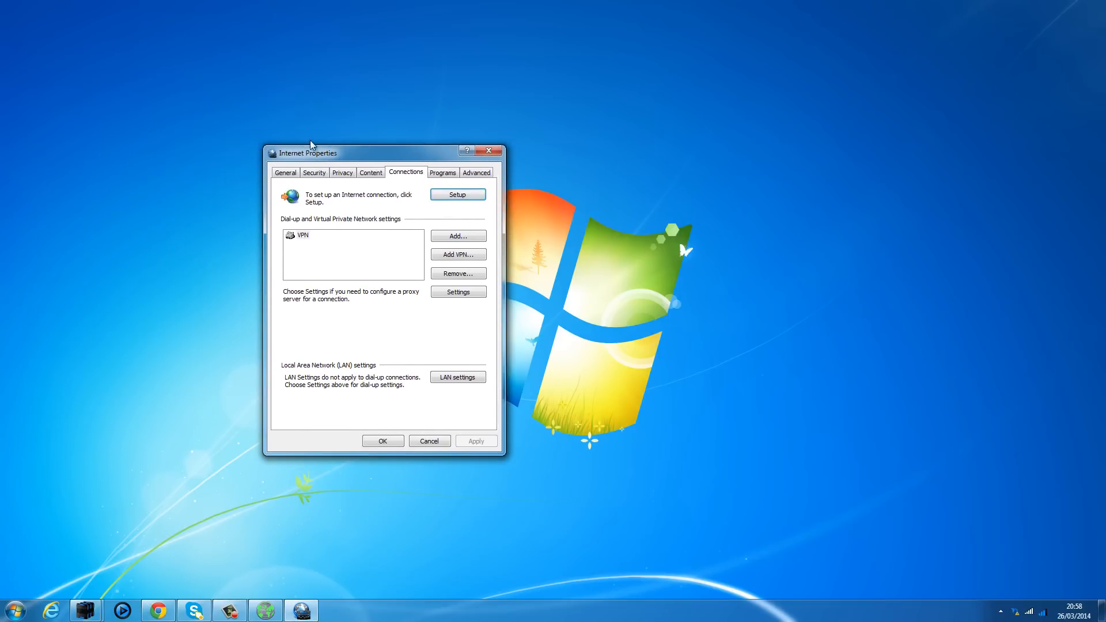
{"action": "mouse_move", "coordinate": [457, 376]}
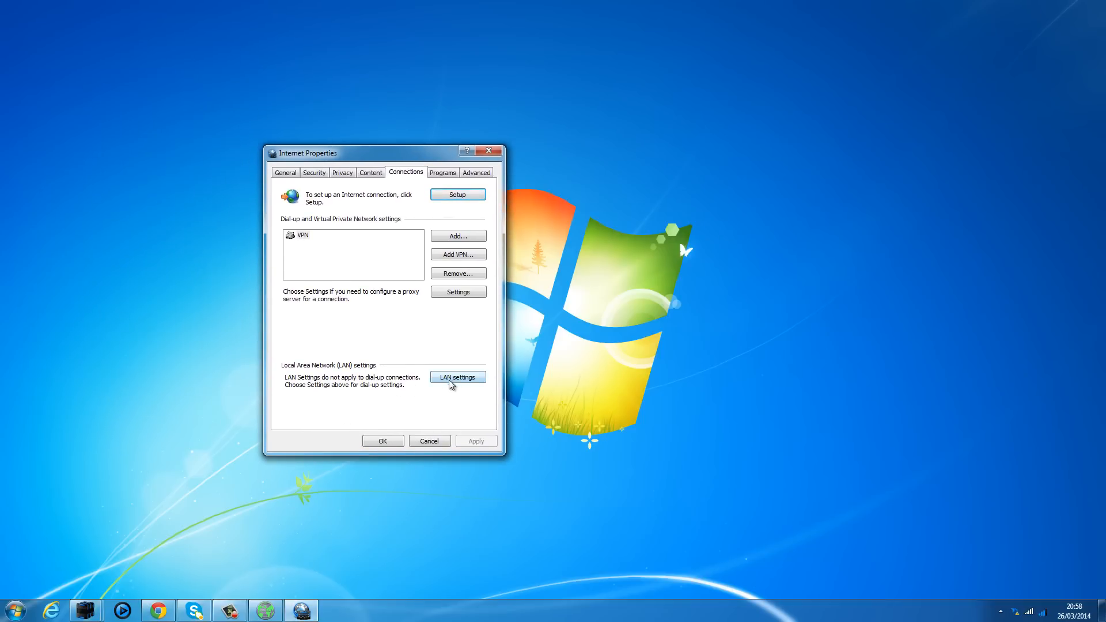
{"action": "mouse_move", "coordinate": [402, 295]}
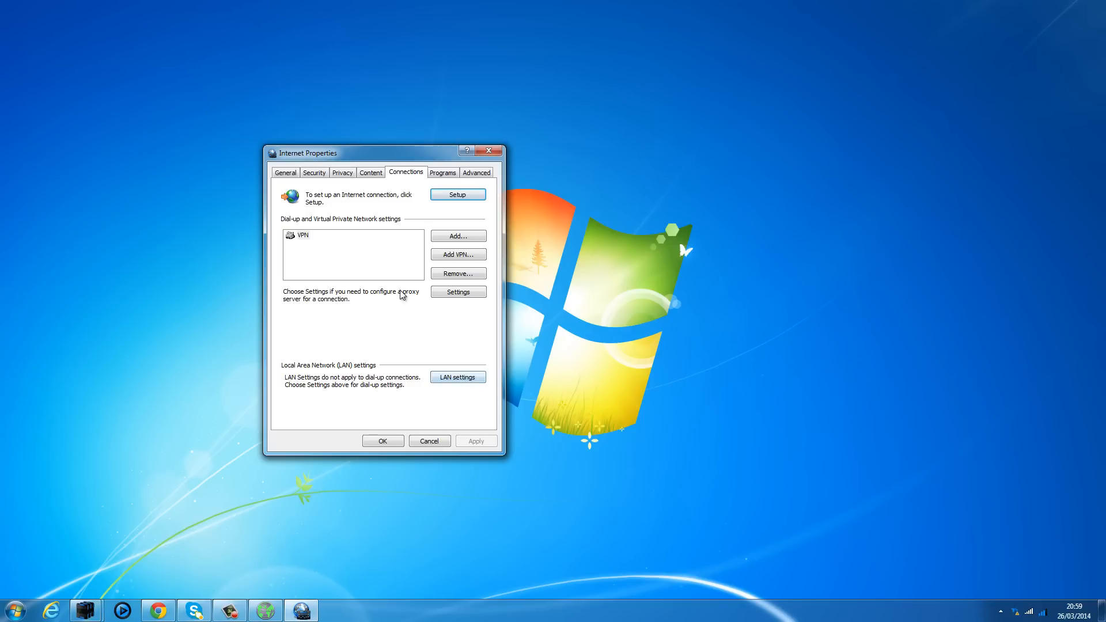
{"action": "mouse_move", "coordinate": [320, 259]}
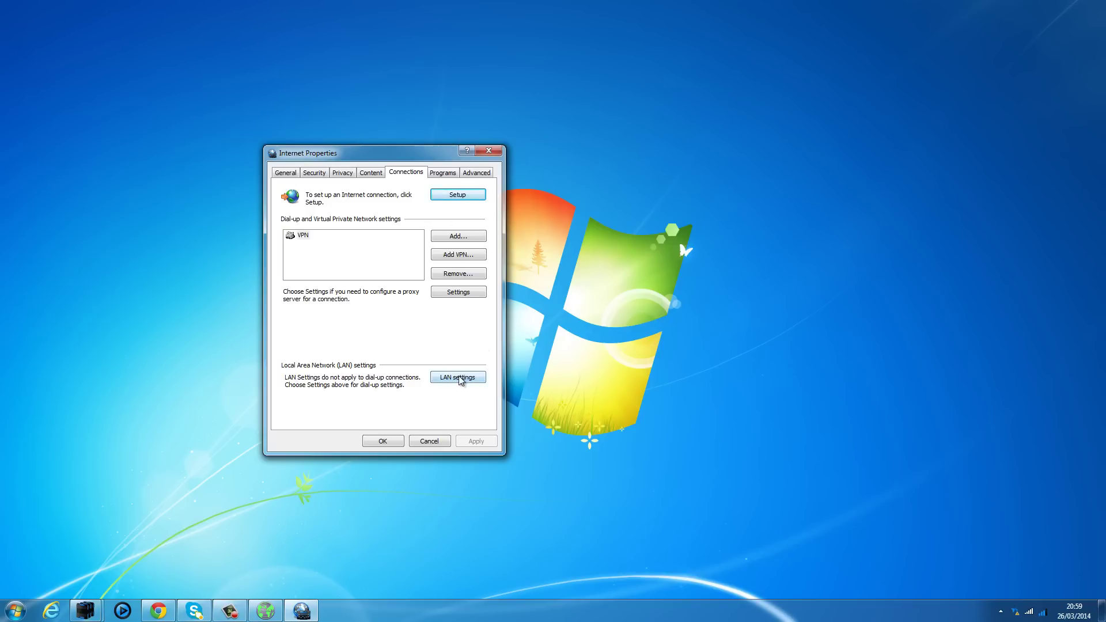
{"action": "left_click", "coordinate": [457, 377]}
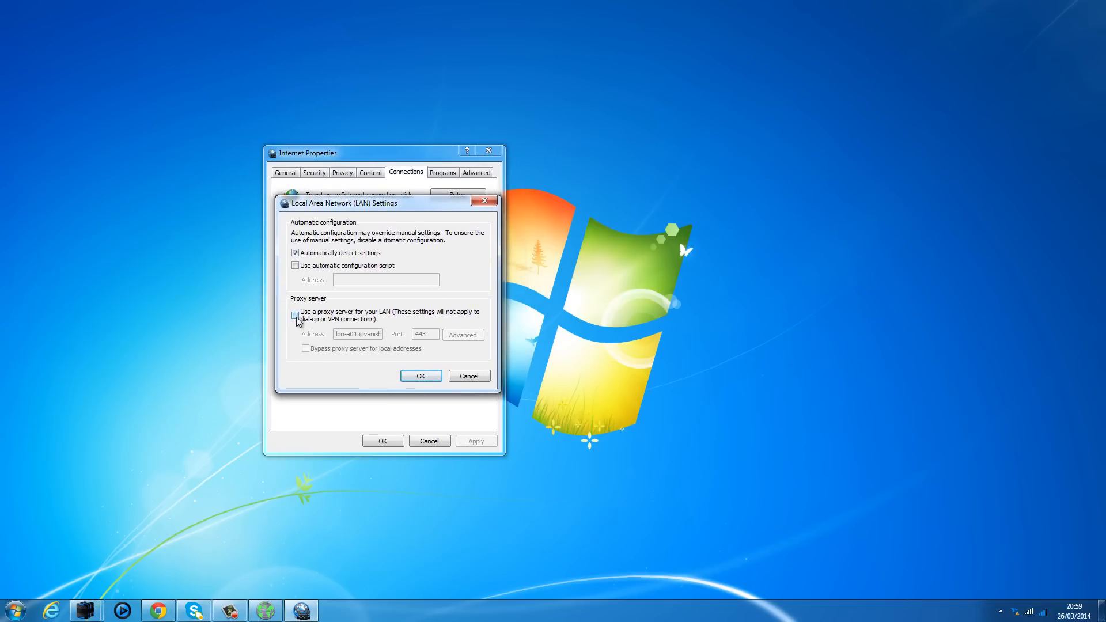
Step: Enable the LAN proxy server and drag LAN Settings beside the Tor Network Settings window
{"action": "left_click", "coordinate": [295, 315]}
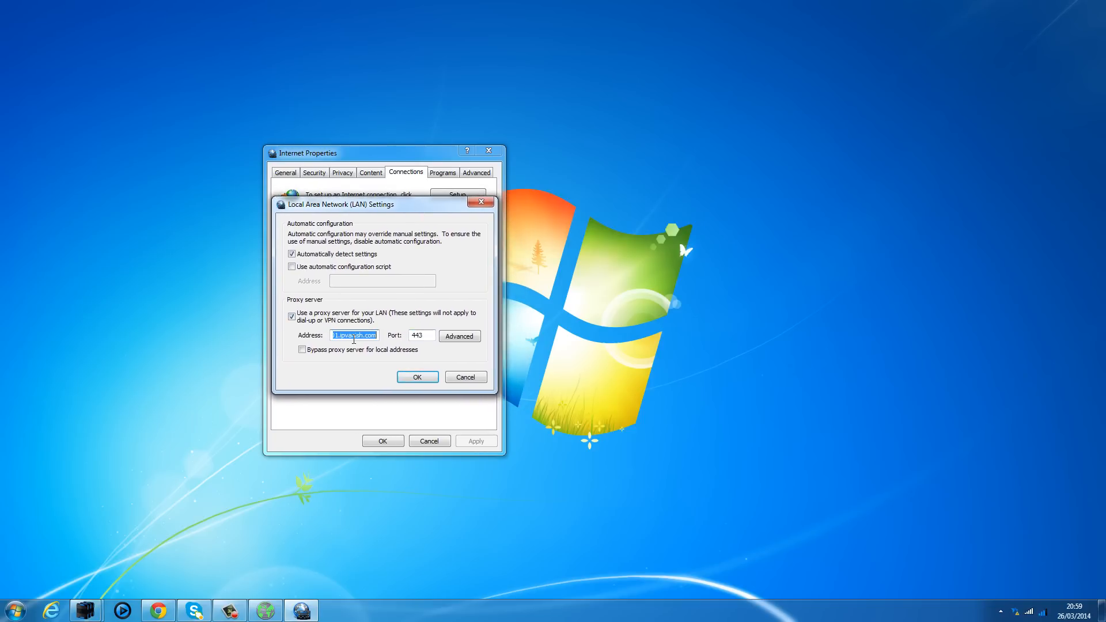
{"action": "mouse_move", "coordinate": [528, 299]}
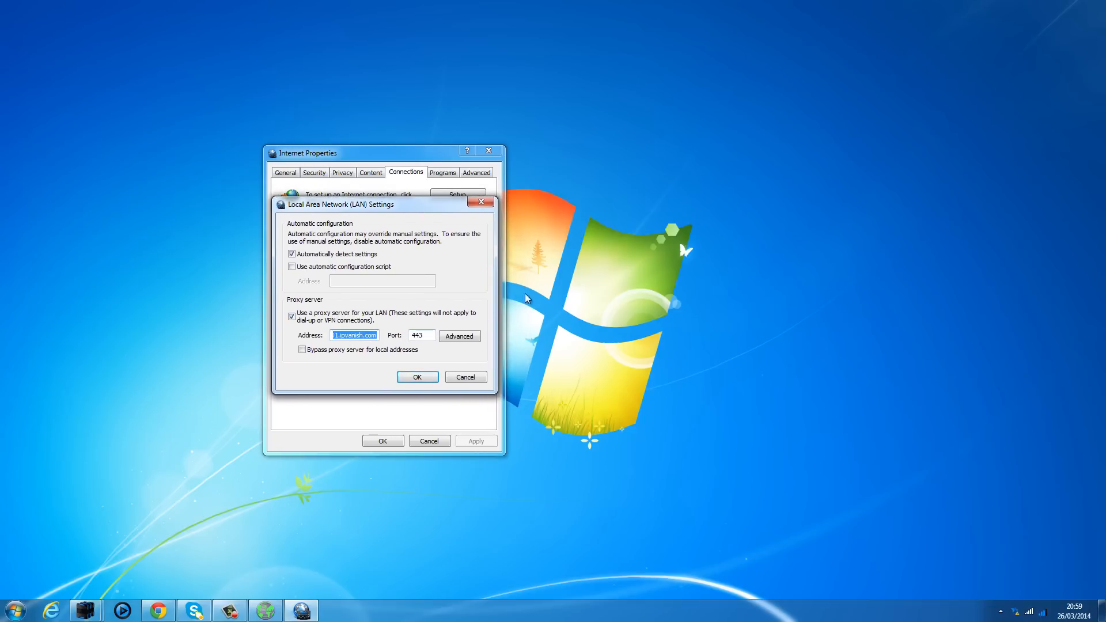
{"action": "mouse_move", "coordinate": [407, 211]}
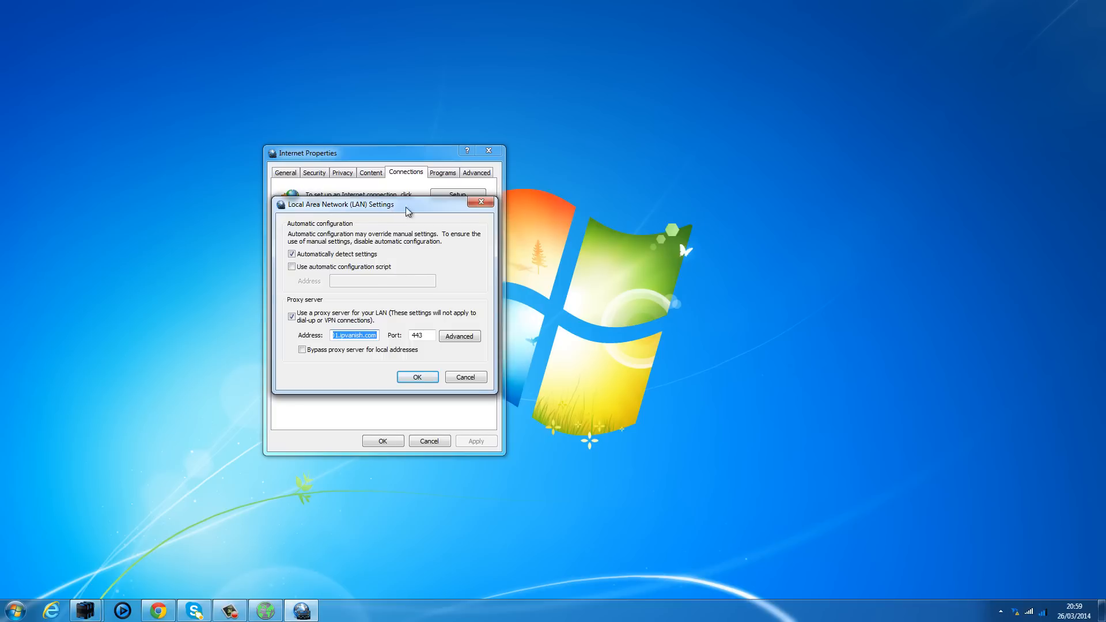
{"action": "left_click_drag", "start_coordinate": [342, 204], "coordinate": [159, 144]}
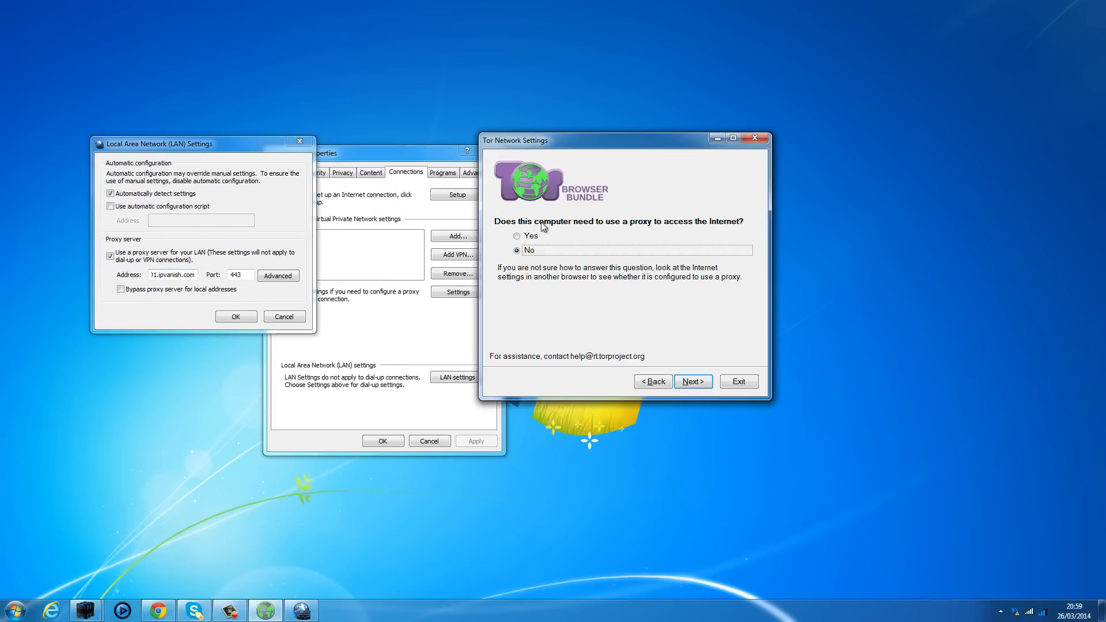
Step: Answer Yes to needing a proxy and advance to the empty proxy settings page
{"action": "left_click", "coordinate": [517, 235]}
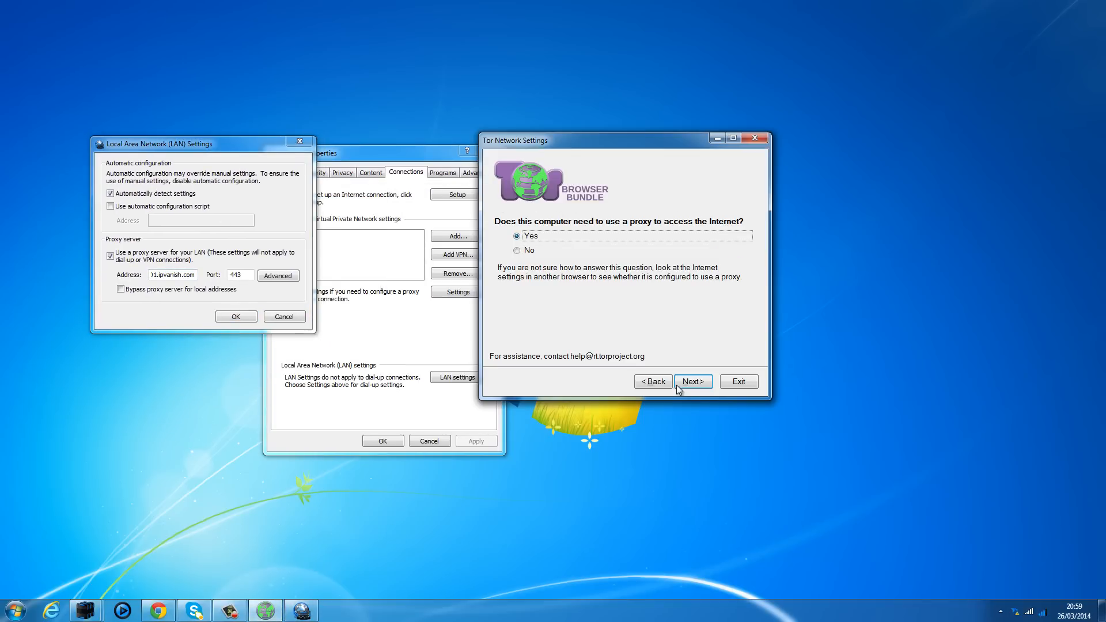
{"action": "left_click", "coordinate": [692, 381]}
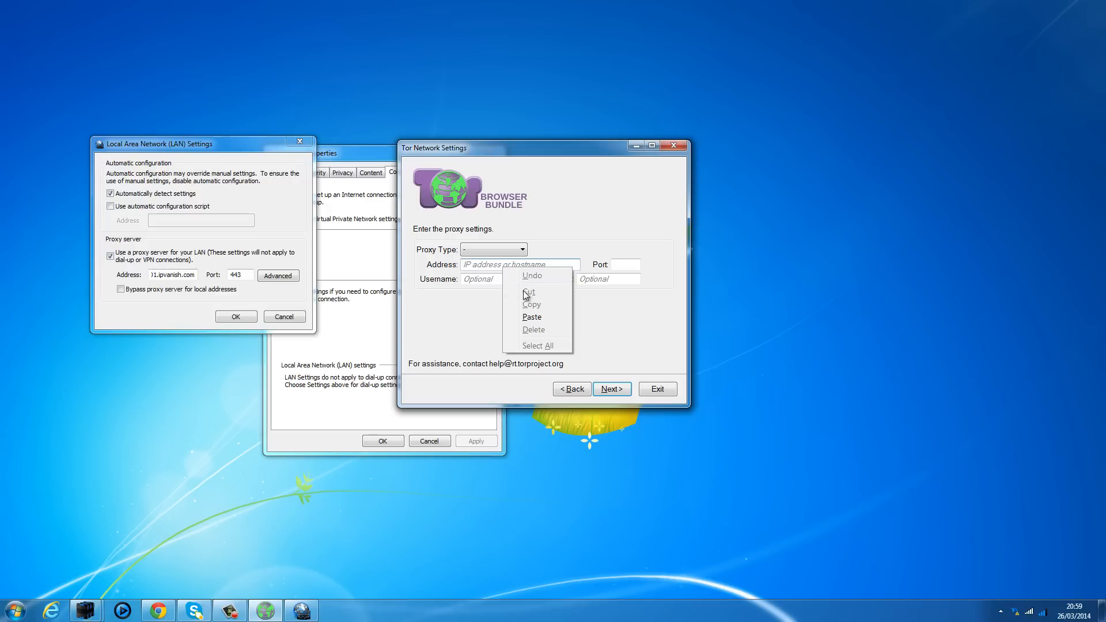
Step: Paste a01.ipvanish.com as the proxy address and enter the proxy port
{"action": "left_click", "coordinate": [531, 317]}
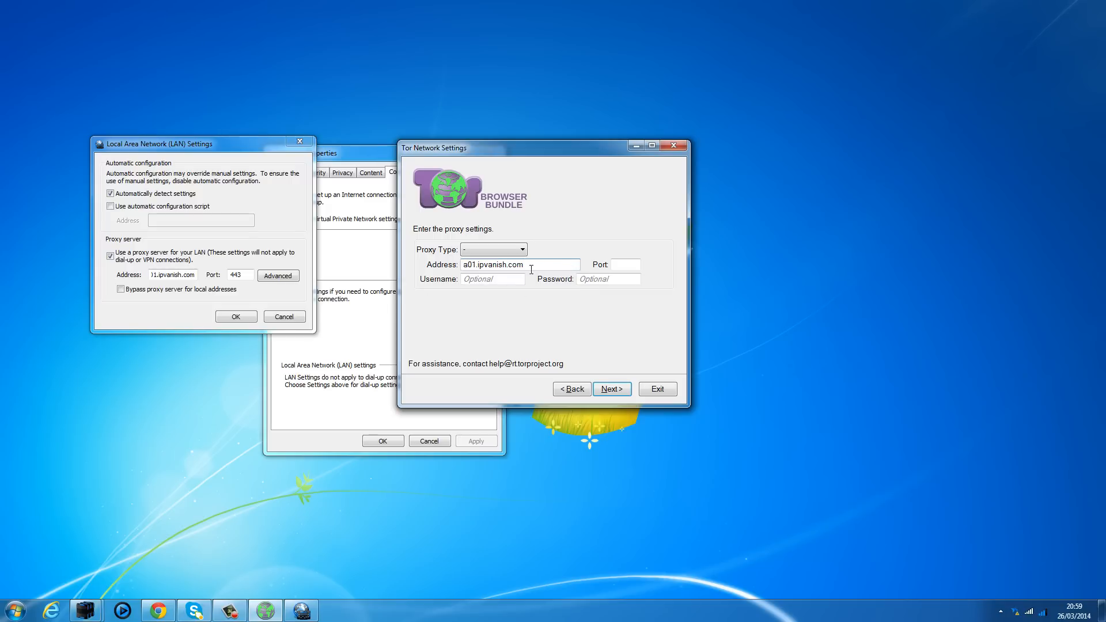
{"action": "right_click", "coordinate": [238, 274]}
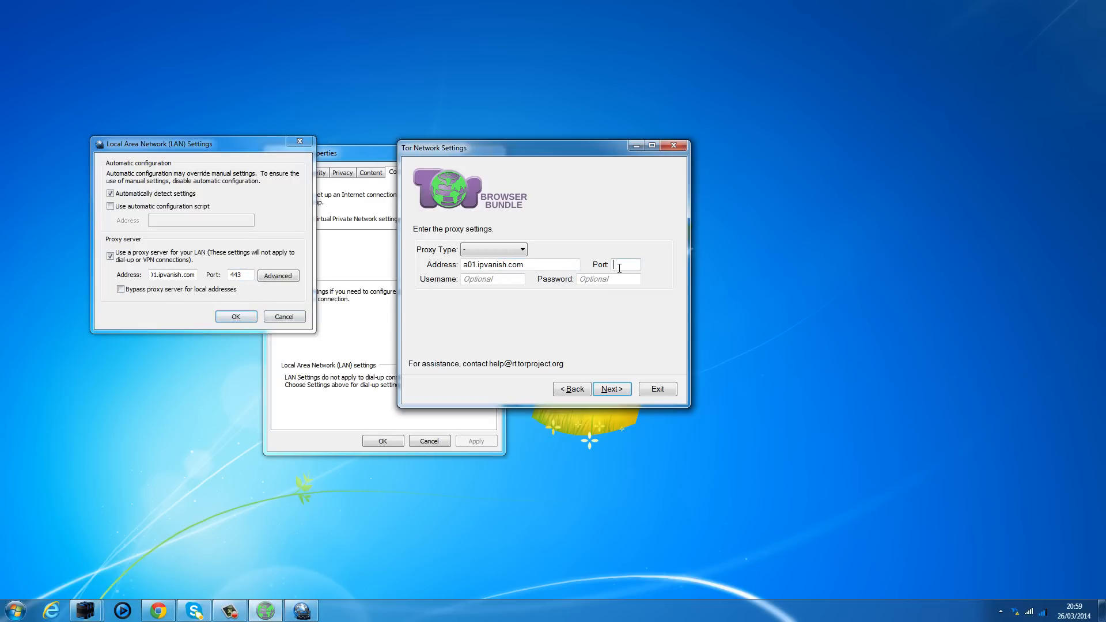
{"action": "type", "text": "443"}
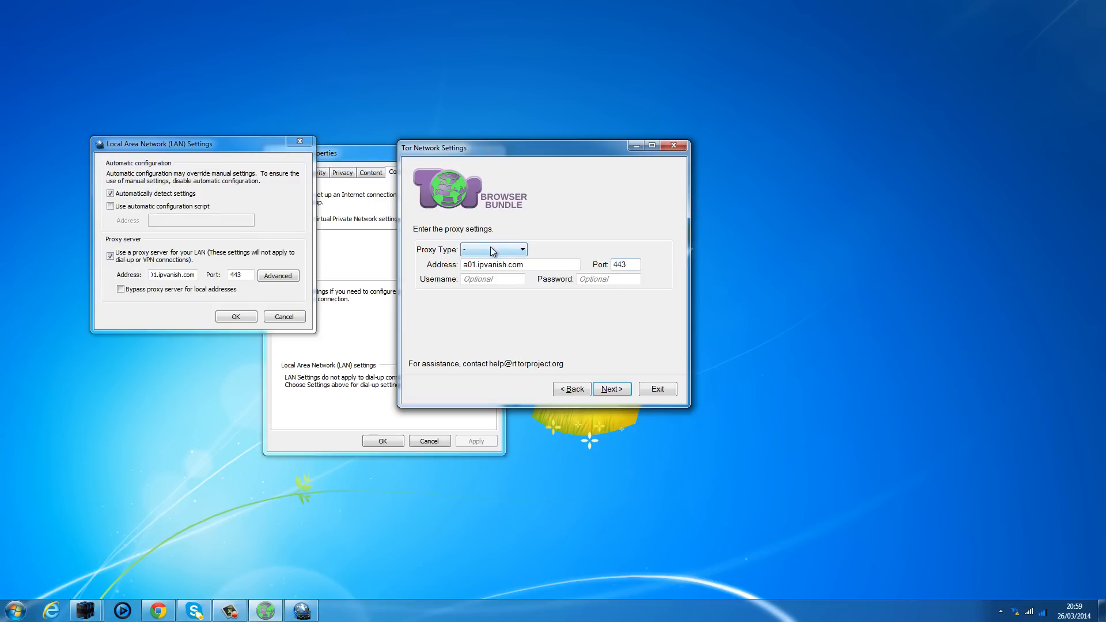
Step: Set the proxy type to HTTP / HTTPS and start a Command Prompt
{"action": "left_click", "coordinate": [493, 249]}
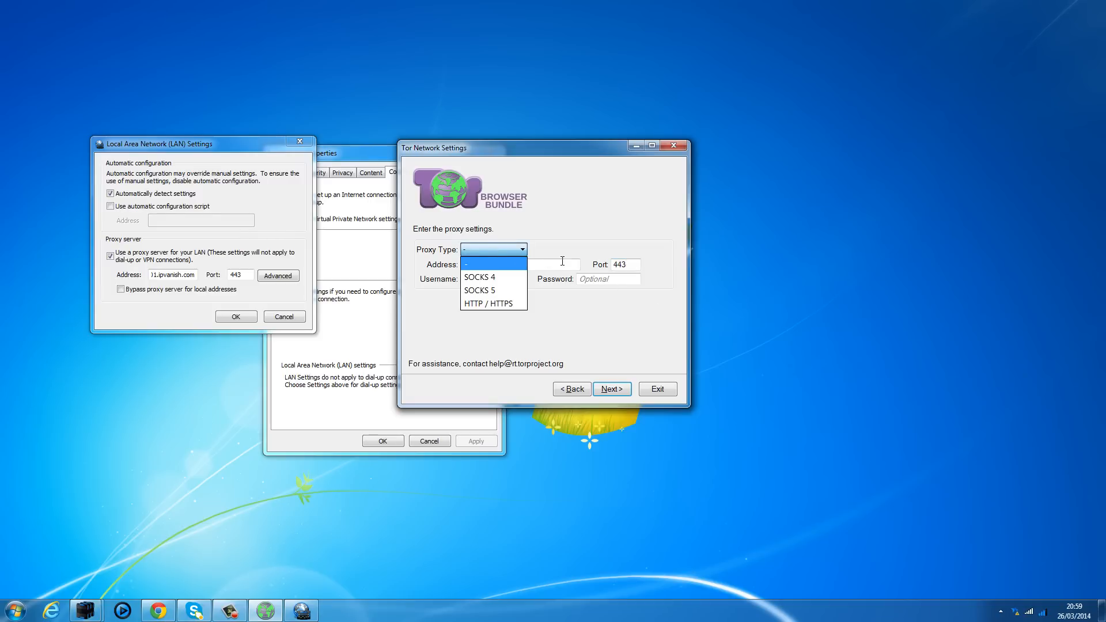
{"action": "mouse_move", "coordinate": [621, 266]}
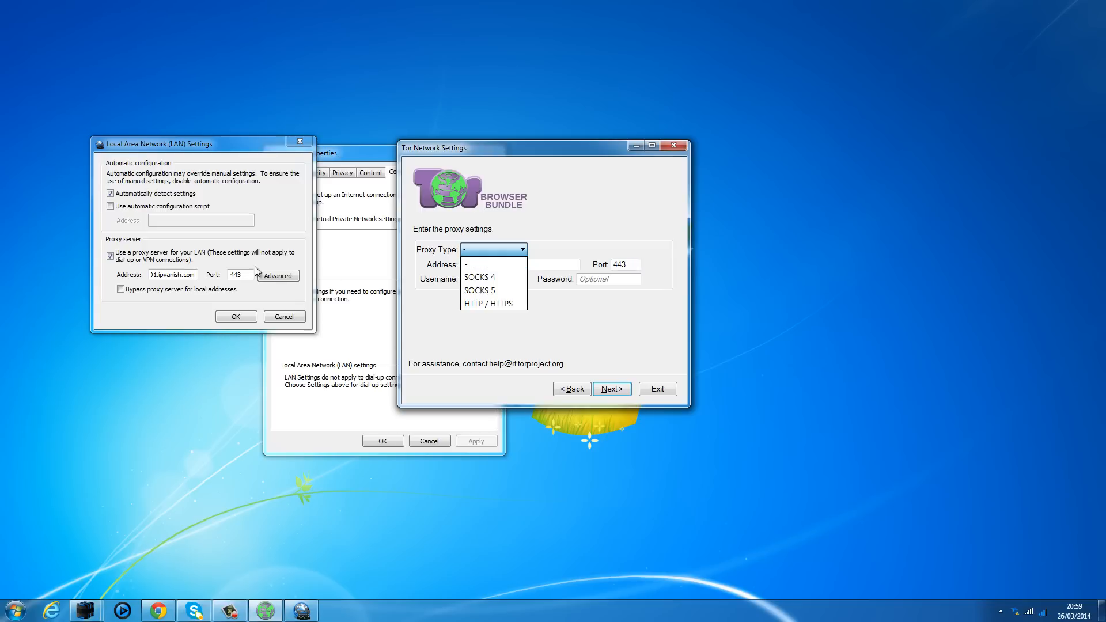
{"action": "mouse_move", "coordinate": [493, 302]}
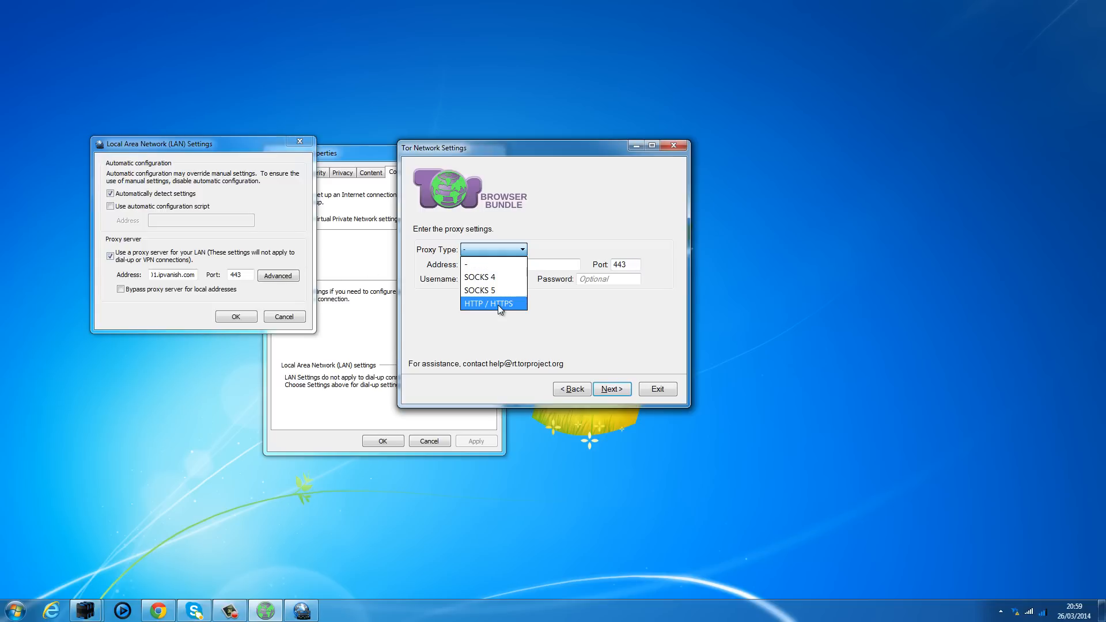
{"action": "left_click", "coordinate": [493, 303]}
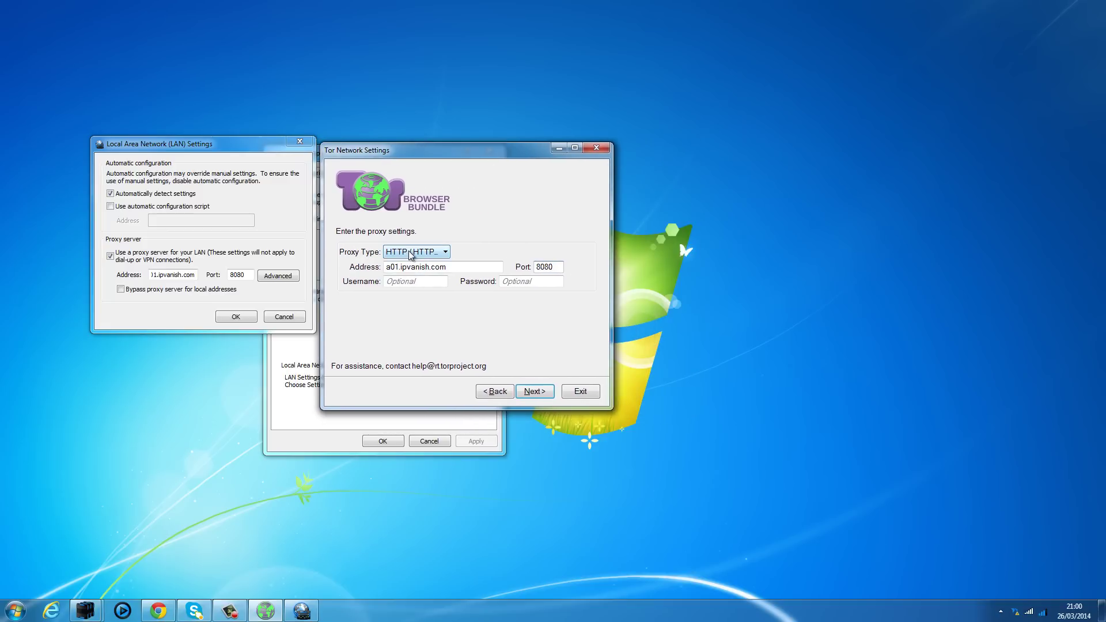
{"action": "mouse_move", "coordinate": [440, 262]}
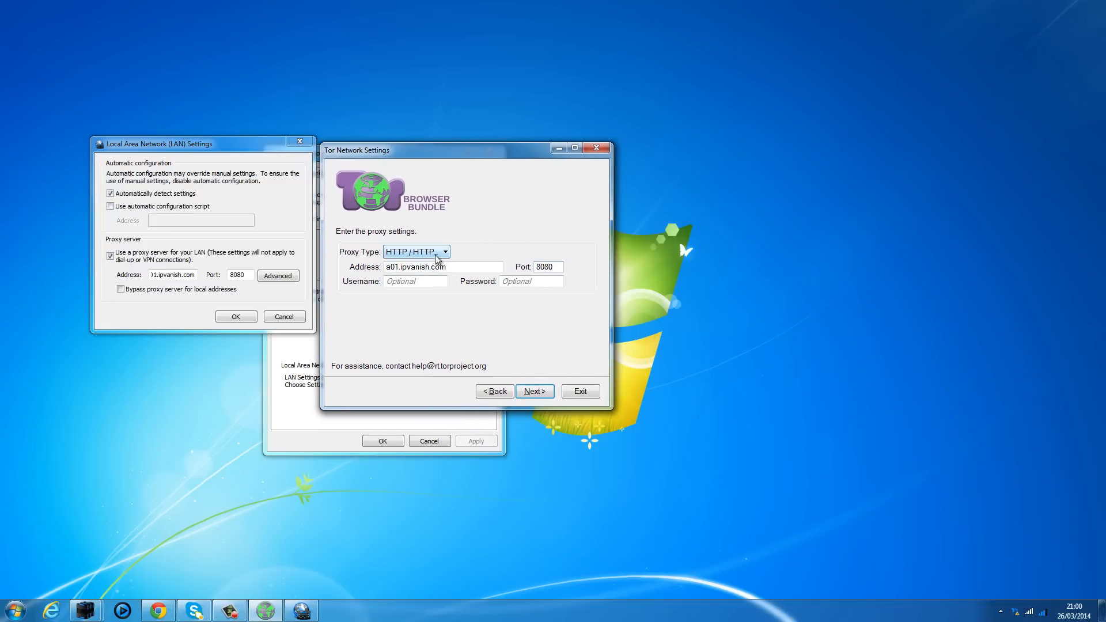
{"action": "left_click", "coordinate": [446, 252]}
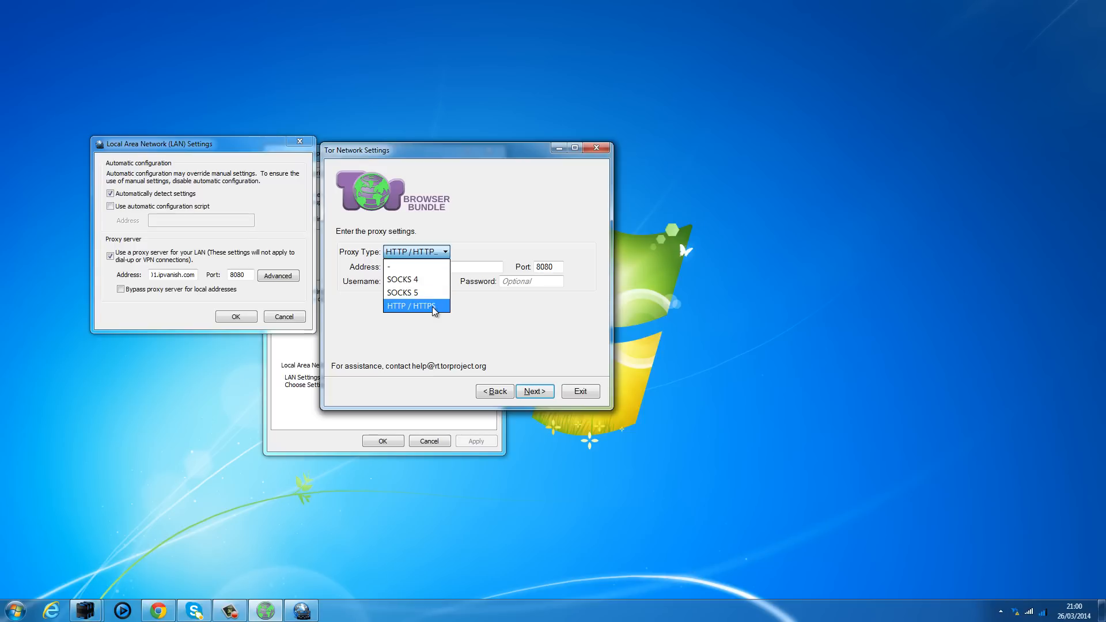
{"action": "mouse_move", "coordinate": [431, 279]}
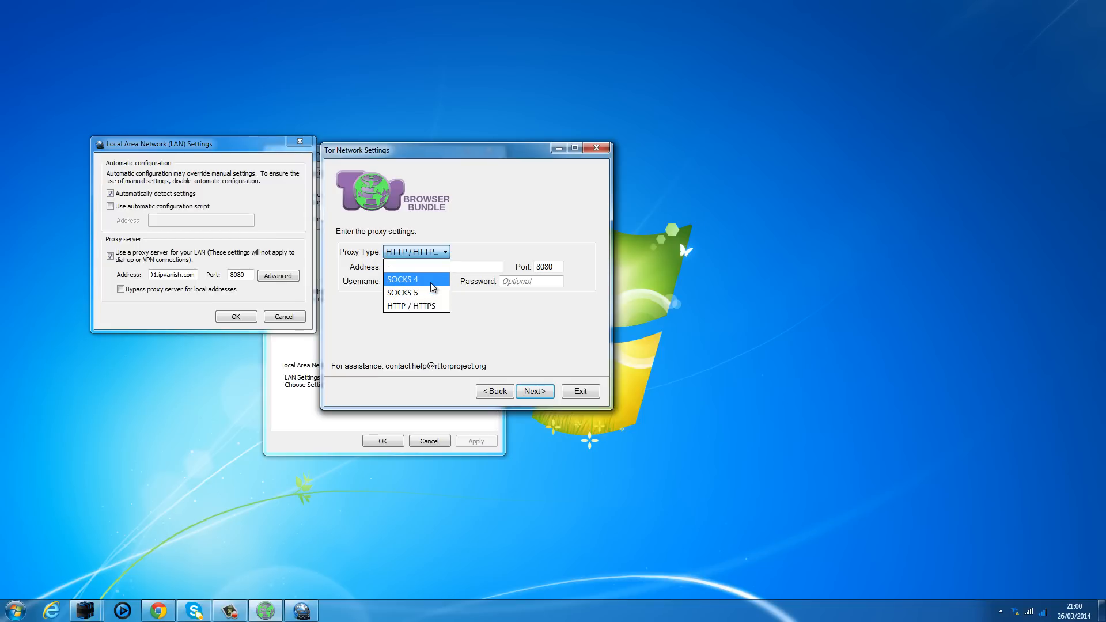
{"action": "mouse_move", "coordinate": [416, 292]}
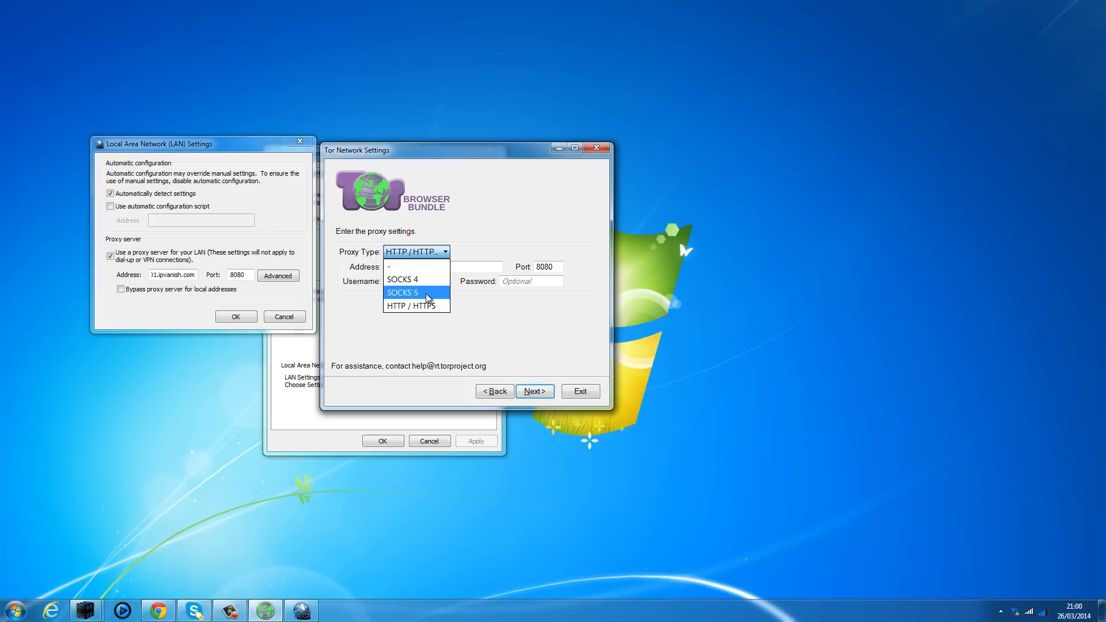
{"action": "left_click", "coordinate": [408, 306]}
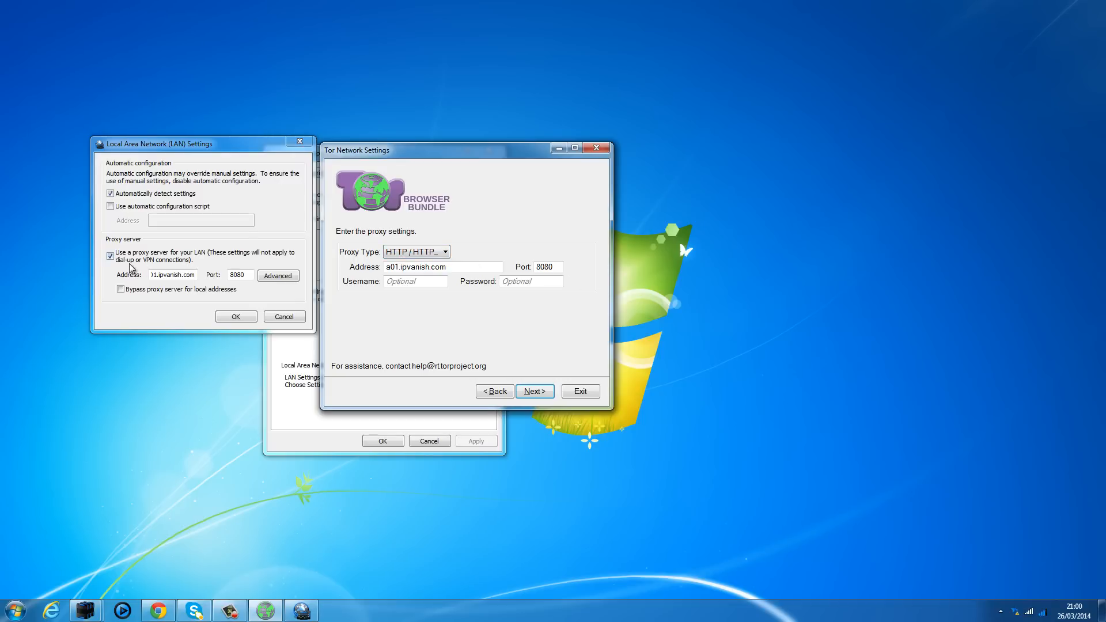
{"action": "mouse_move", "coordinate": [307, 276]}
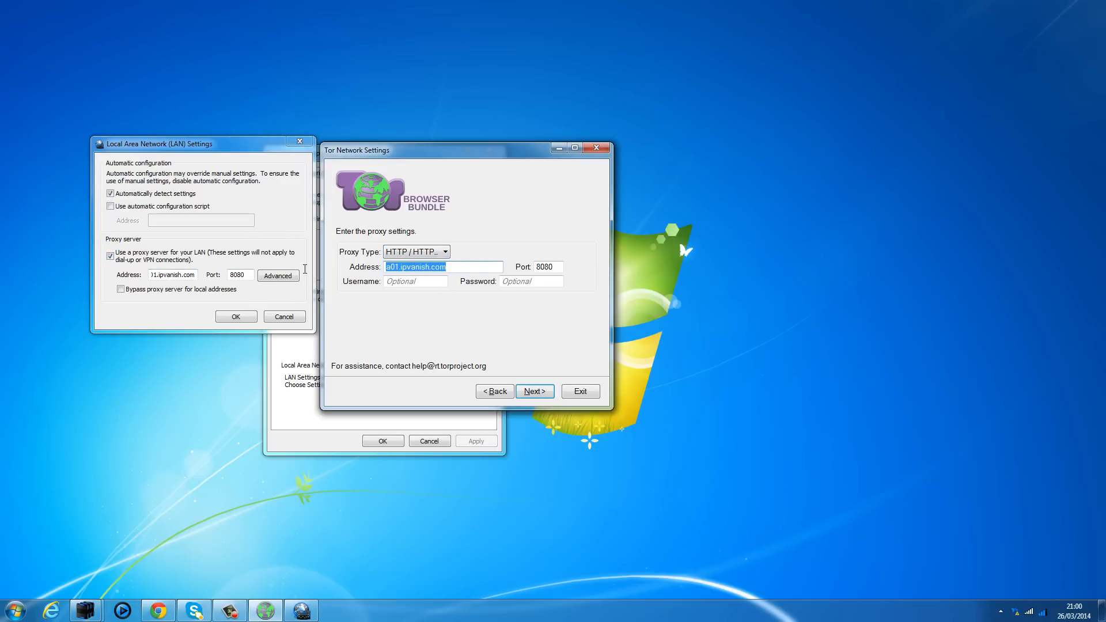
{"action": "mouse_move", "coordinate": [99, 544]}
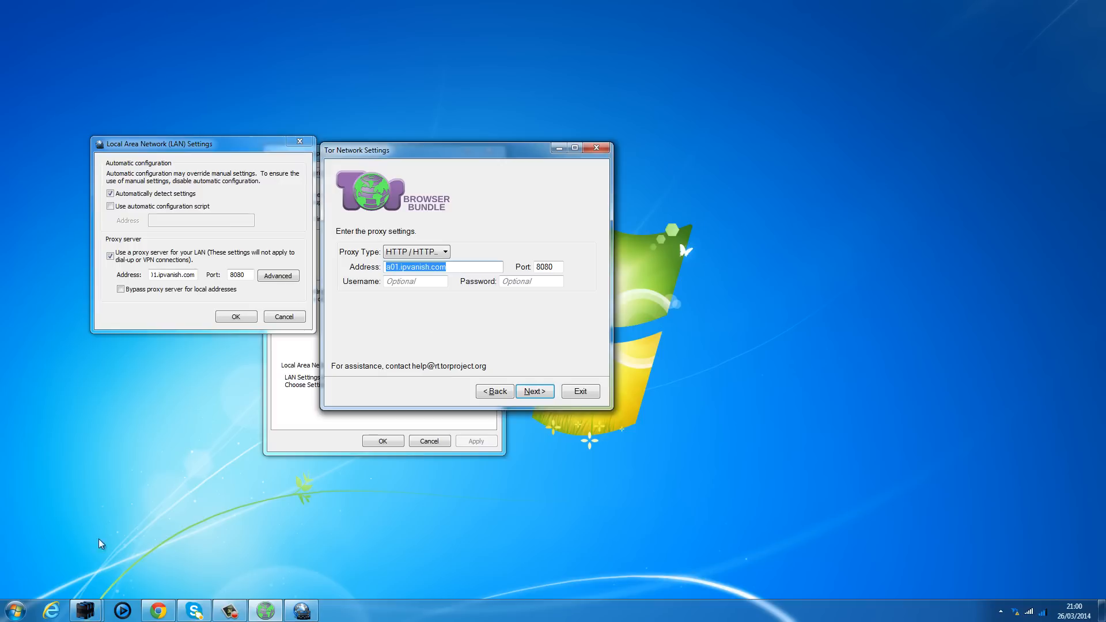
{"action": "left_click", "coordinate": [13, 609]}
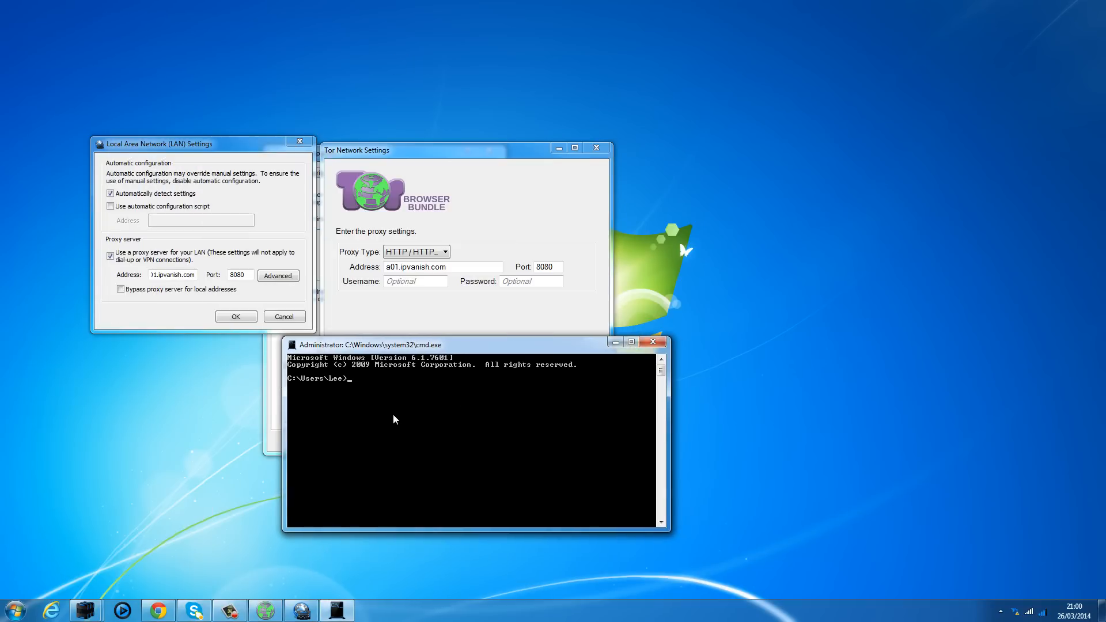
Step: Ping a01.ipvanish.com (92.242.132.15, timed out), copy the IP, and close the prompt
{"action": "type", "text": "ping"}
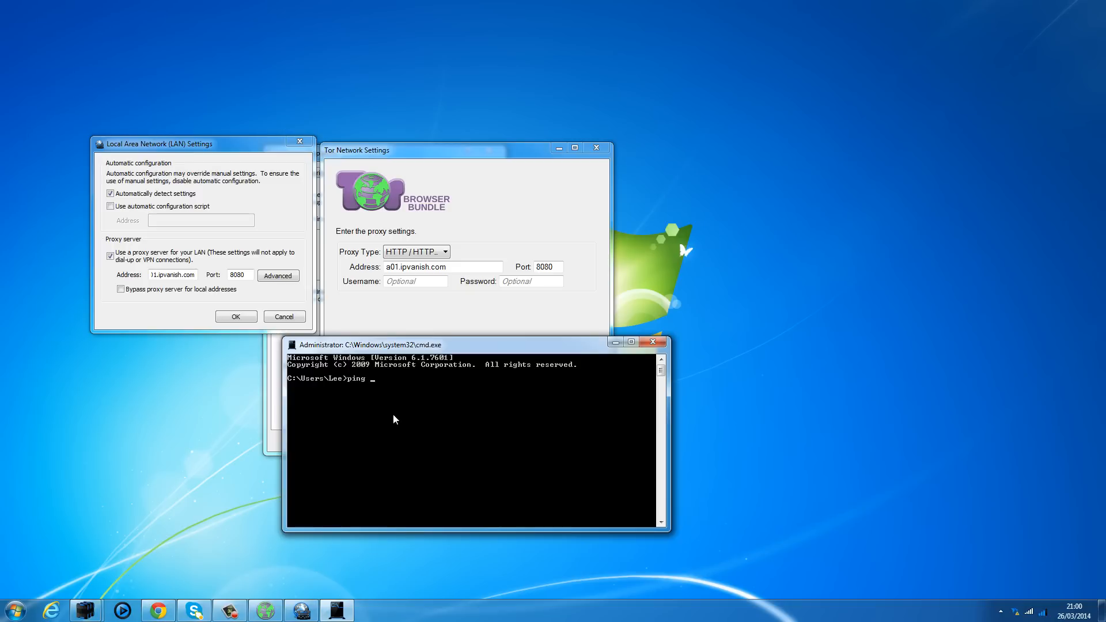
{"action": "mouse_move", "coordinate": [362, 400]}
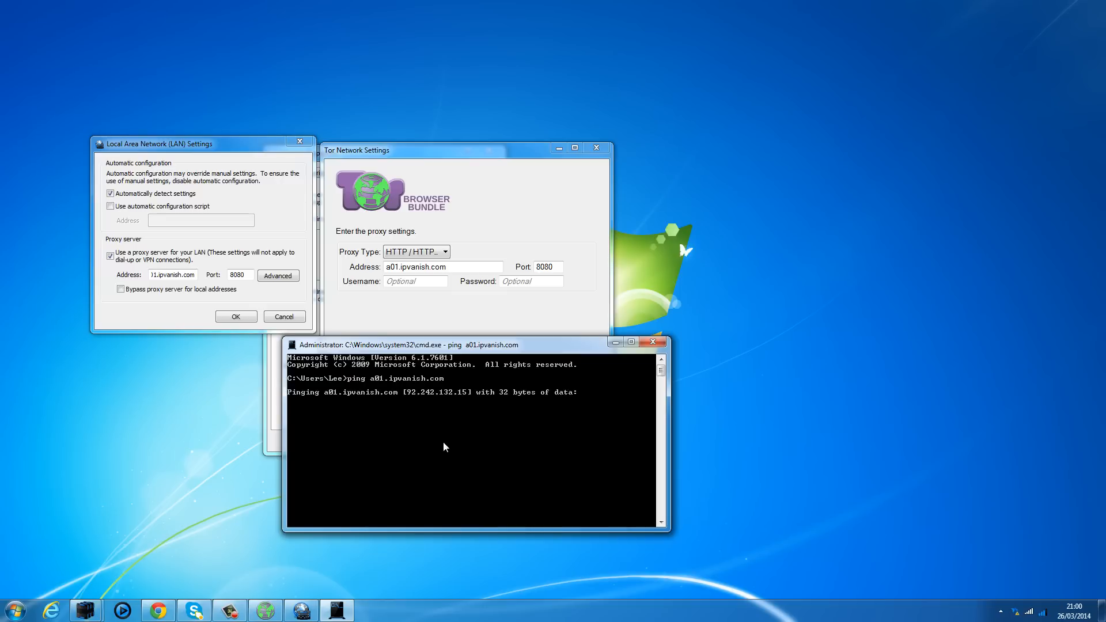
{"action": "mouse_move", "coordinate": [416, 353]}
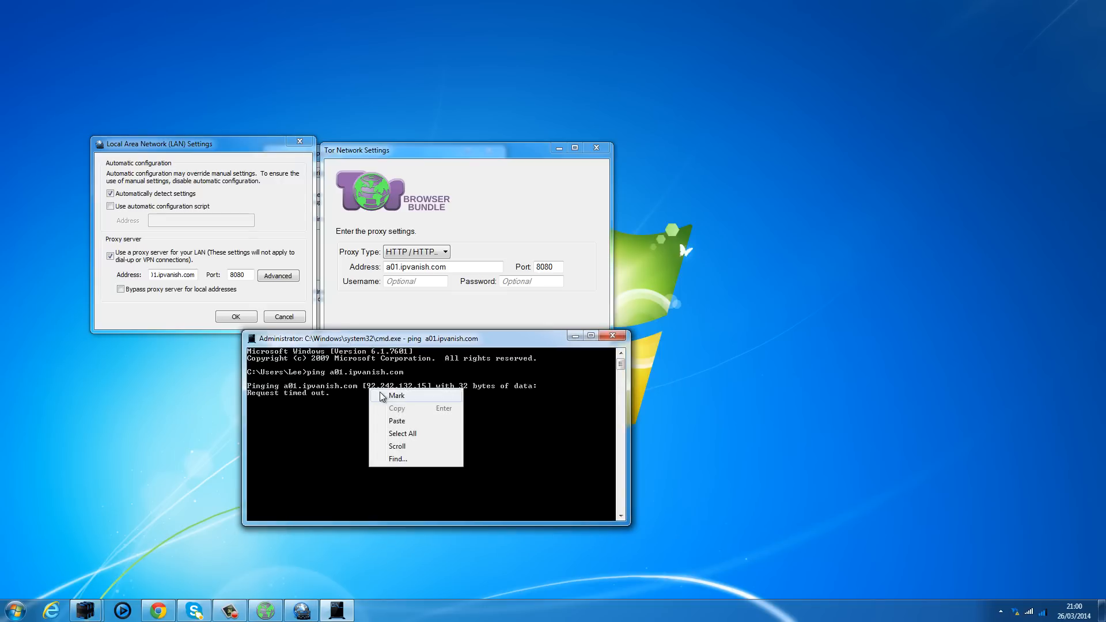
{"action": "left_click", "coordinate": [397, 396]}
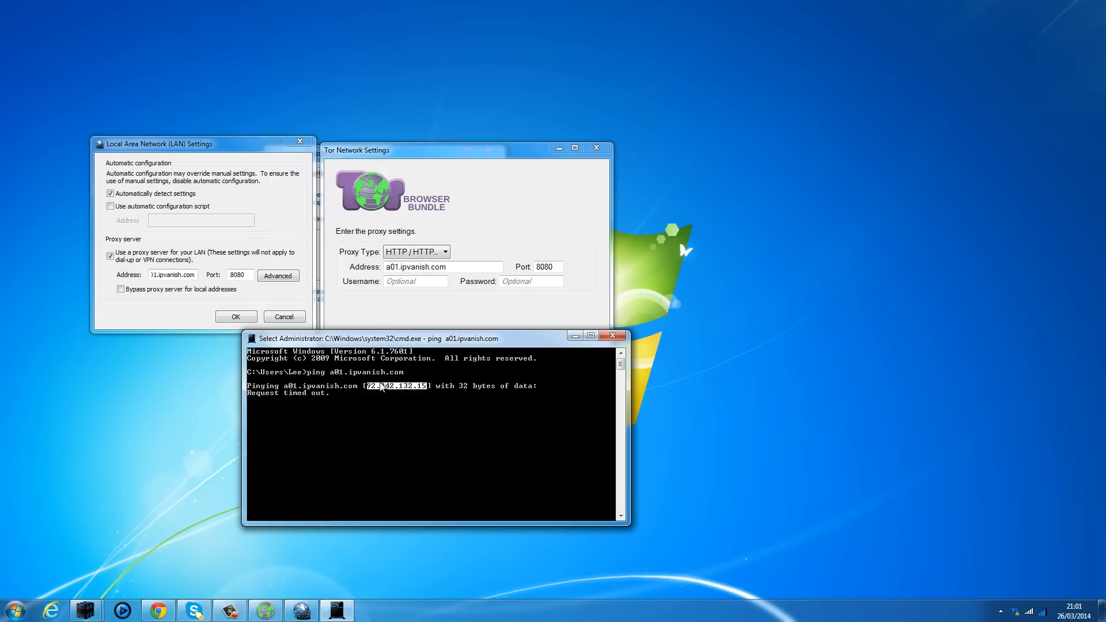
{"action": "mouse_move", "coordinate": [309, 416]}
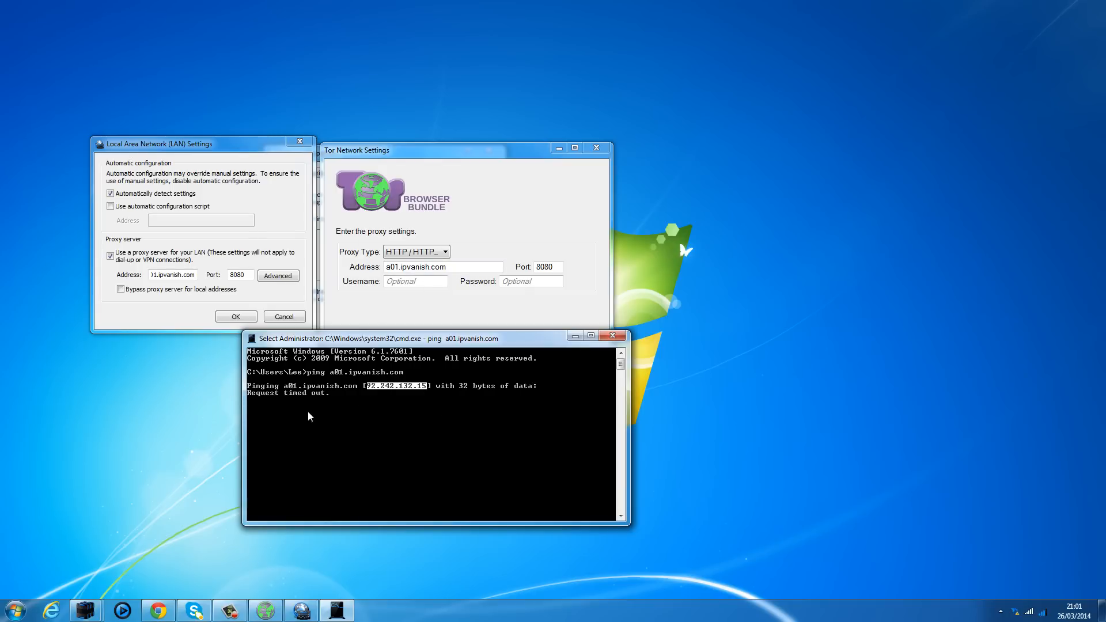
{"action": "mouse_move", "coordinate": [274, 428]}
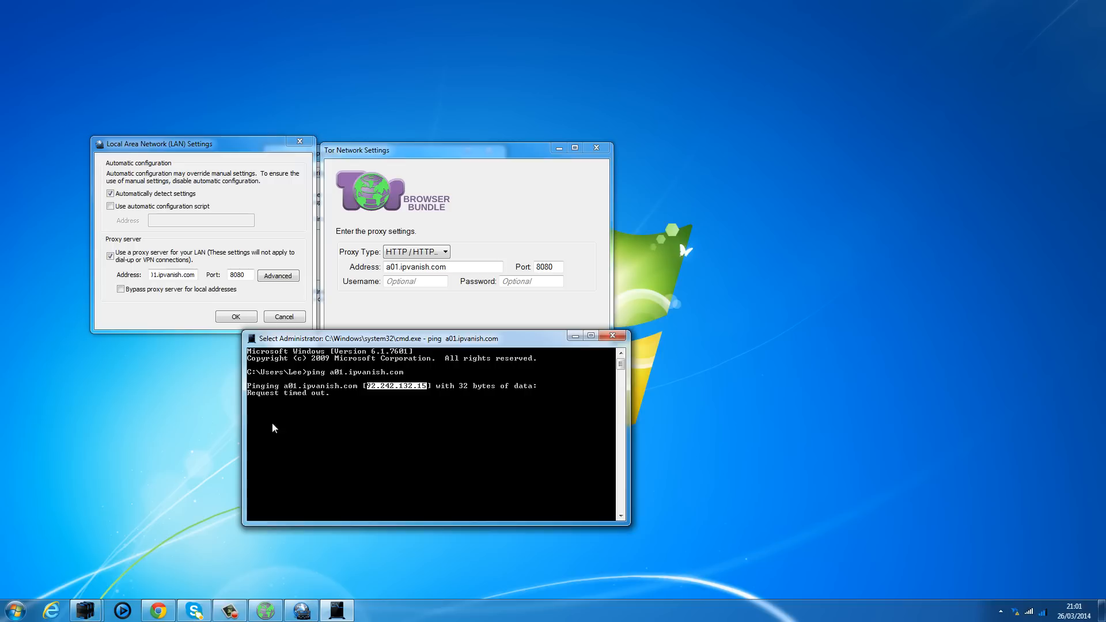
{"action": "mouse_move", "coordinate": [386, 389]}
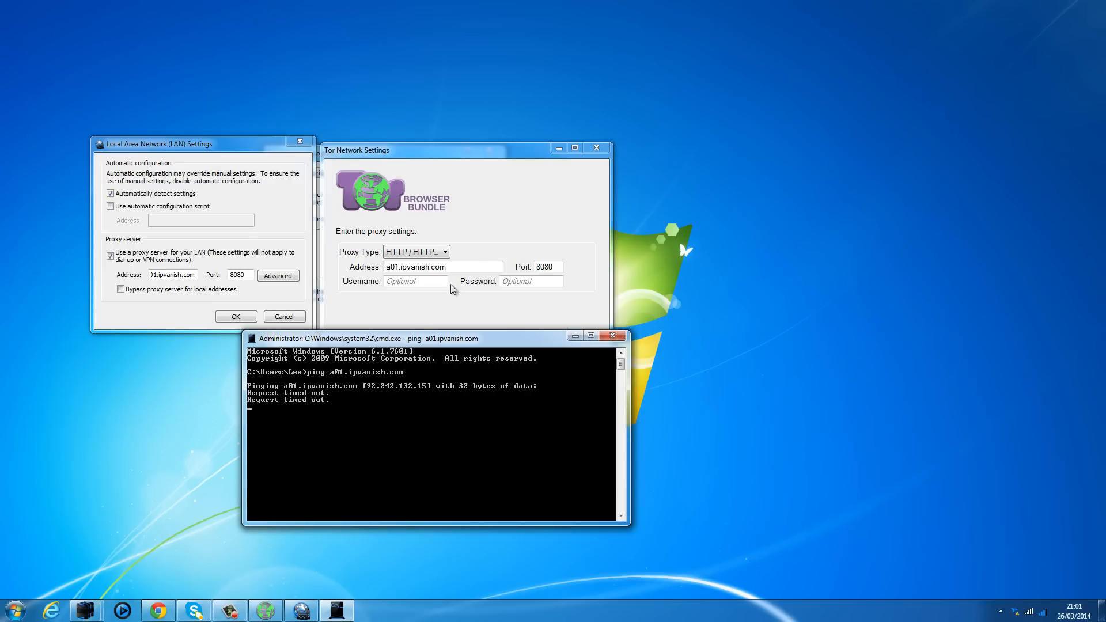
{"action": "right_click", "coordinate": [443, 267]}
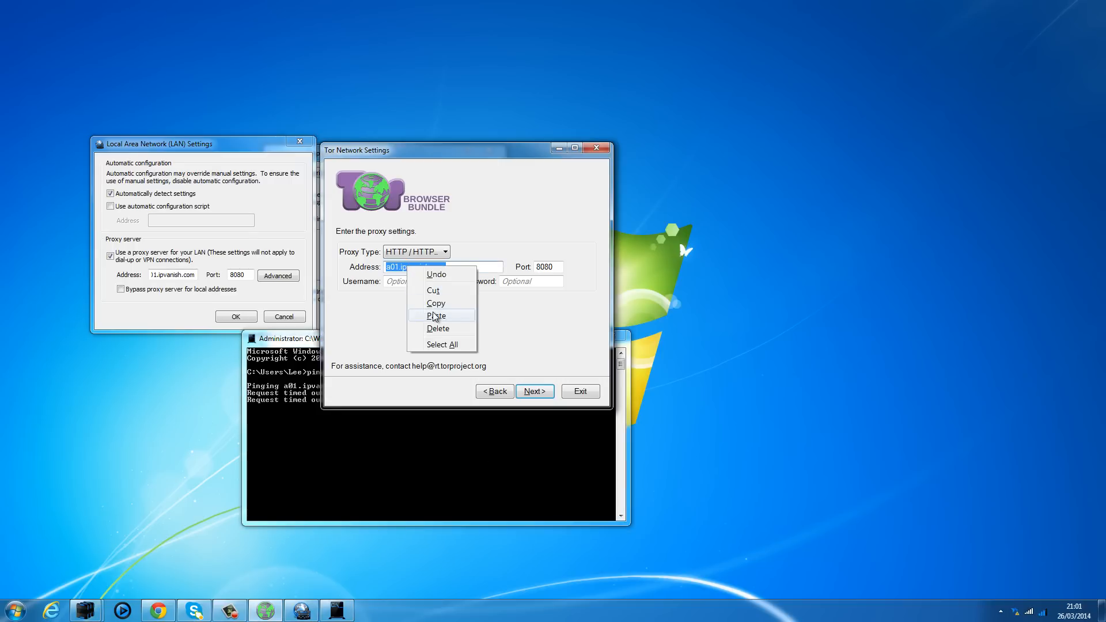
{"action": "left_click", "coordinate": [436, 315]}
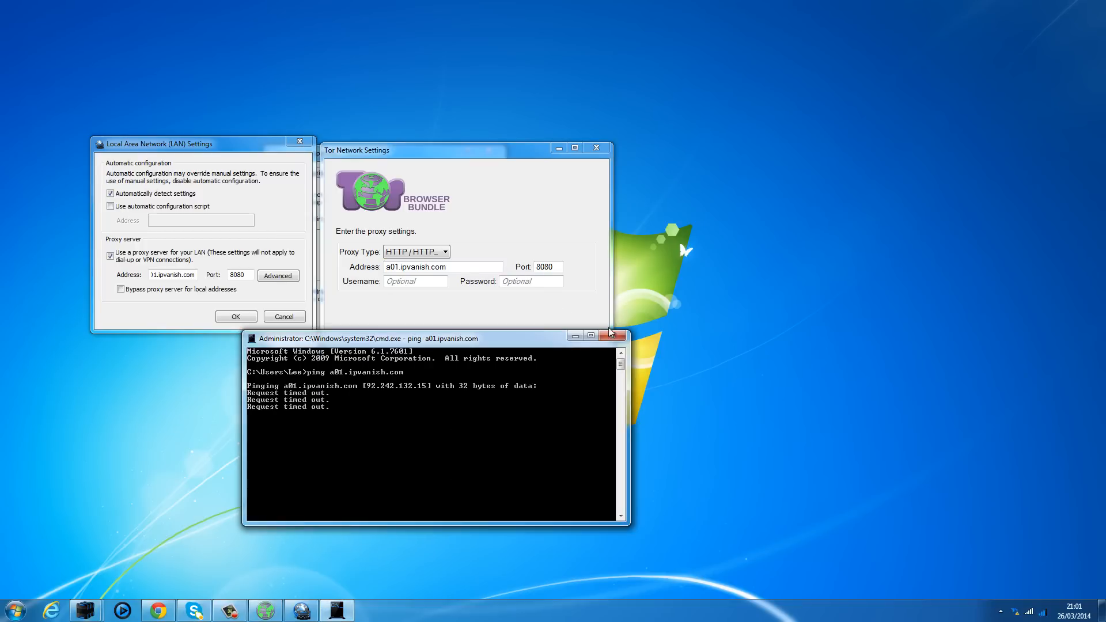
{"action": "left_click", "coordinate": [610, 335]}
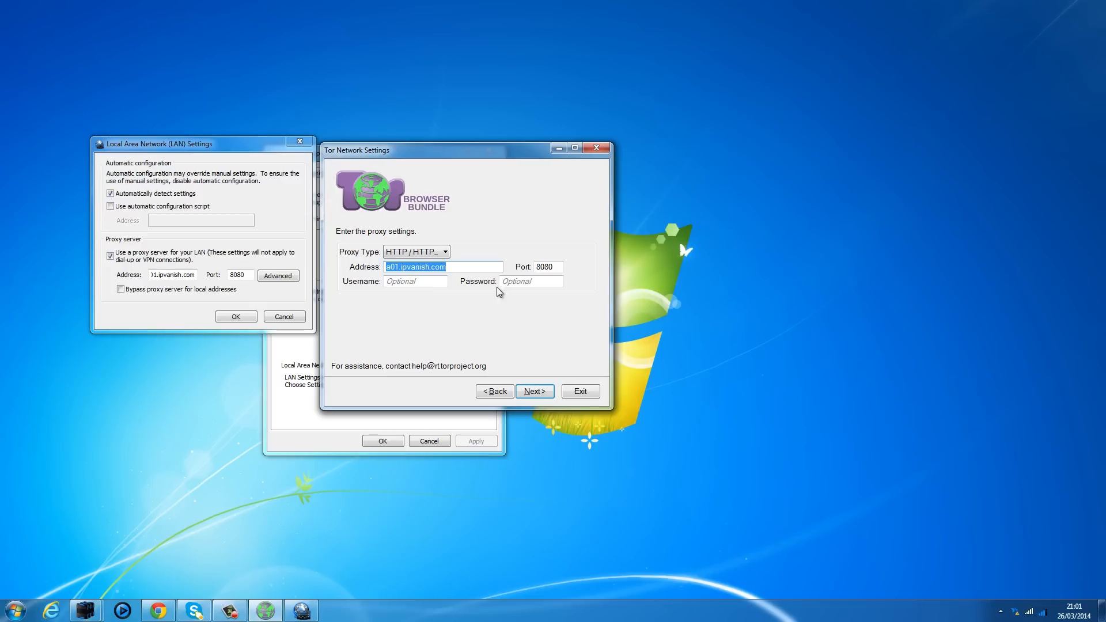
{"action": "mouse_move", "coordinate": [534, 392]}
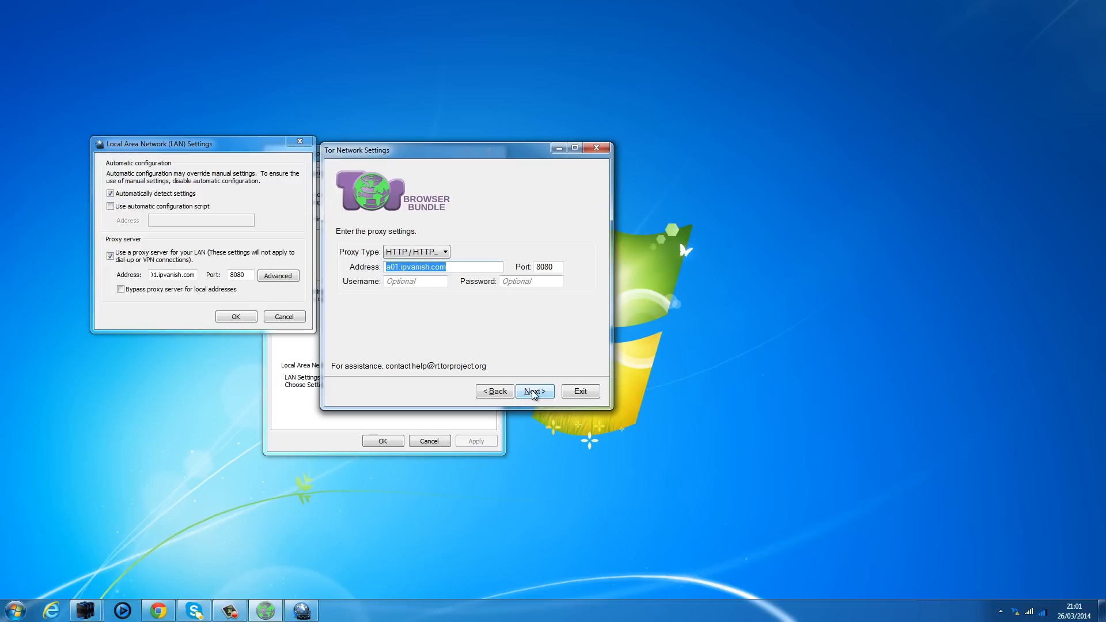
Step: Accept the proxy page, answer Yes to a port-restricting firewall, and reach allowed ports 80,443
{"action": "left_click", "coordinate": [534, 390]}
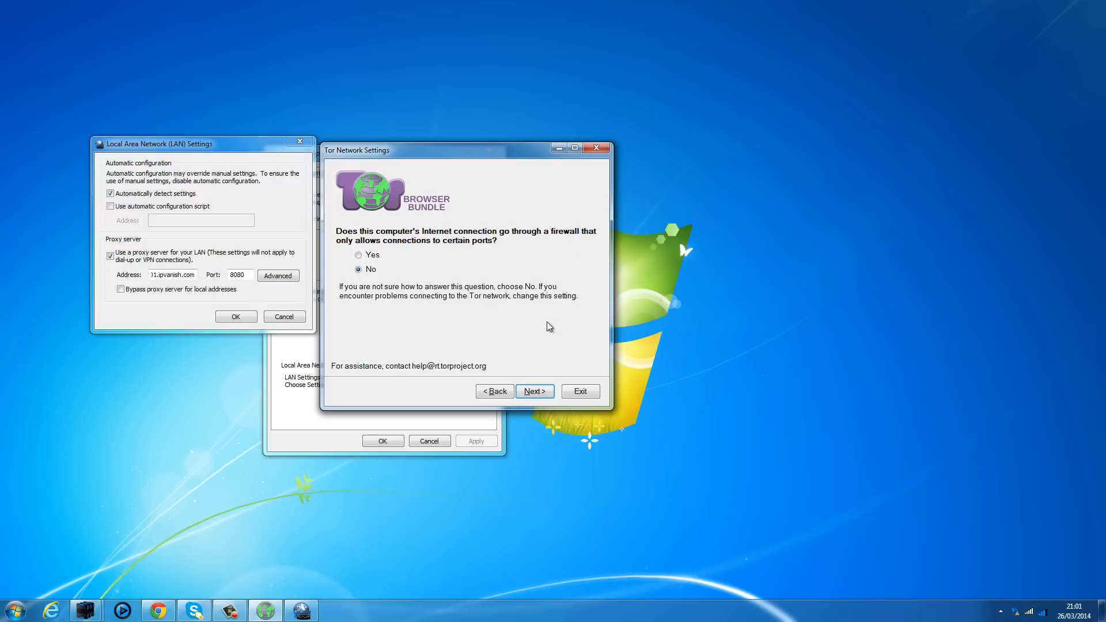
{"action": "mouse_move", "coordinate": [535, 281]}
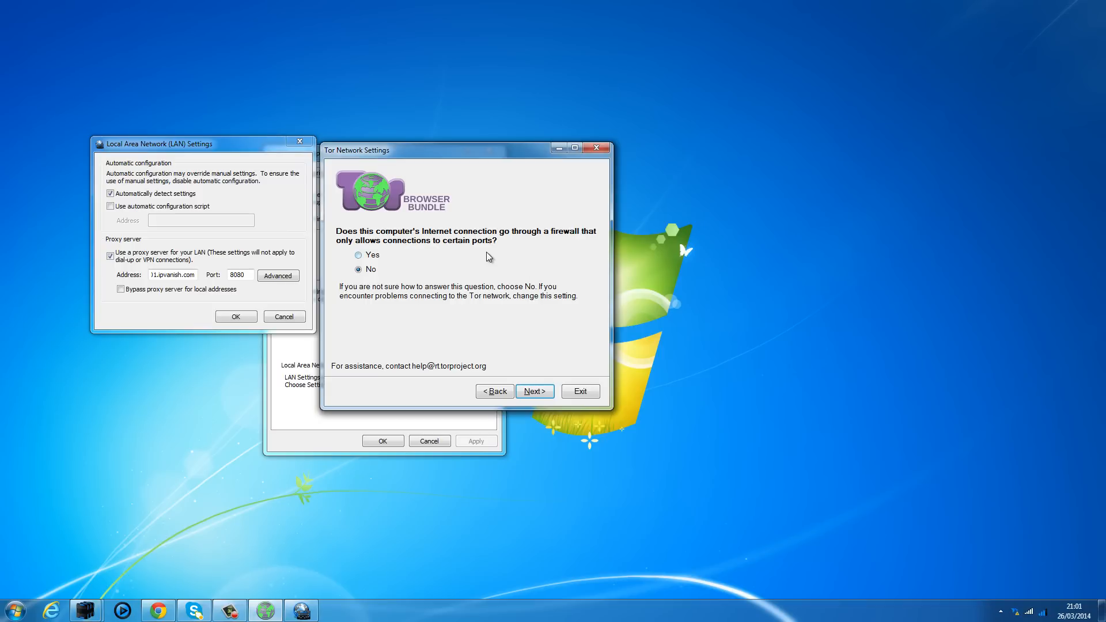
{"action": "left_click", "coordinate": [359, 255]}
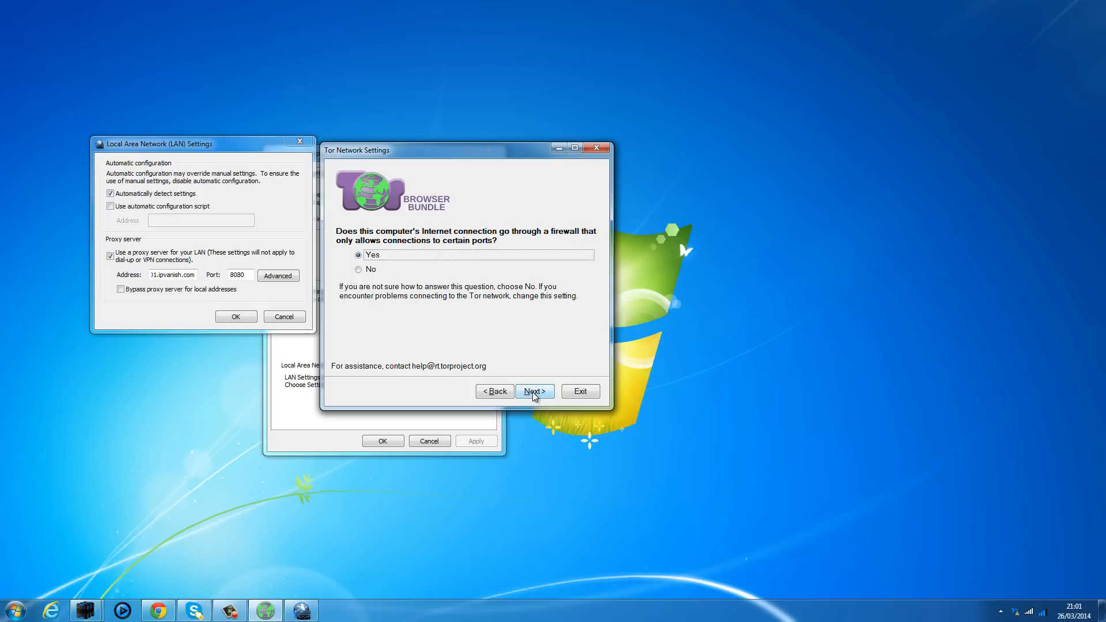
{"action": "left_click", "coordinate": [534, 392]}
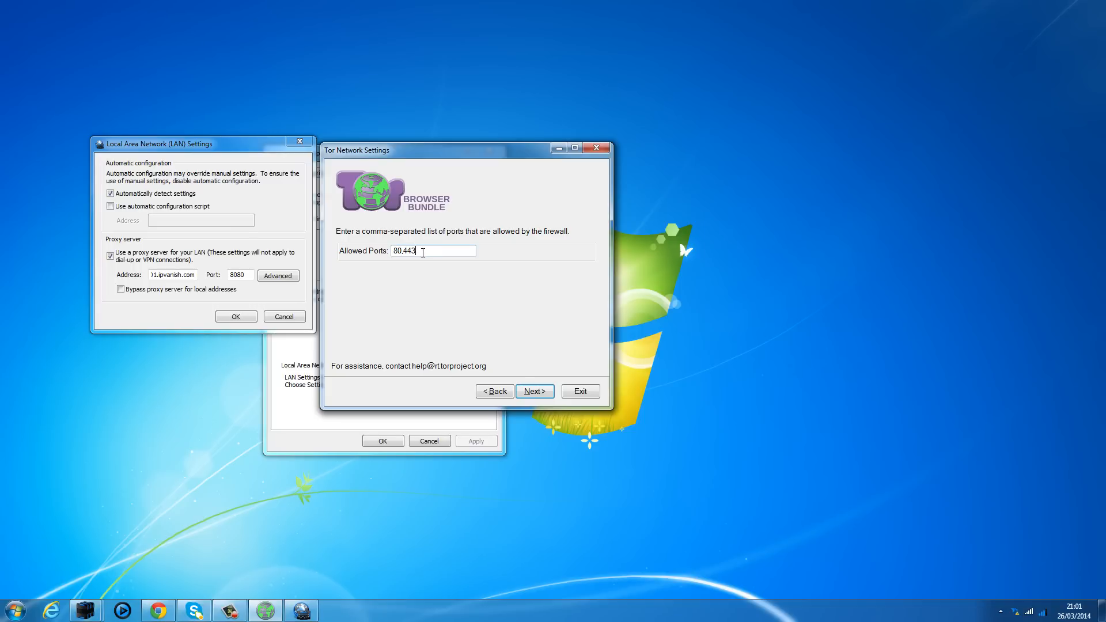
Step: Change the allowed ports to 80,443,8080 and advance to the bridge relays page
{"action": "triple_click", "coordinate": [433, 251]}
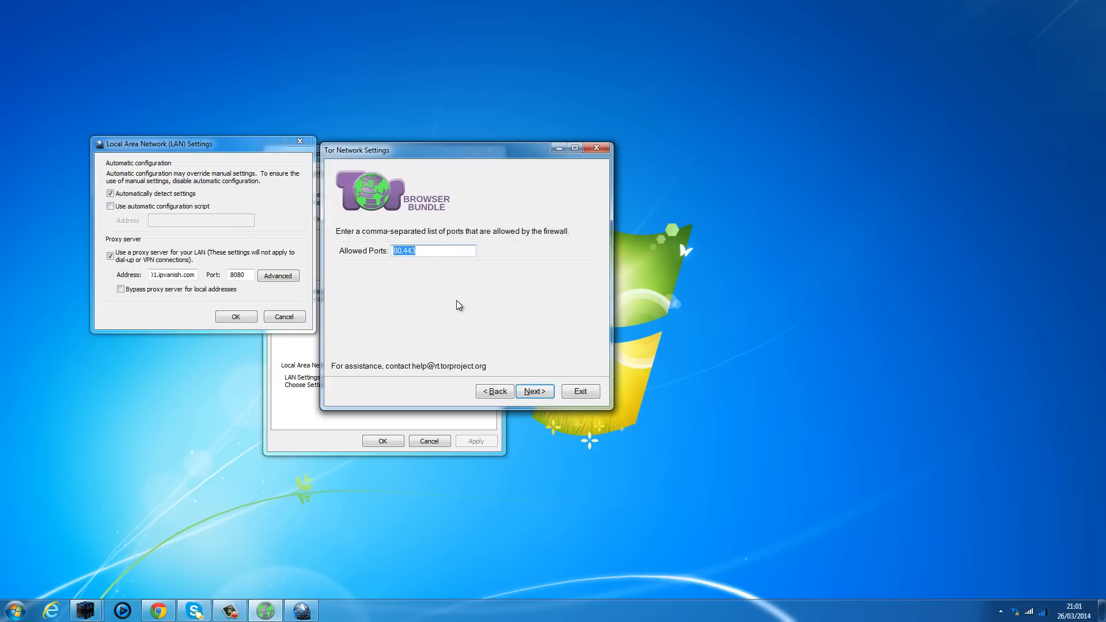
{"action": "mouse_move", "coordinate": [453, 263]}
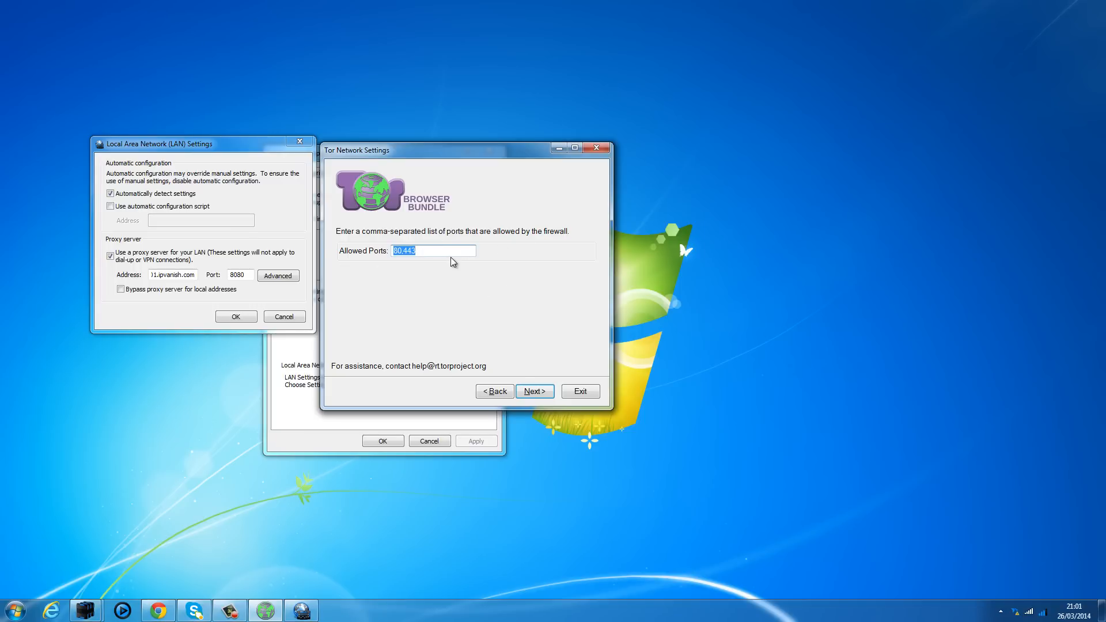
{"action": "left_click", "coordinate": [433, 251]}
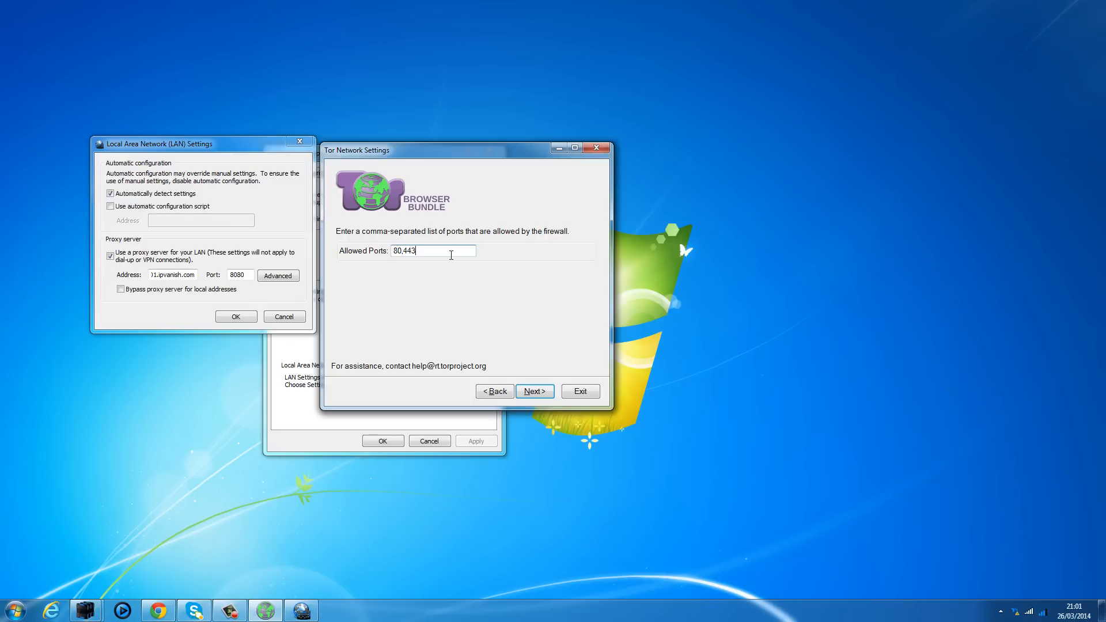
{"action": "mouse_move", "coordinate": [299, 272]}
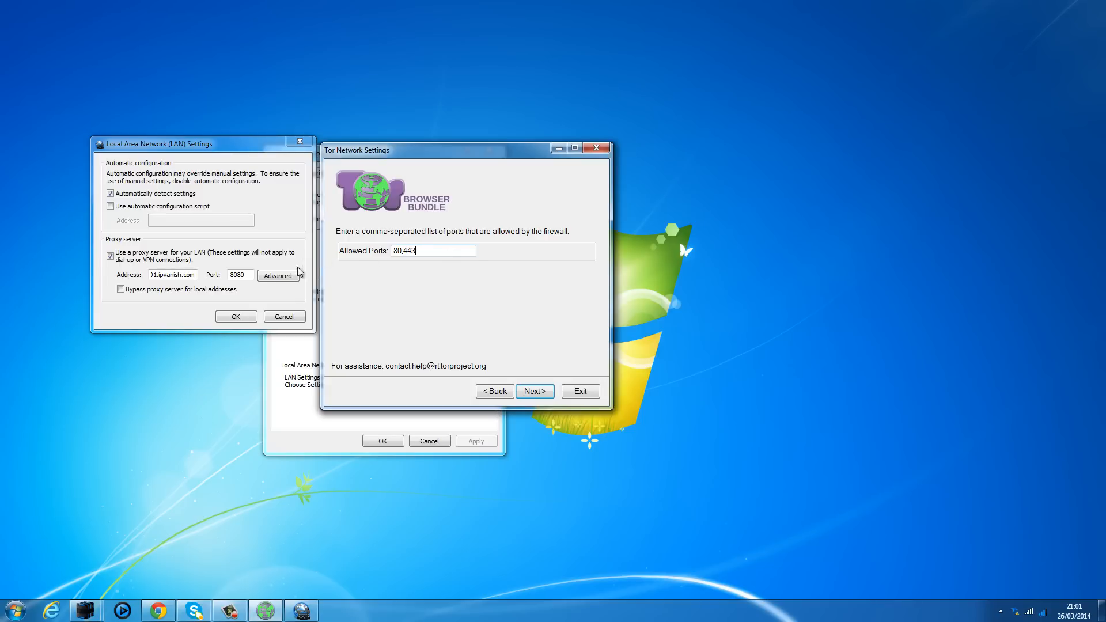
{"action": "mouse_move", "coordinate": [279, 281]}
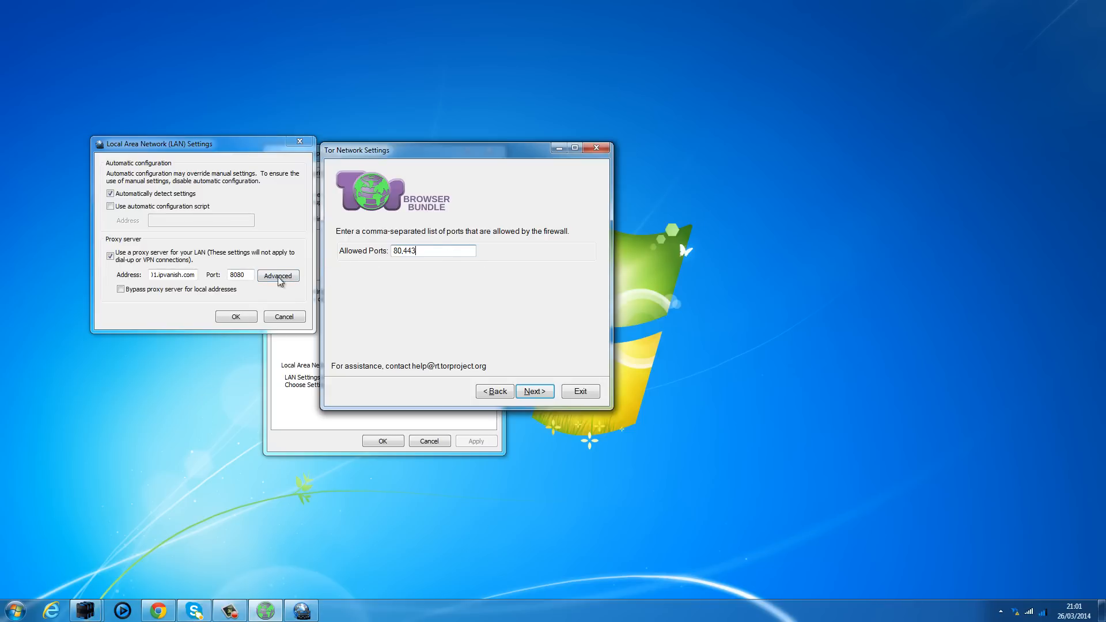
{"action": "mouse_move", "coordinate": [241, 233]}
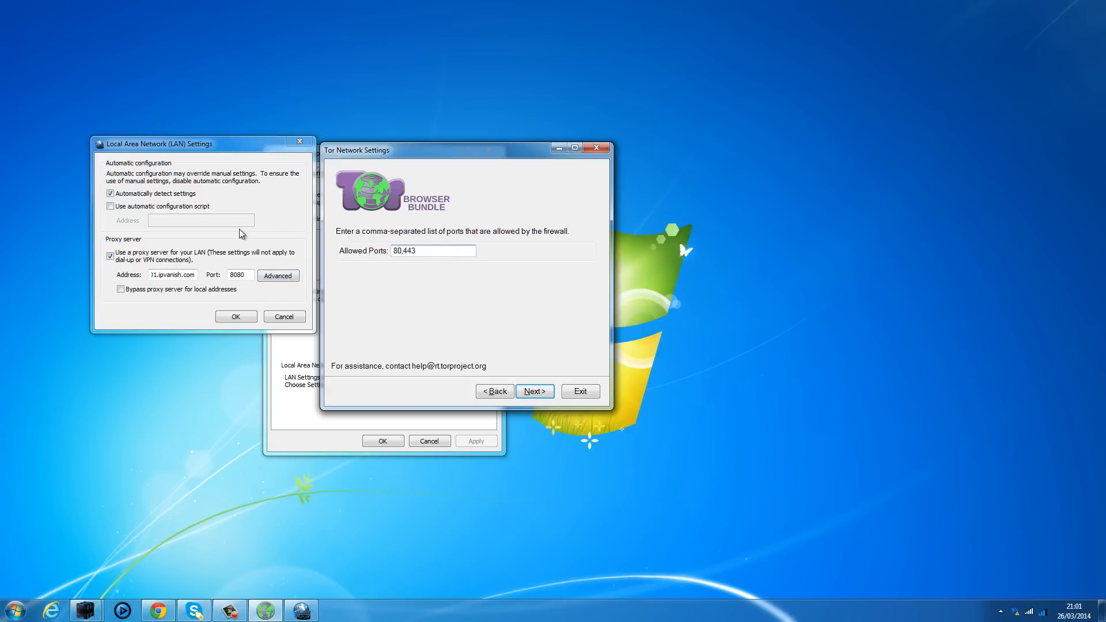
{"action": "mouse_move", "coordinate": [372, 255]}
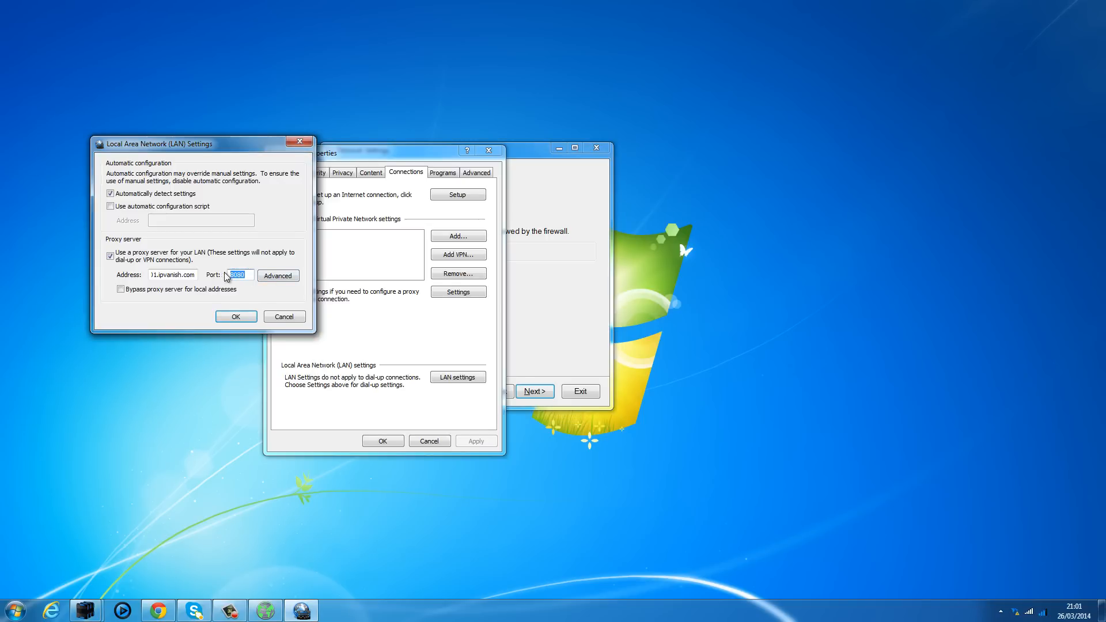
{"action": "right_click", "coordinate": [236, 275]}
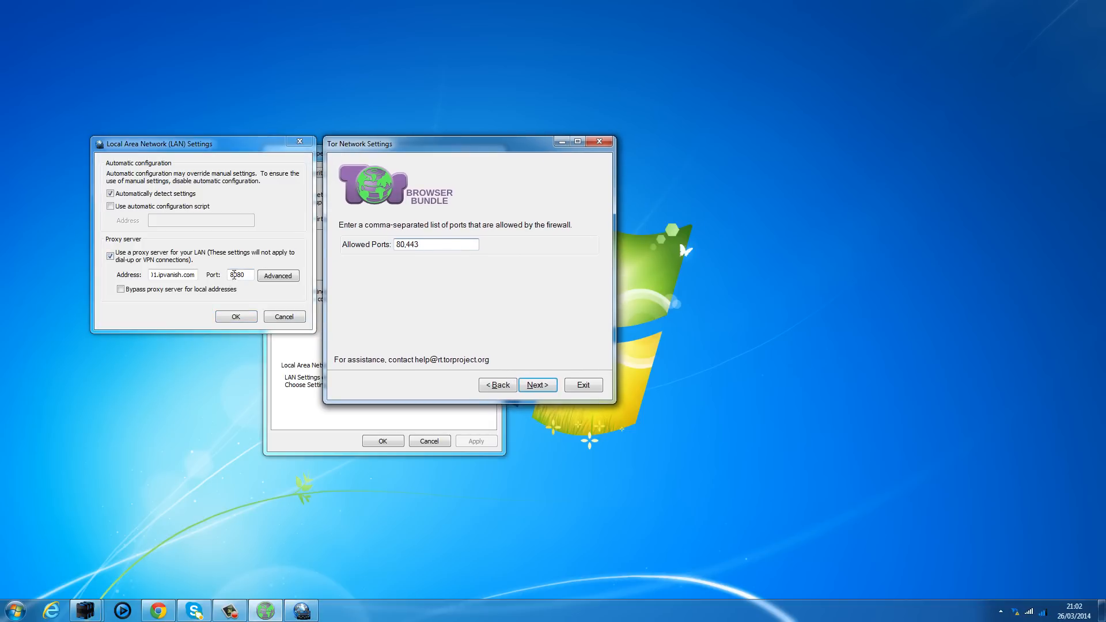
{"action": "mouse_move", "coordinate": [153, 150]}
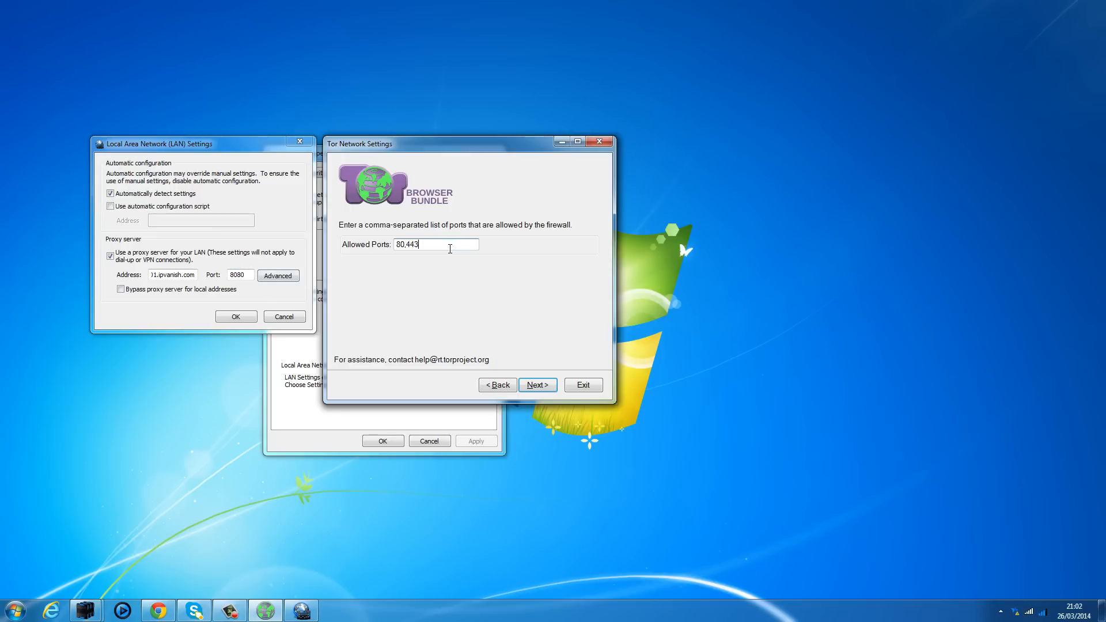
{"action": "mouse_move", "coordinate": [491, 261]}
{"action": "type", "text": ","}
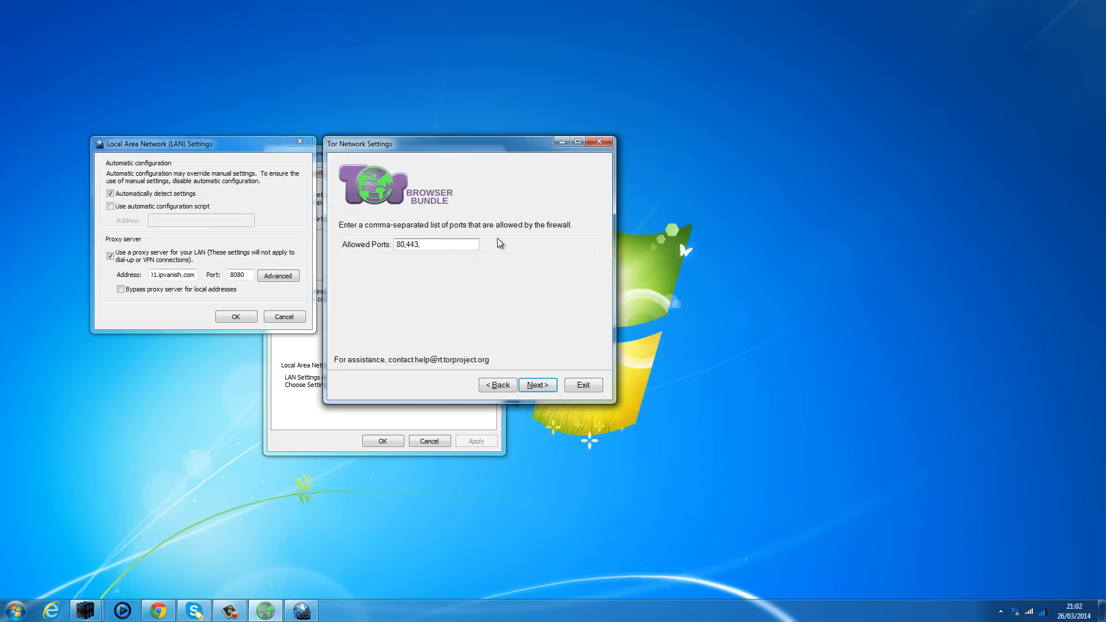
{"action": "type", "text": "8080"}
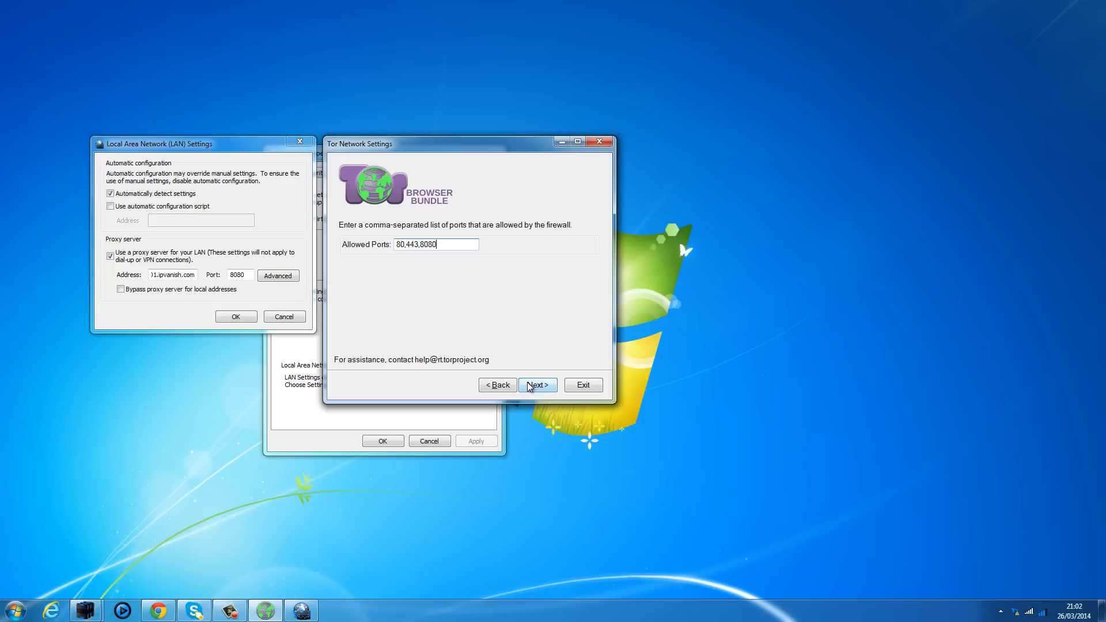
{"action": "mouse_move", "coordinate": [296, 261]}
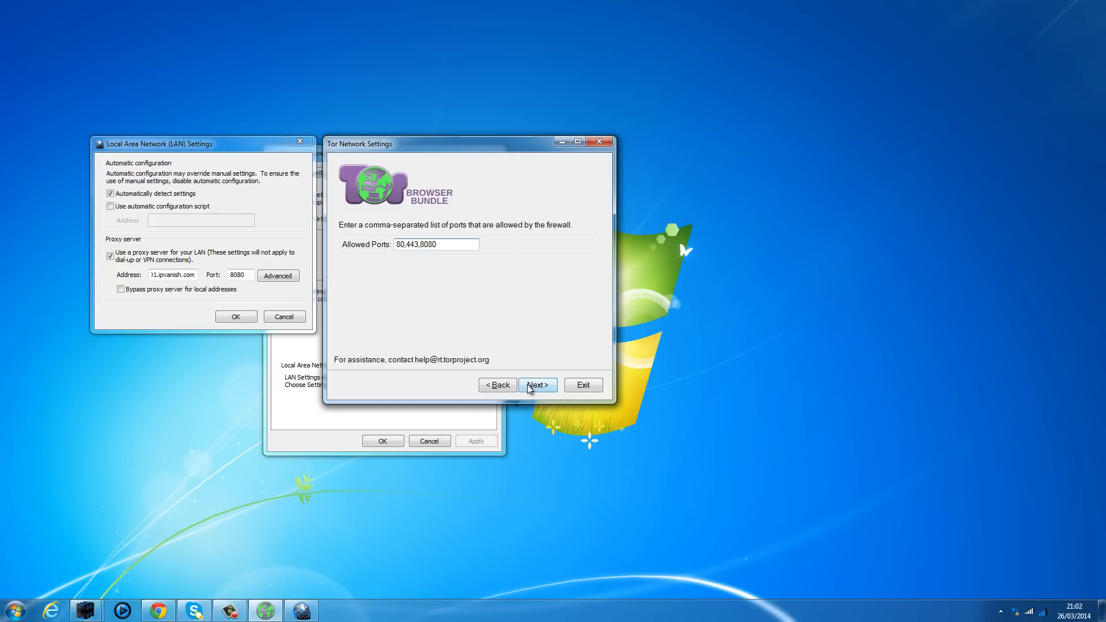
{"action": "left_click", "coordinate": [537, 384]}
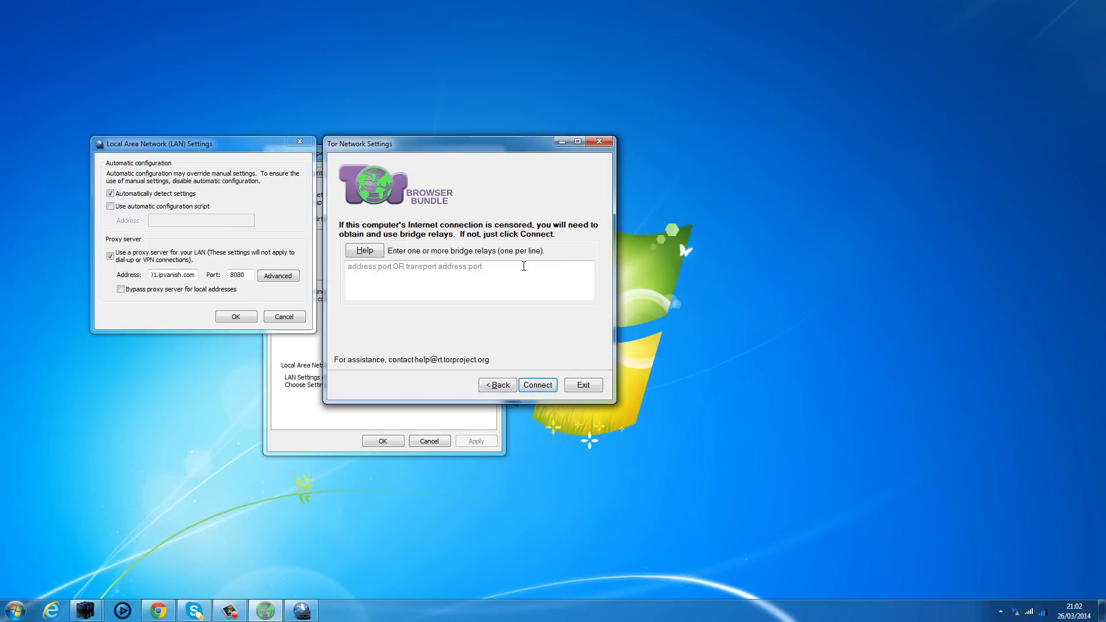
{"action": "mouse_move", "coordinate": [563, 397]}
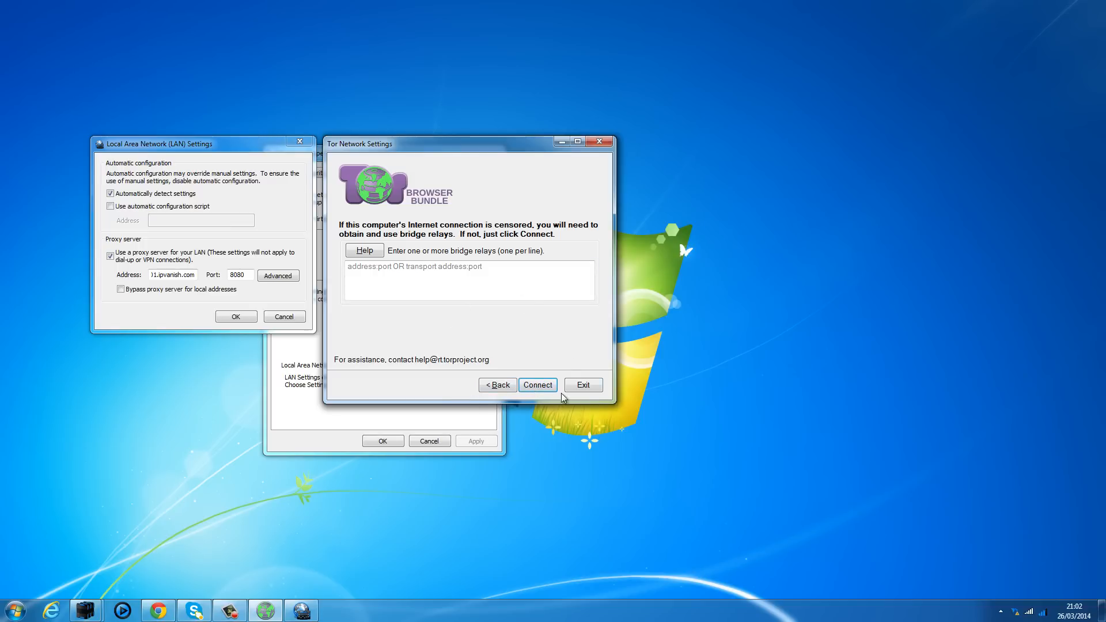
{"action": "mouse_move", "coordinate": [537, 384]}
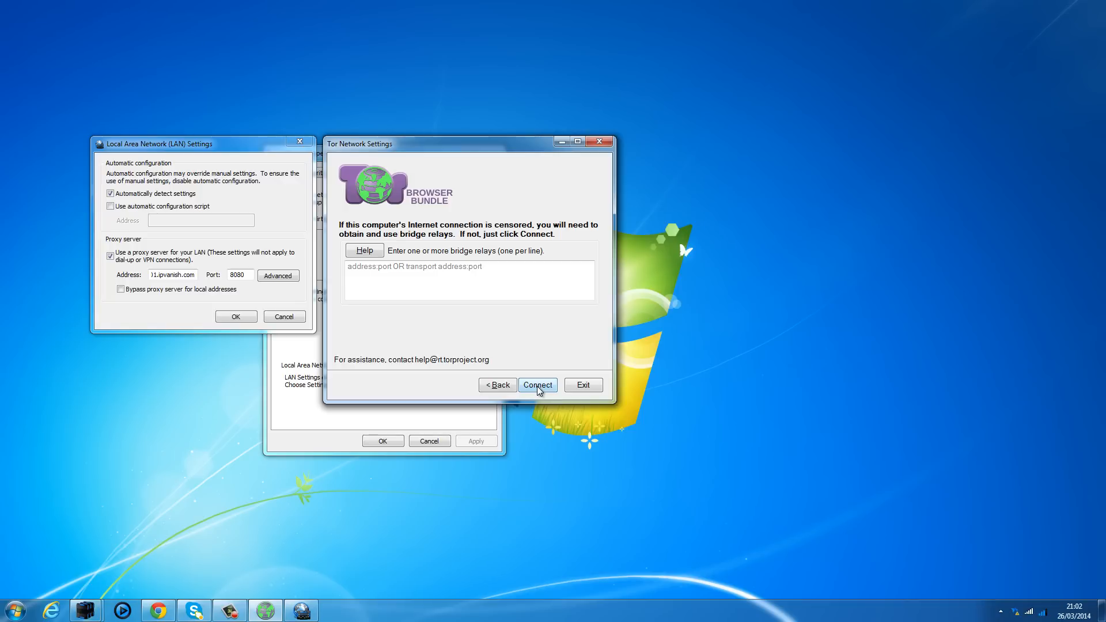
{"action": "mouse_move", "coordinate": [497, 385]}
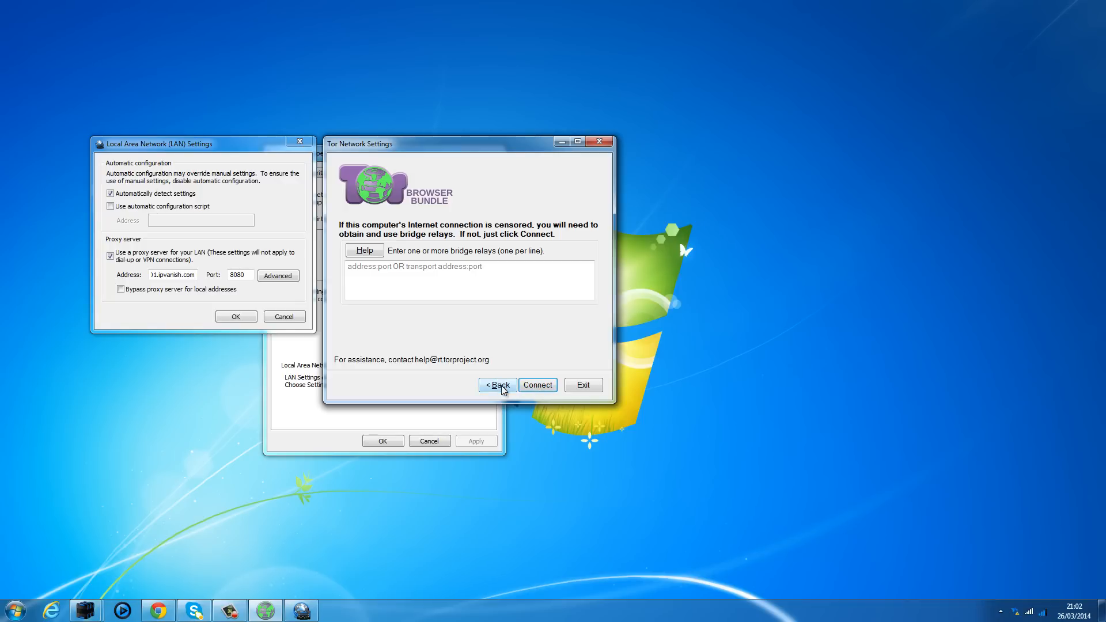
Step: Step back through the wizard, keeping HTTP / HTTPS proxy type, to the opening connection question
{"action": "left_click", "coordinate": [497, 384]}
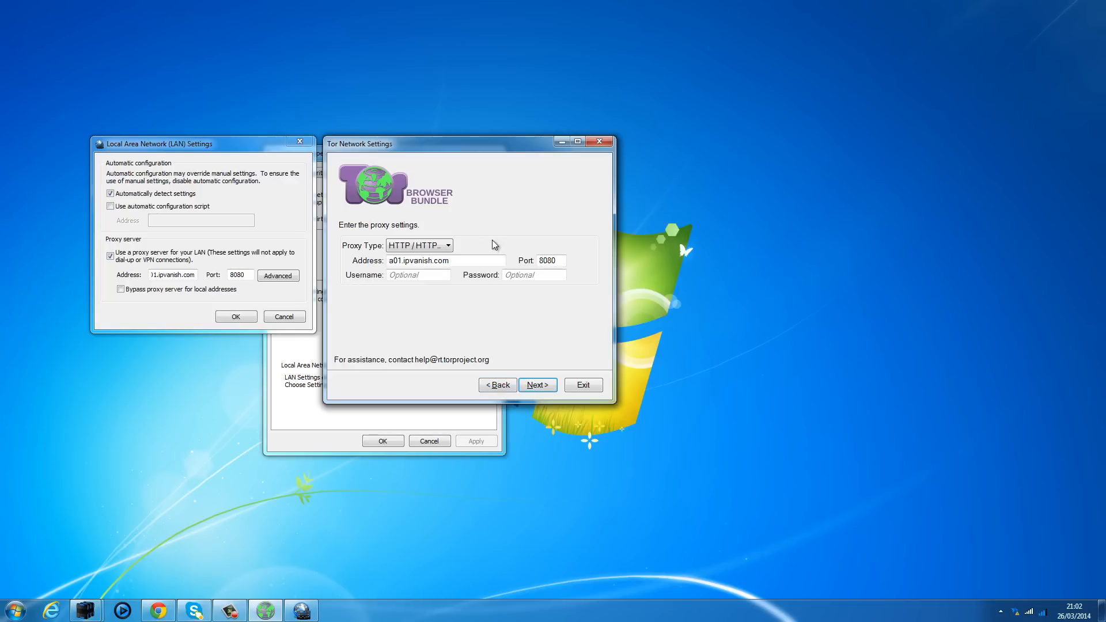
{"action": "left_click", "coordinate": [447, 245]}
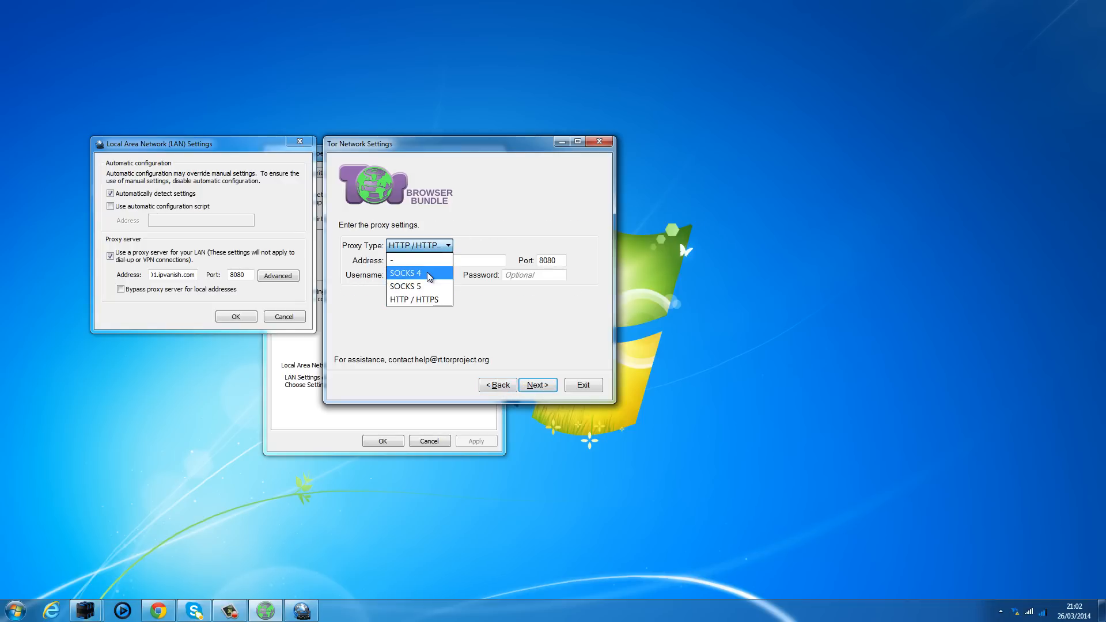
{"action": "left_click", "coordinate": [418, 299]}
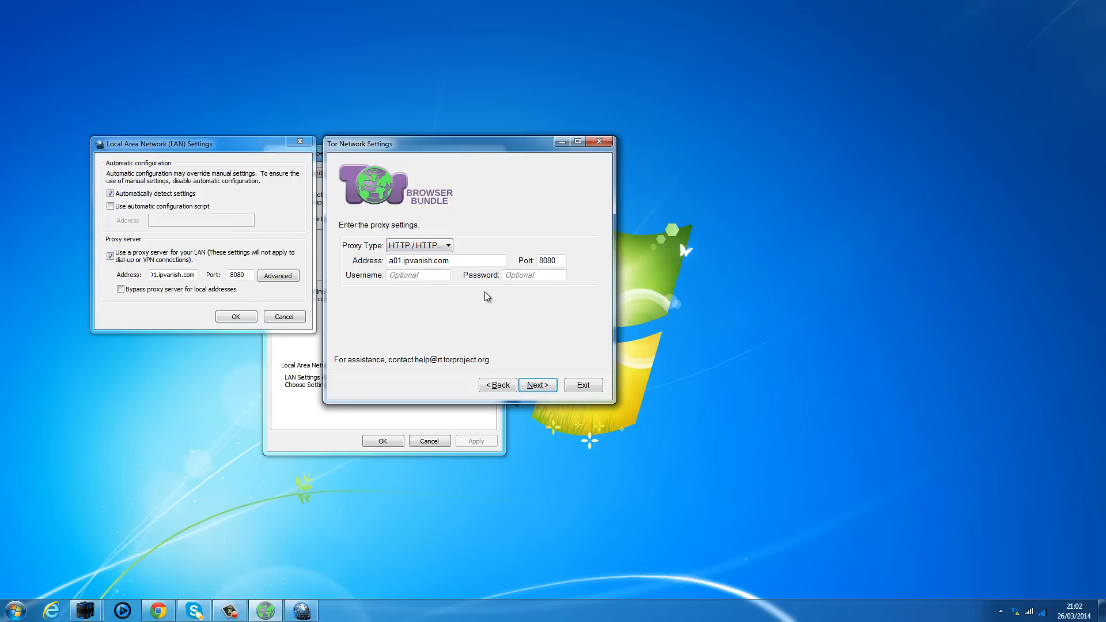
{"action": "mouse_move", "coordinate": [532, 402]}
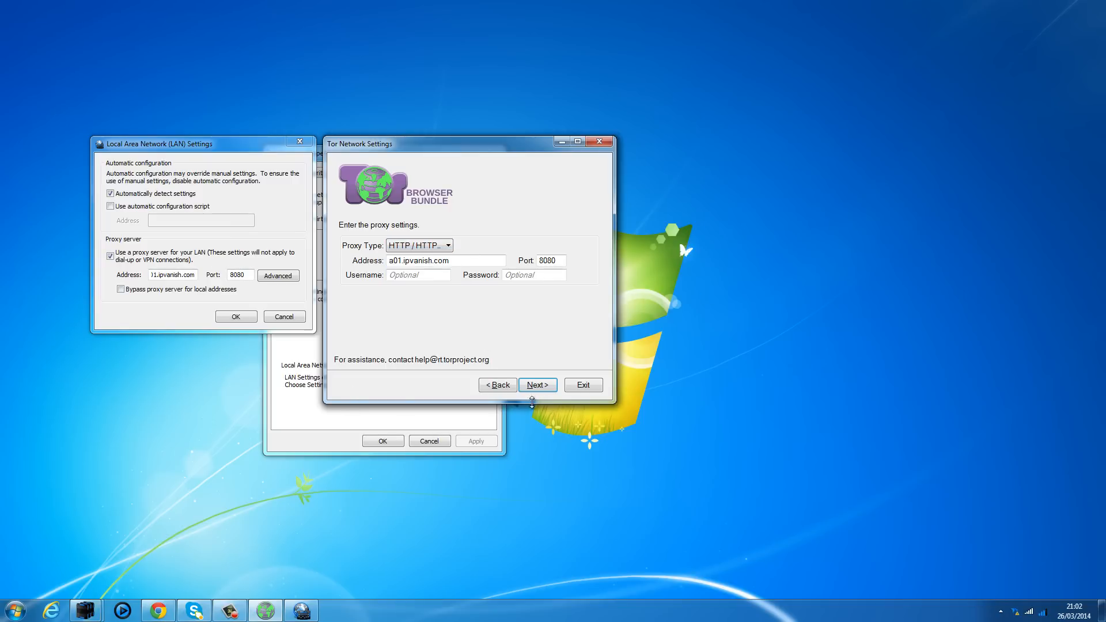
{"action": "left_click", "coordinate": [497, 384]}
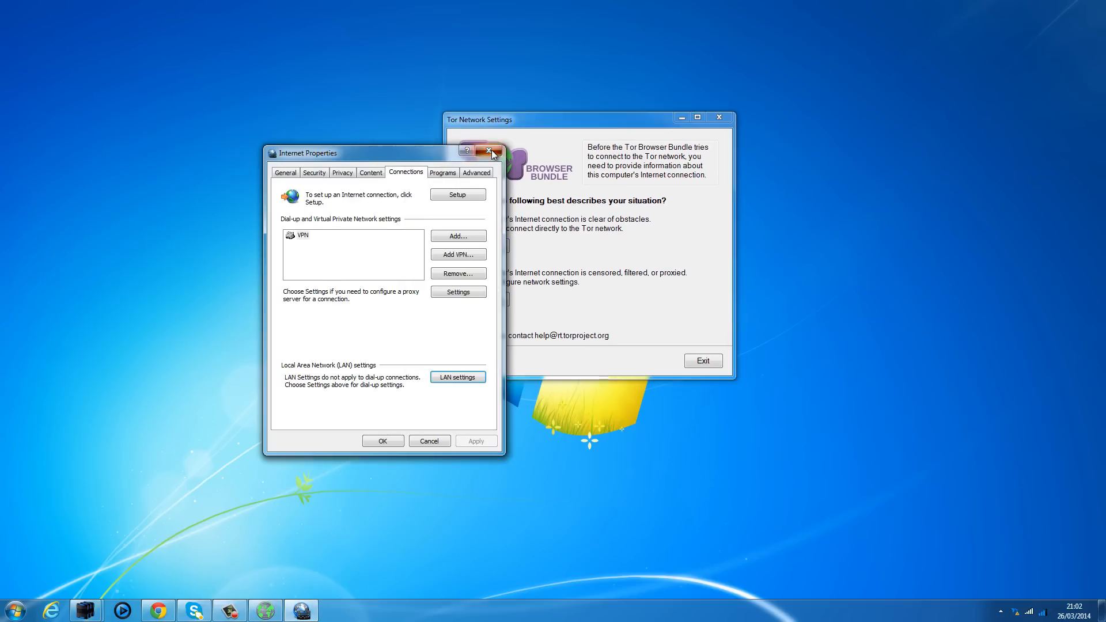
Step: Close Internet Properties and choose Connect so Tor Status begins connecting
{"action": "left_click", "coordinate": [491, 152]}
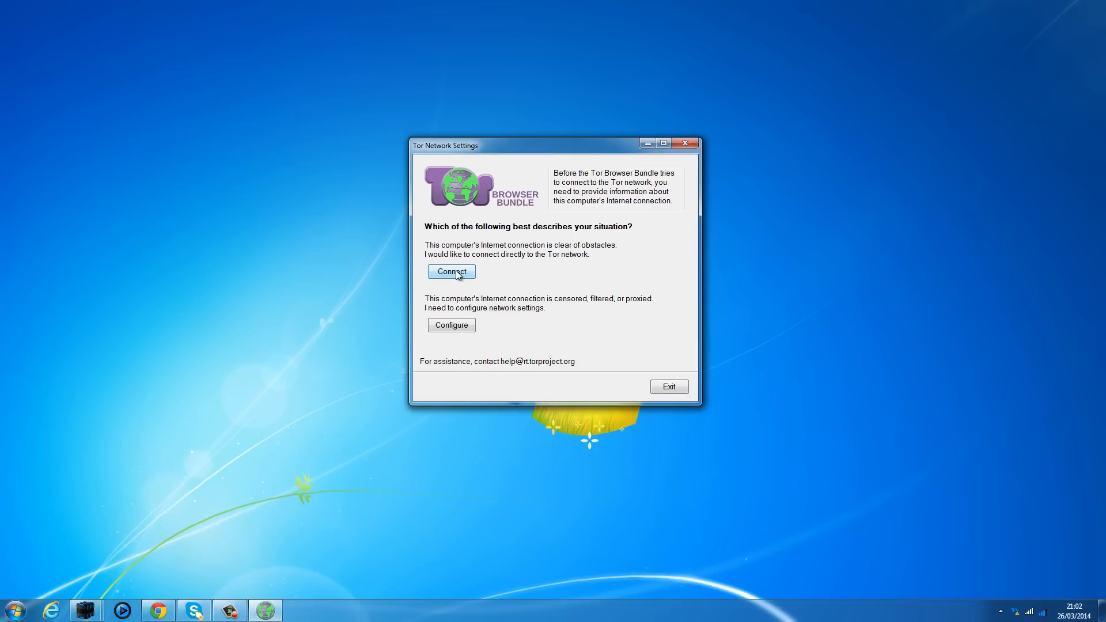
{"action": "left_click", "coordinate": [450, 271]}
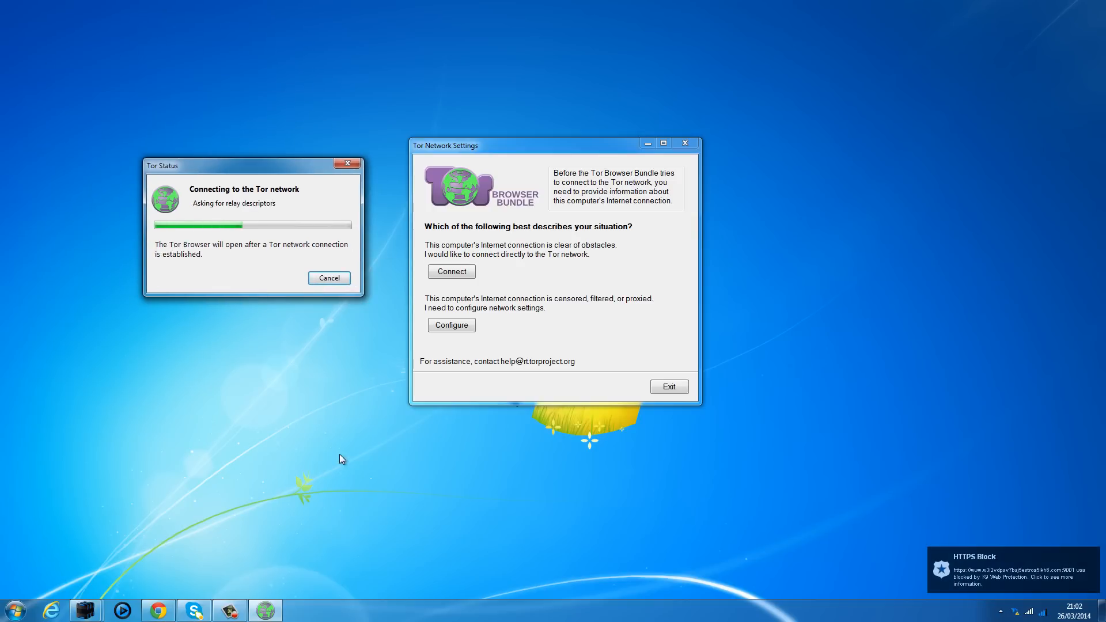
{"action": "mouse_move", "coordinate": [265, 609]}
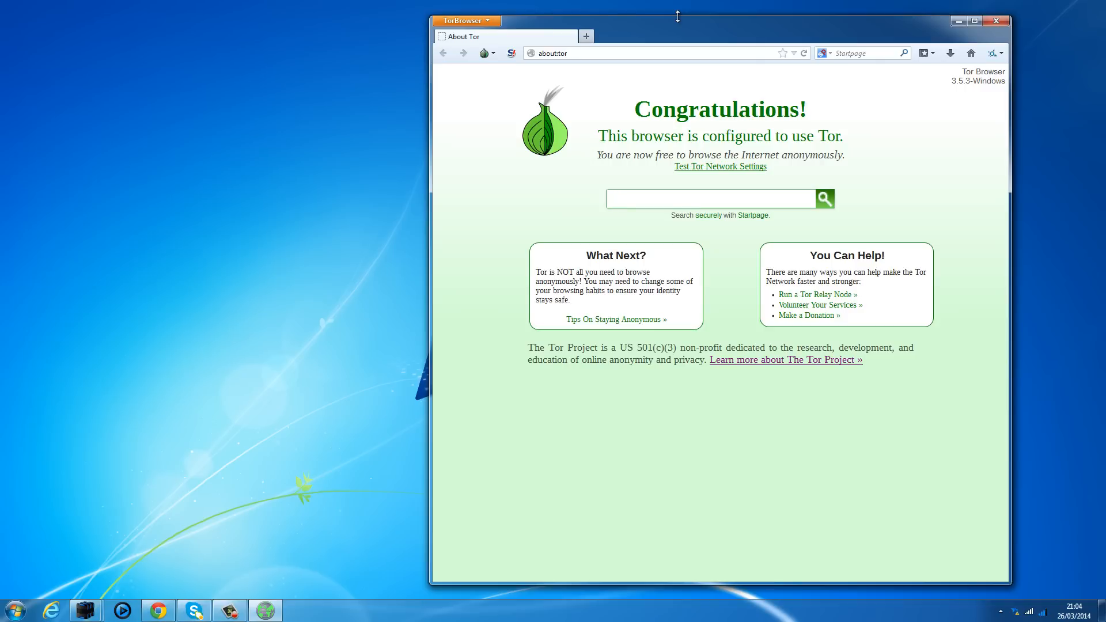
{"action": "mouse_move", "coordinate": [135, 541]}
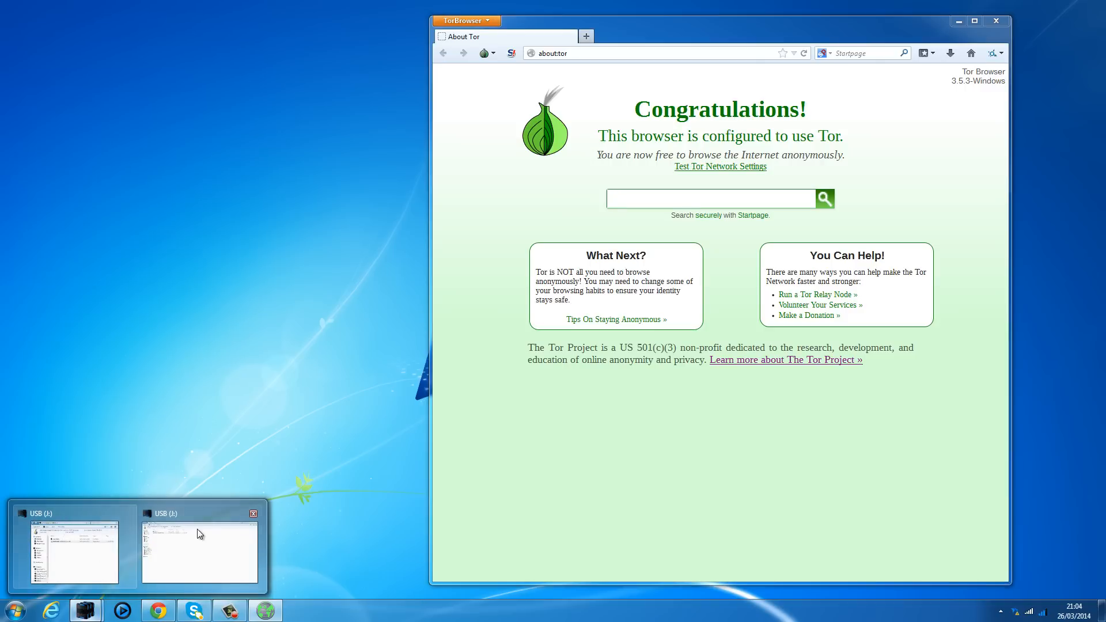
Step: Browse the USB drive's Tor Browser folder and double-click Start Tor Browser
{"action": "left_click", "coordinate": [200, 554]}
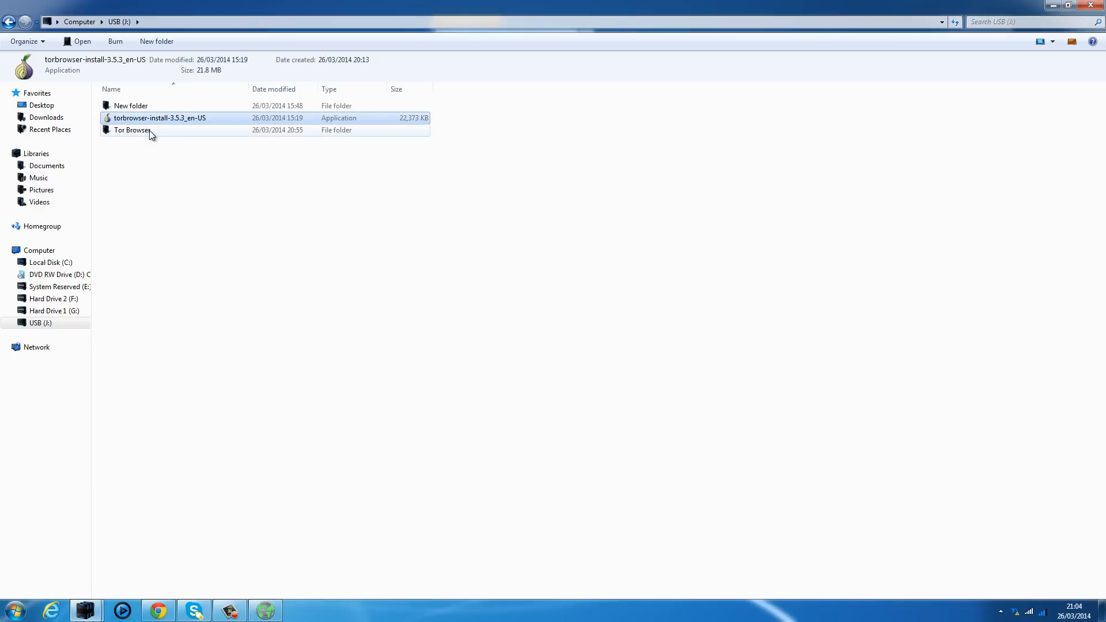
{"action": "double_click", "coordinate": [131, 129]}
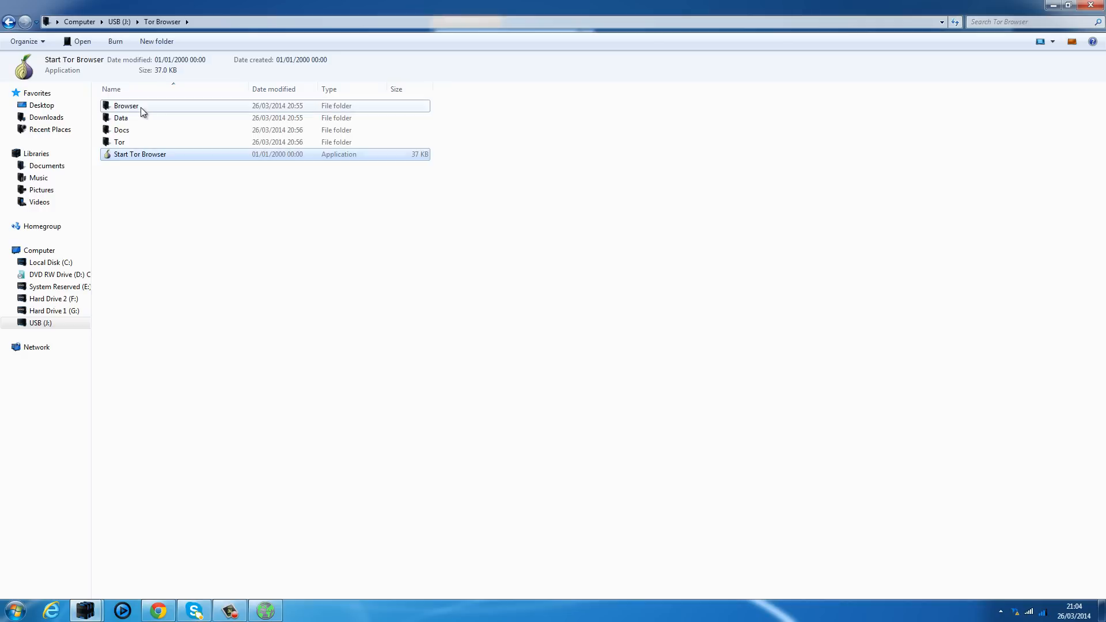
{"action": "double_click", "coordinate": [125, 105]}
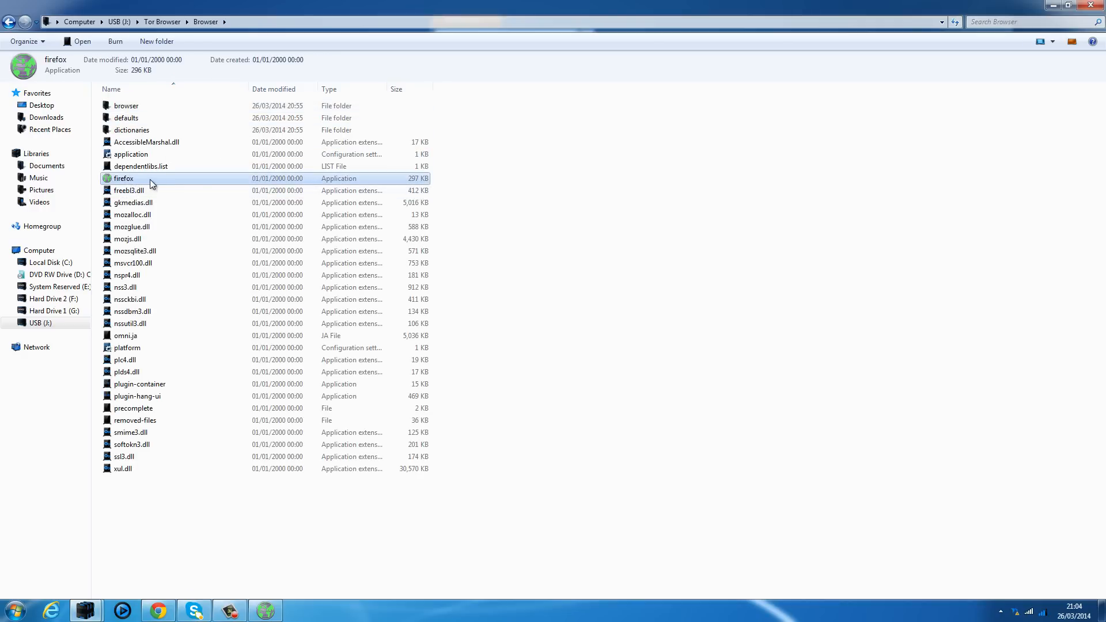
{"action": "right_click", "coordinate": [123, 178]}
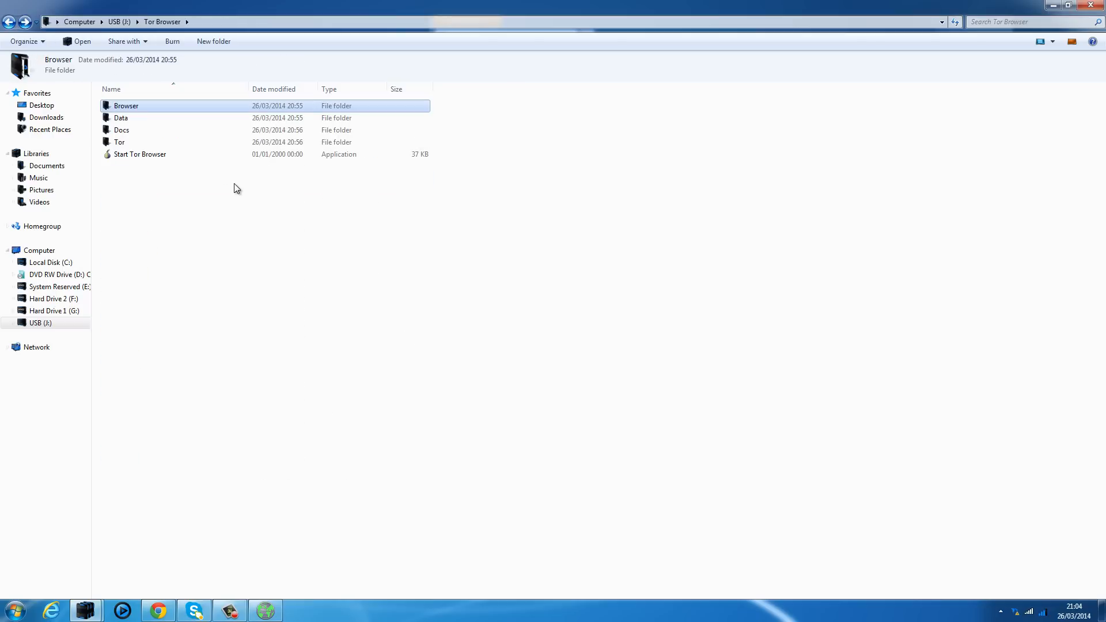
{"action": "left_click", "coordinate": [139, 154]}
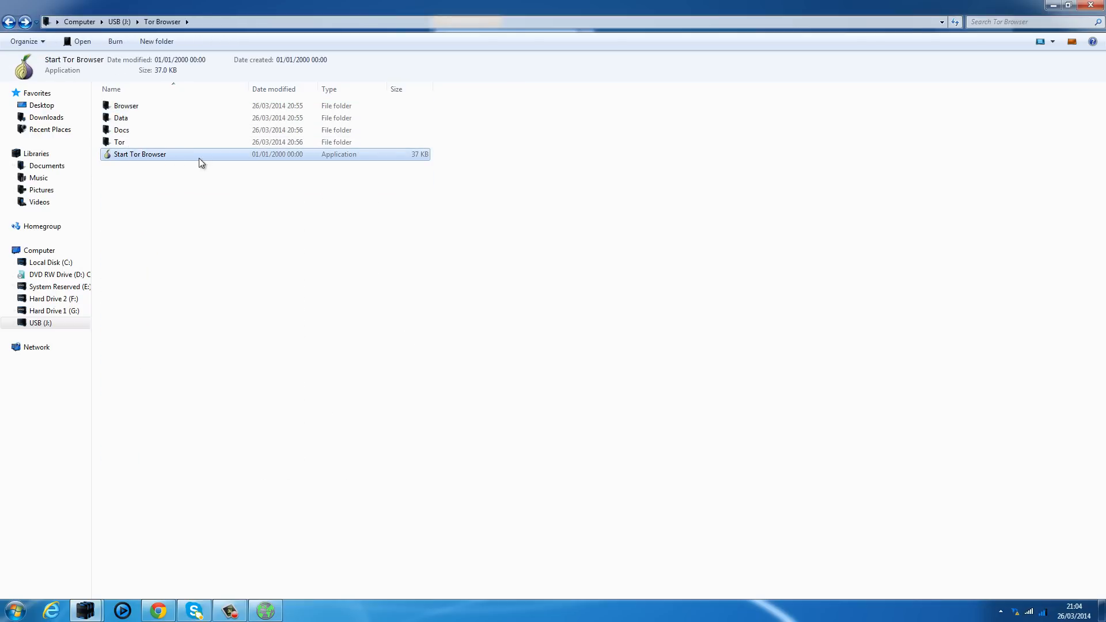
{"action": "double_click", "coordinate": [139, 154]}
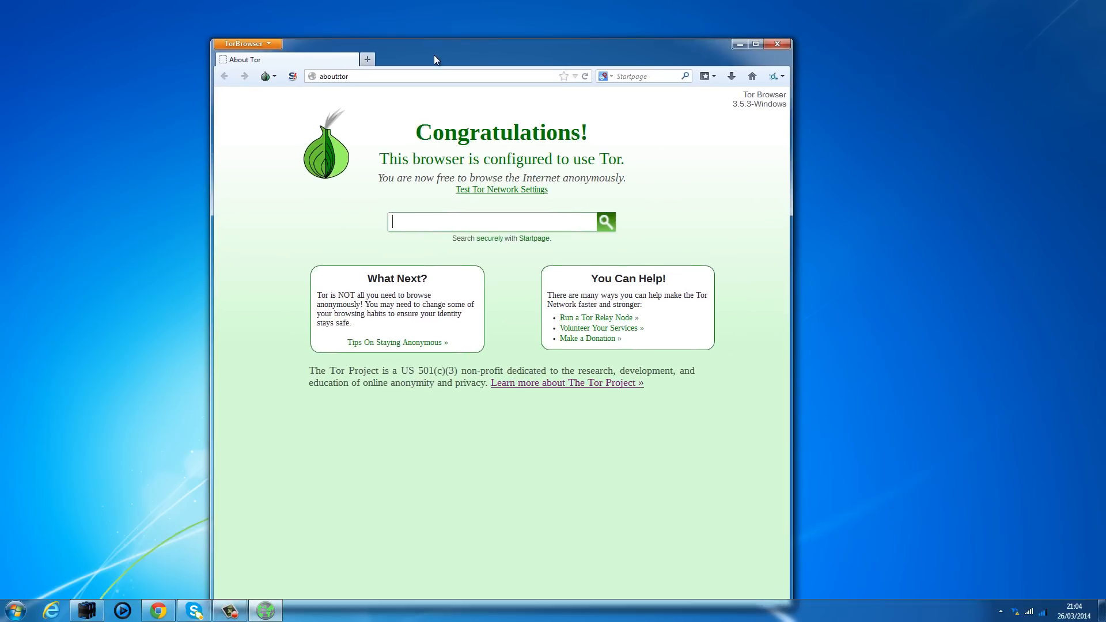
Step: Move Tor Browser aside and open YouTube in Chrome, hitting the K9 Category Blocked page
{"action": "left_click_drag", "start_coordinate": [434, 44], "coordinate": [608, 57]}
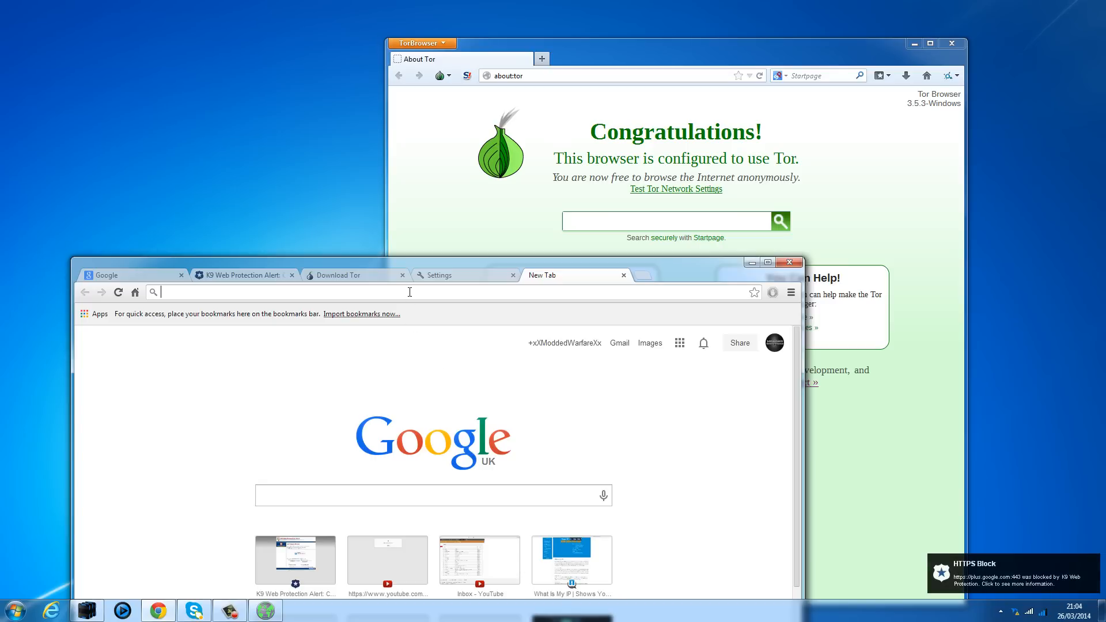
{"action": "left_click", "coordinate": [387, 556]}
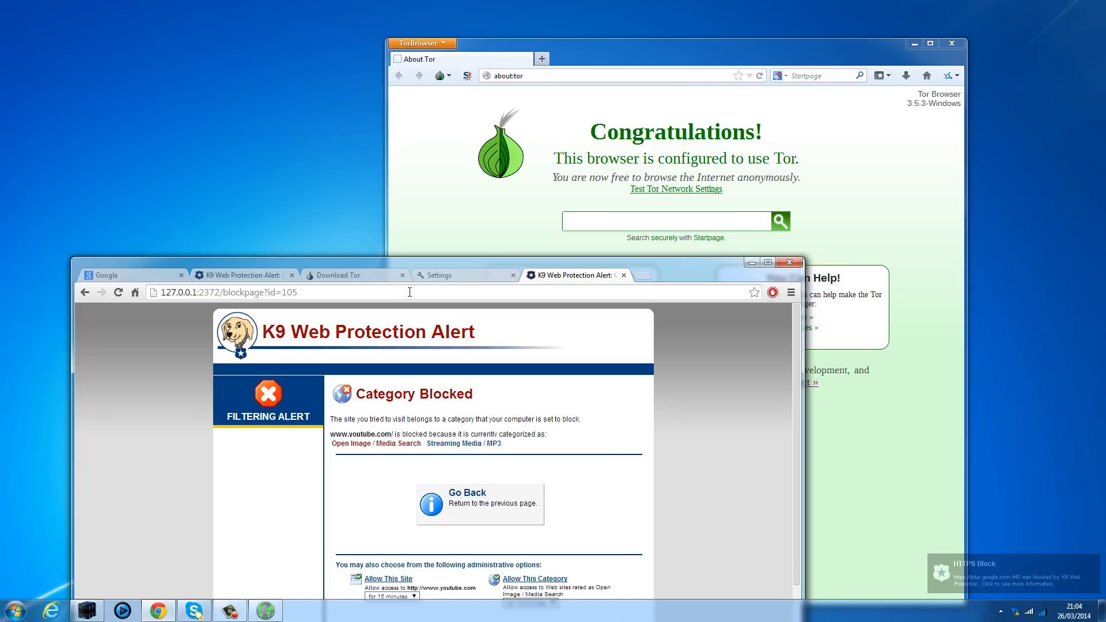
{"action": "mouse_move", "coordinate": [782, 469]}
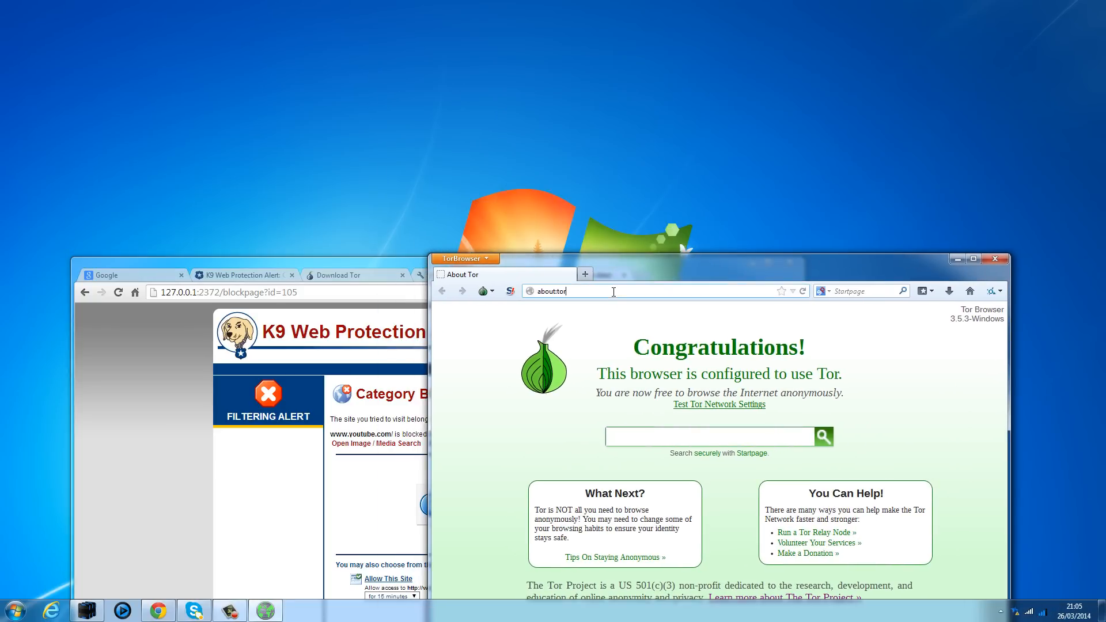
Step: Load youtube.com in Tor Browser's address bar and minimize the blocked Chrome window
{"action": "triple_click", "coordinate": [550, 291]}
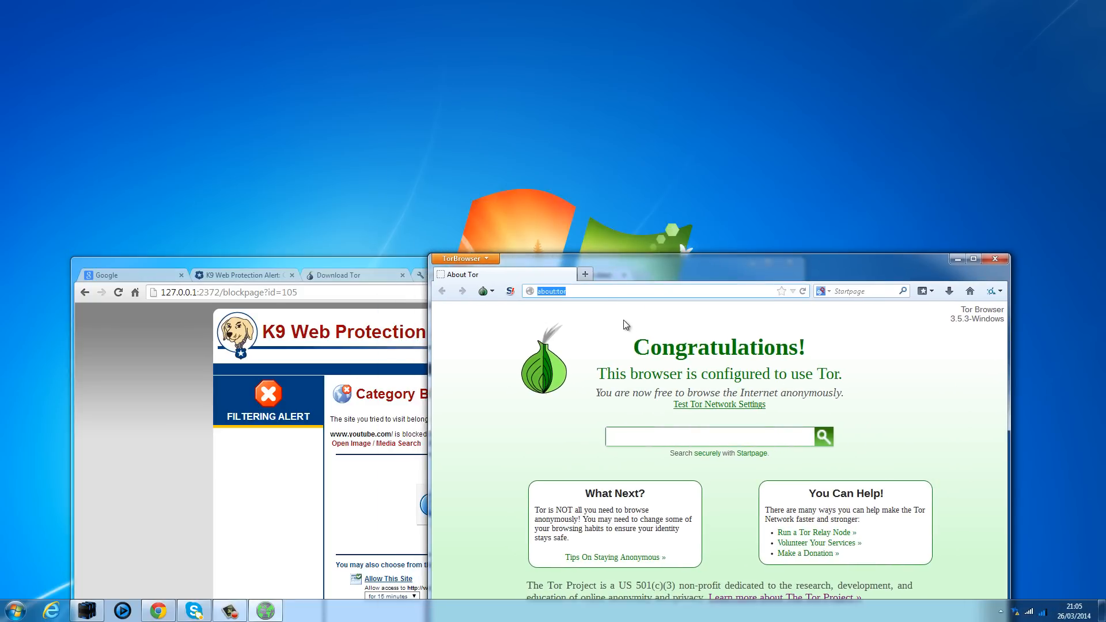
{"action": "type", "text": "yo"}
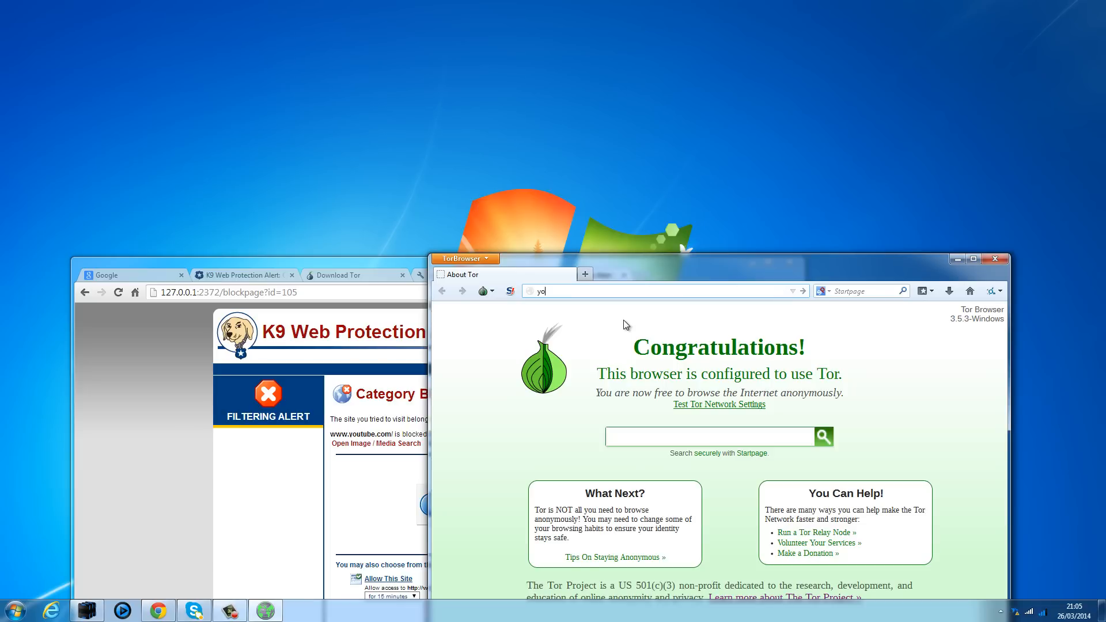
{"action": "type", "text": "utube"}
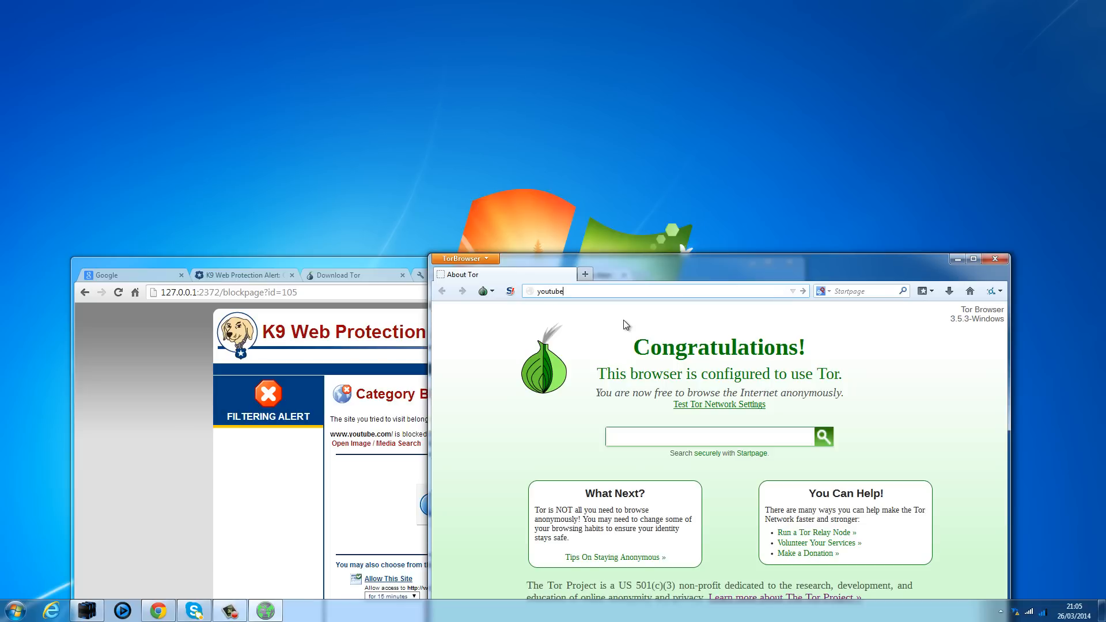
{"action": "type", "text": ".com"}
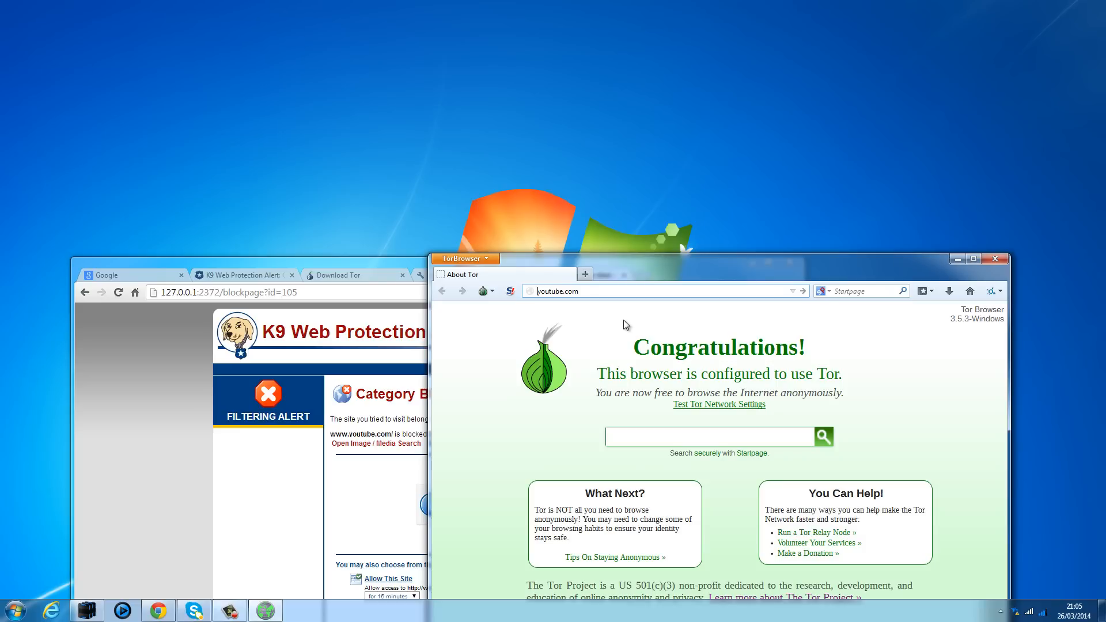
{"action": "key", "text": "Return"}
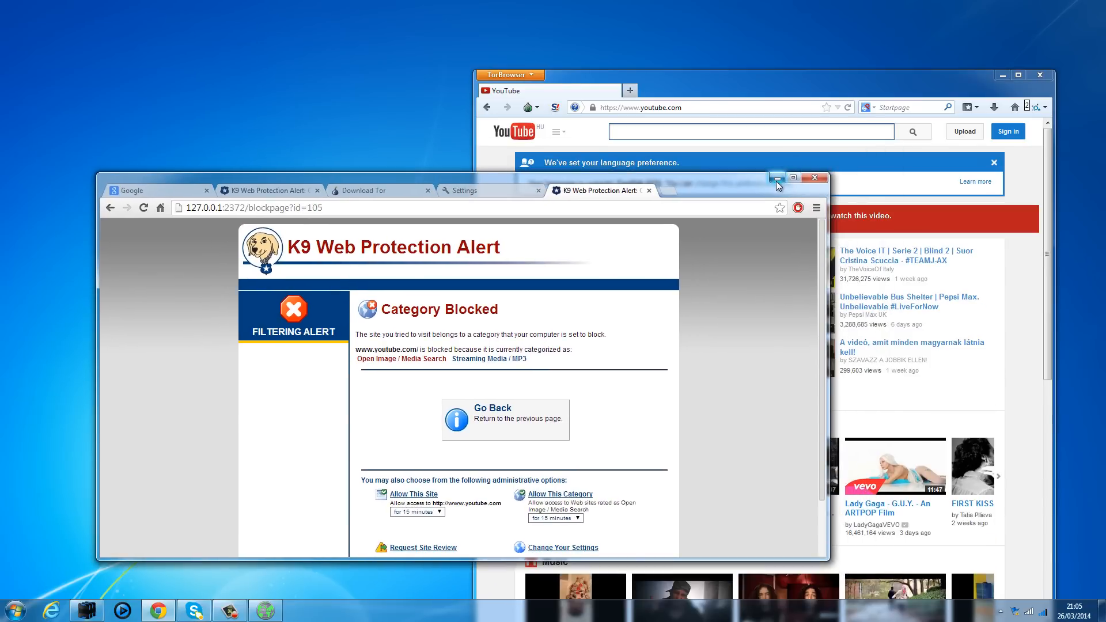
{"action": "left_click", "coordinate": [792, 177]}
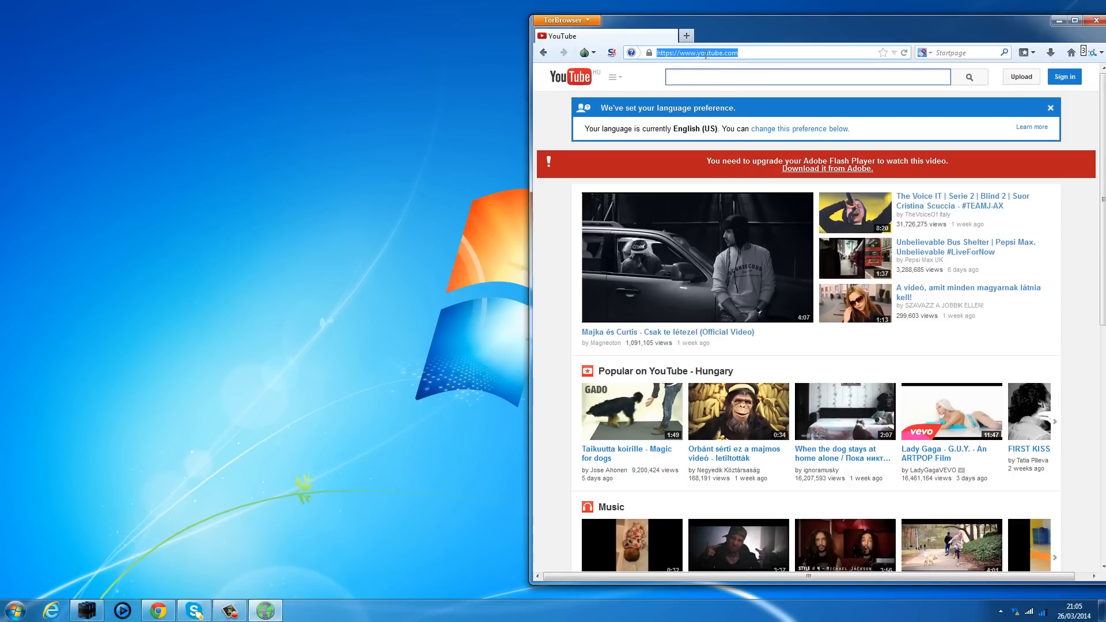
Step: Load whatismyip.com in Tor Browser to show its Budapest, Hungary IP
{"action": "type", "text": "whatism"}
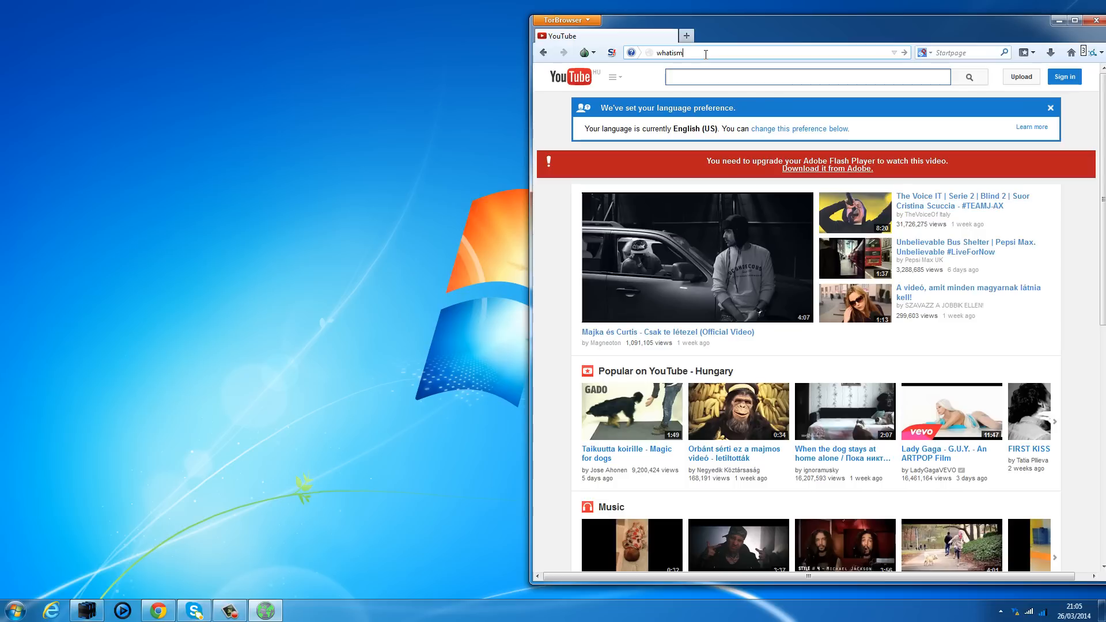
{"action": "type", "text": "yip.com"}
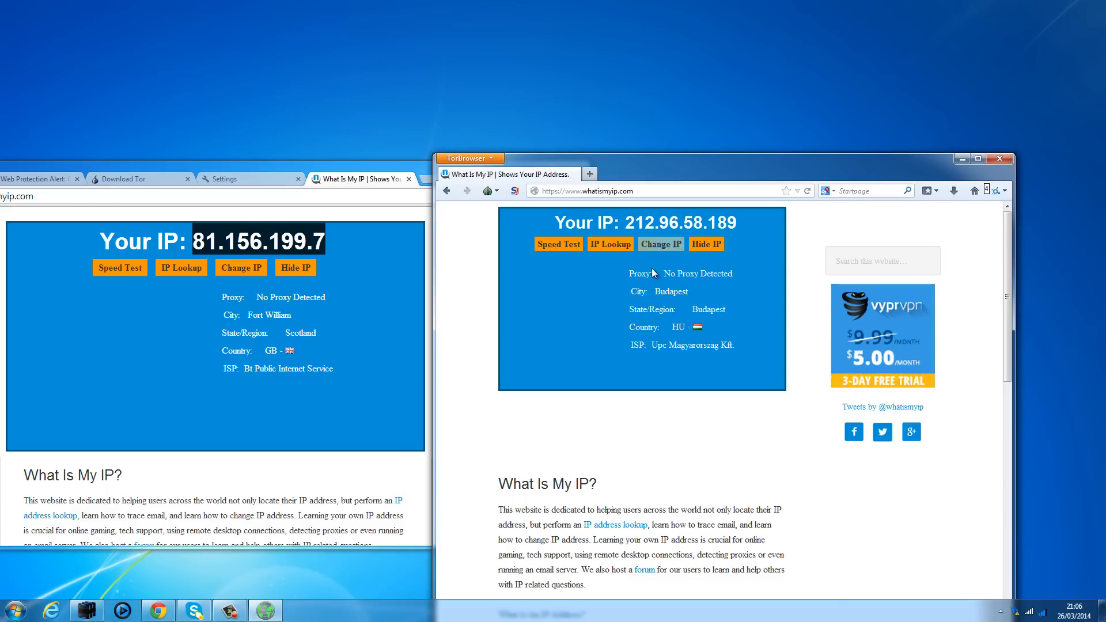
{"action": "left_click", "coordinate": [660, 244]}
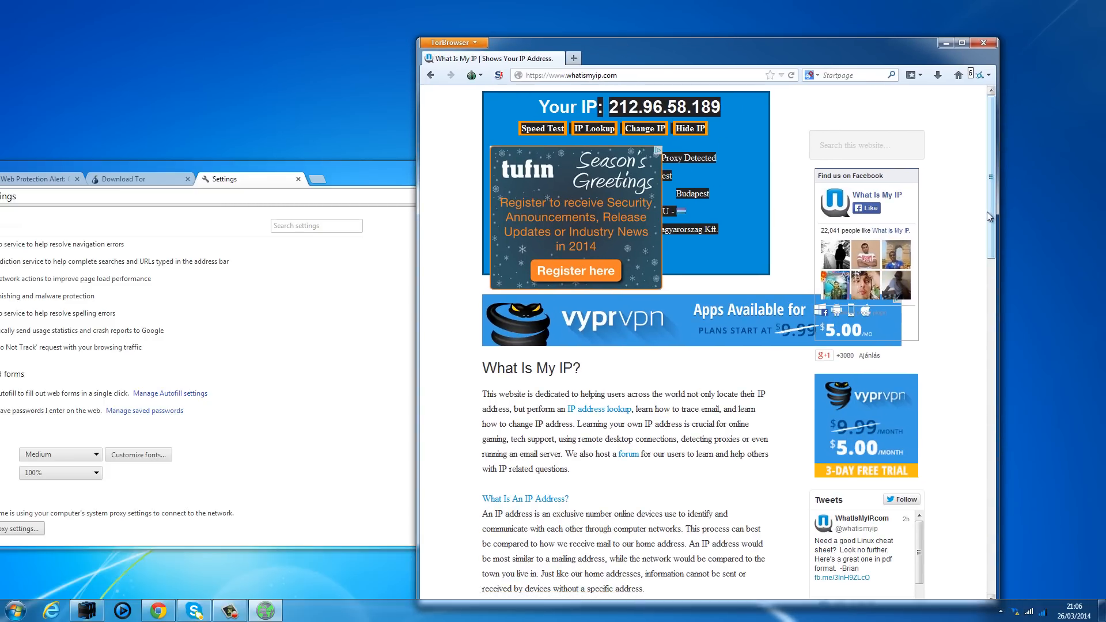
Step: Scroll through the whatismyip.com results, then close the Tor Browser window
{"action": "scroll", "scroll_direction": "down", "scroll_amount": 3}
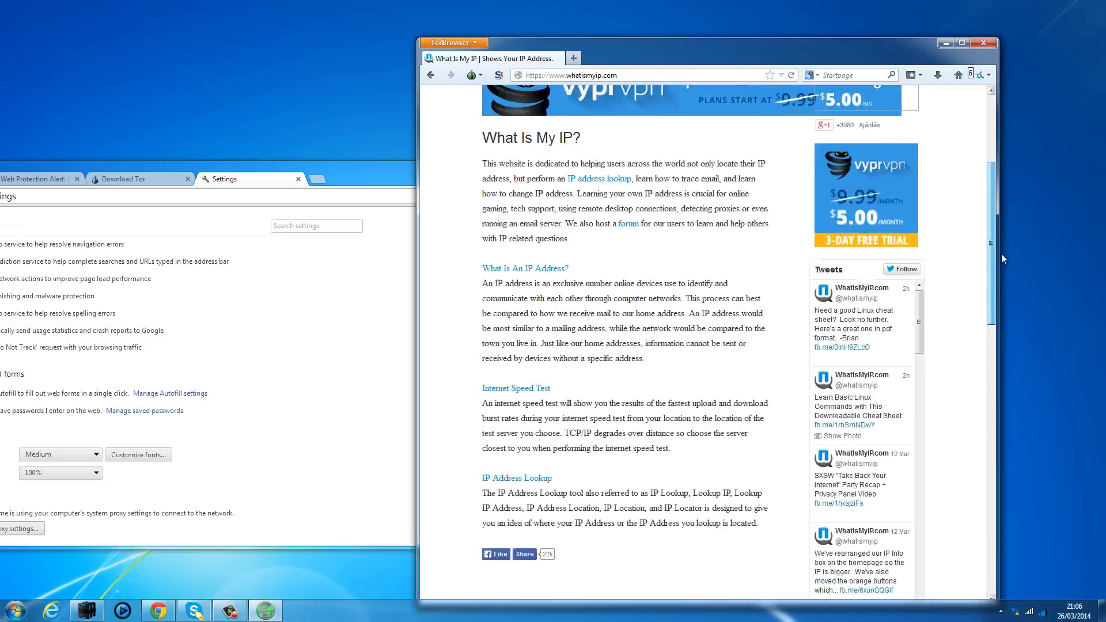
{"action": "scroll", "scroll_direction": "up", "scroll_amount": 3}
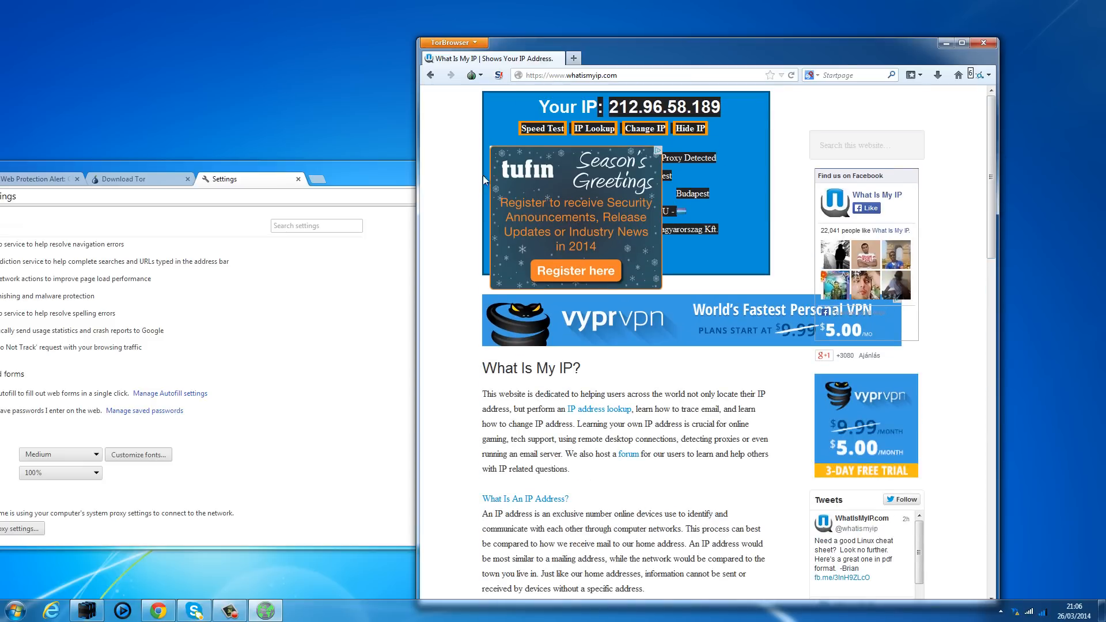
{"action": "mouse_move", "coordinate": [585, 291]}
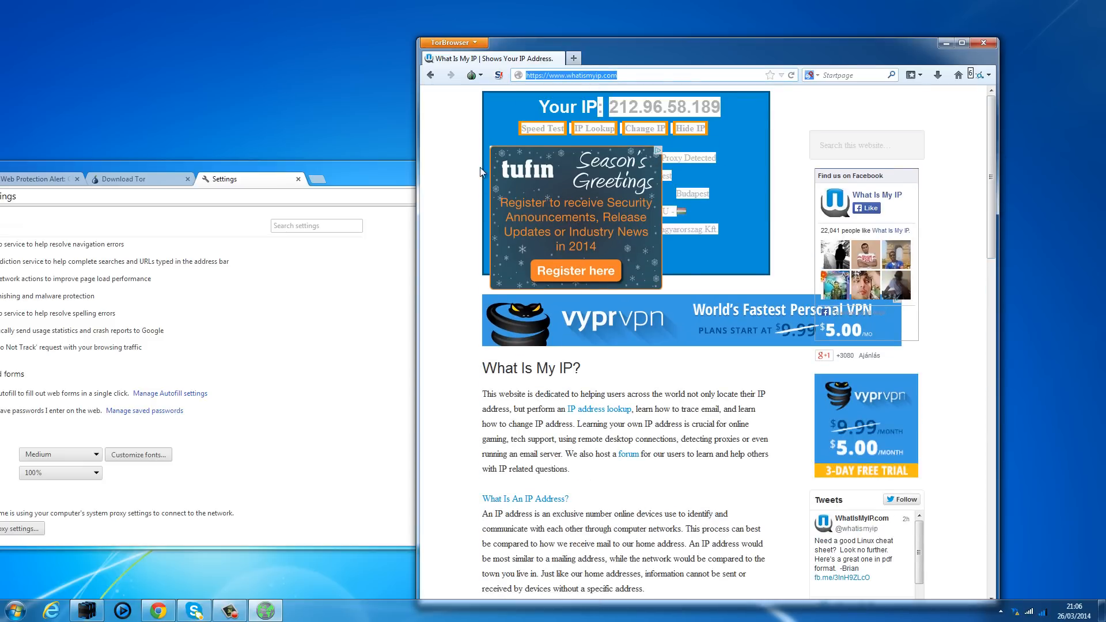
{"action": "scroll", "scroll_direction": "down", "scroll_amount": 3}
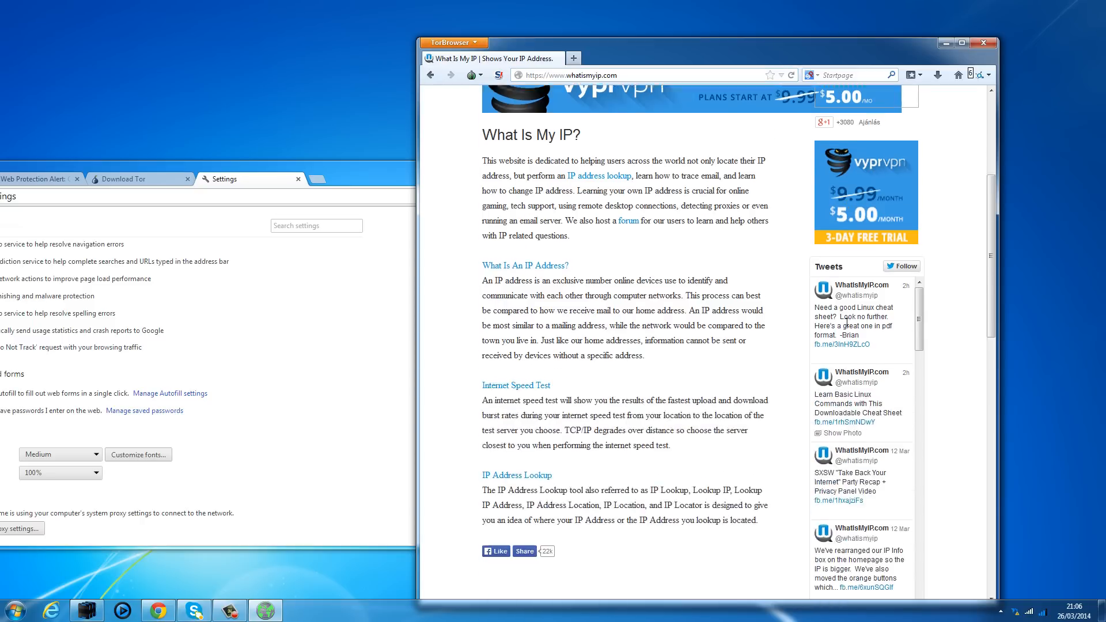
{"action": "scroll", "scroll_direction": "up", "scroll_amount": 3}
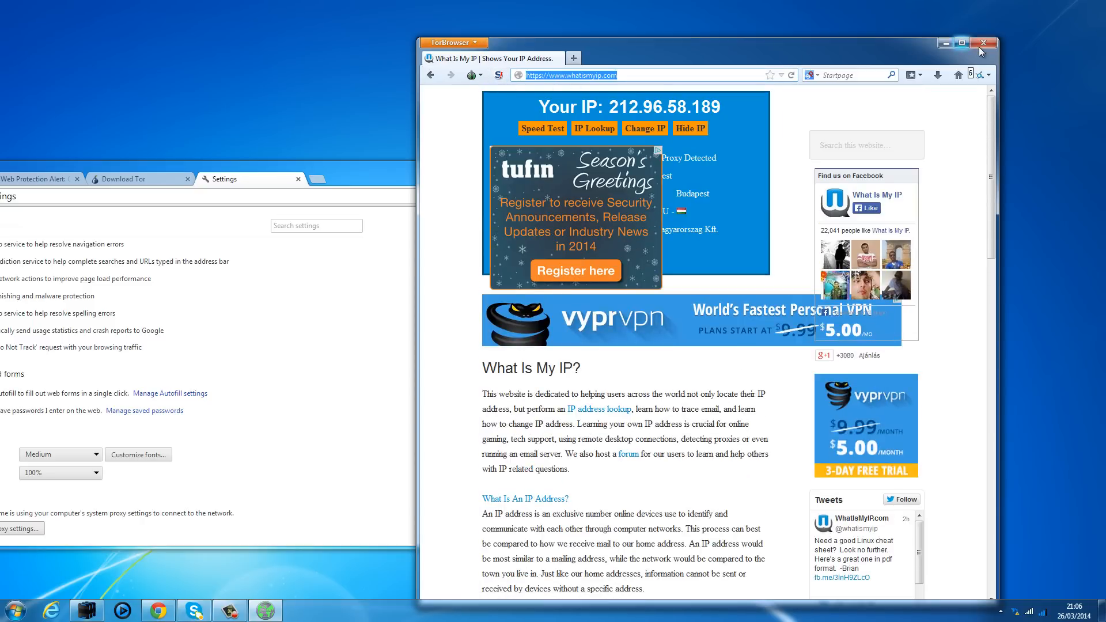
{"action": "left_click", "coordinate": [980, 44]}
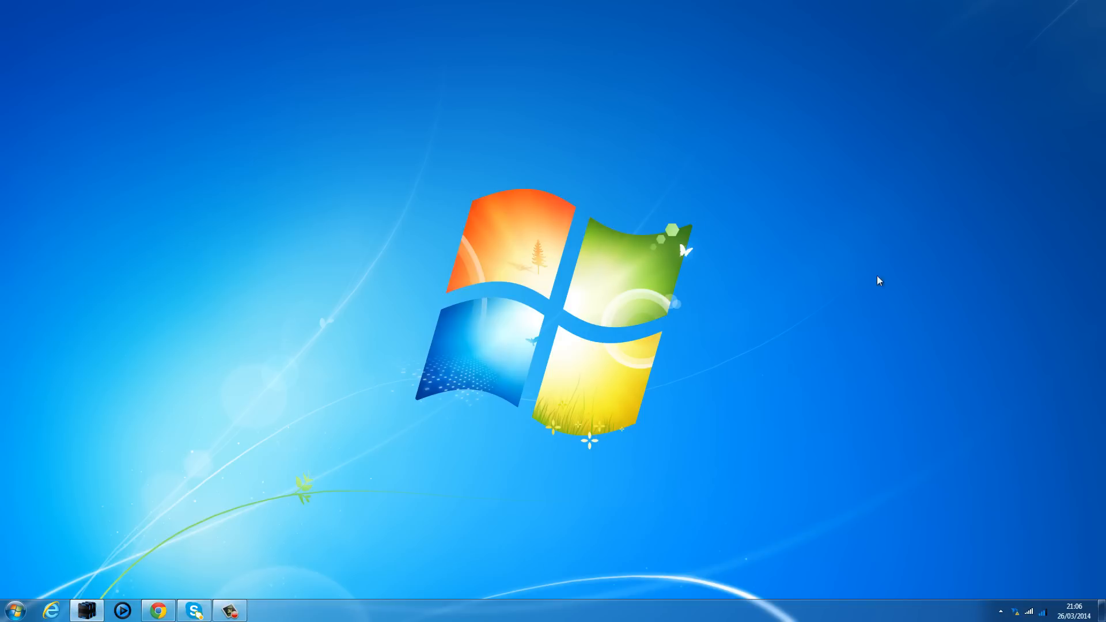